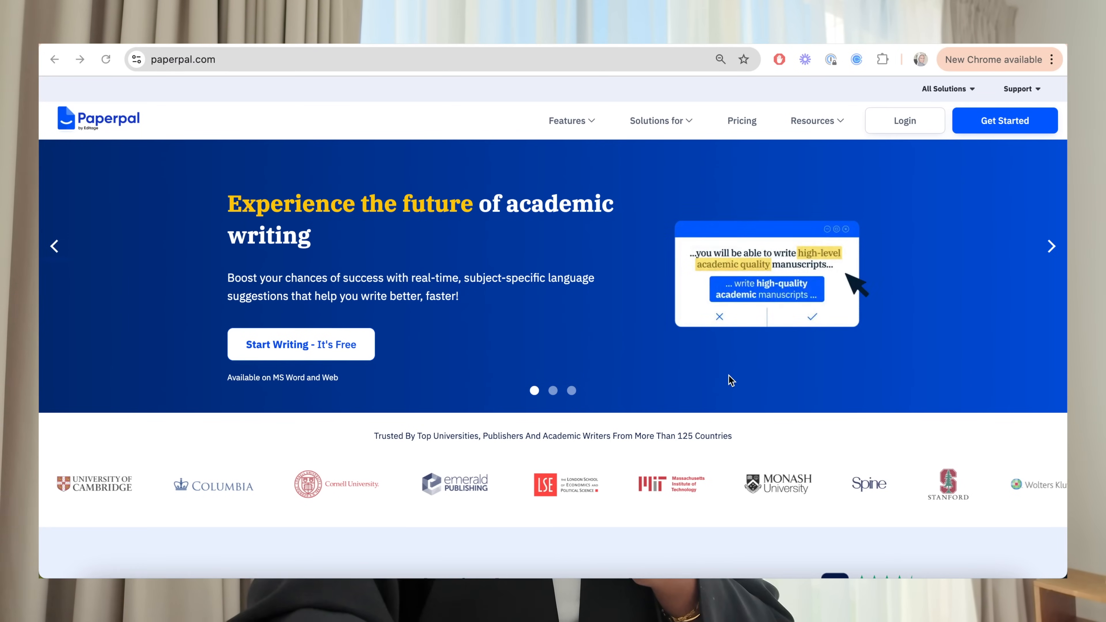
Scroll through the current page before switching features.
{"action": "scroll", "scroll_direction": "down", "scroll_amount": 3}
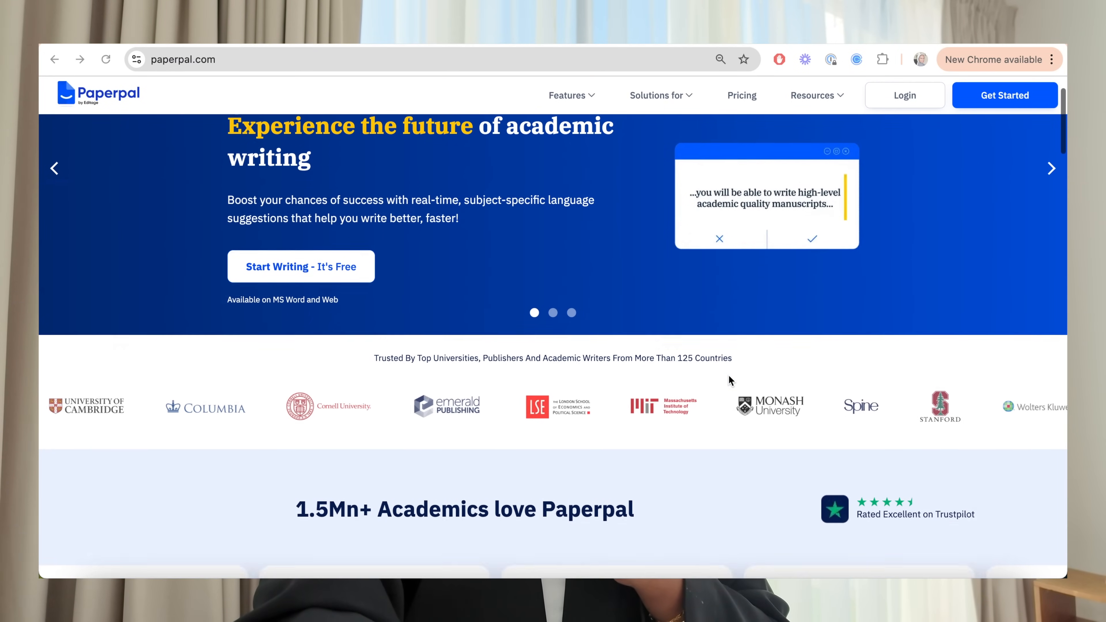
{"action": "scroll", "scroll_direction": "down", "scroll_amount": 3}
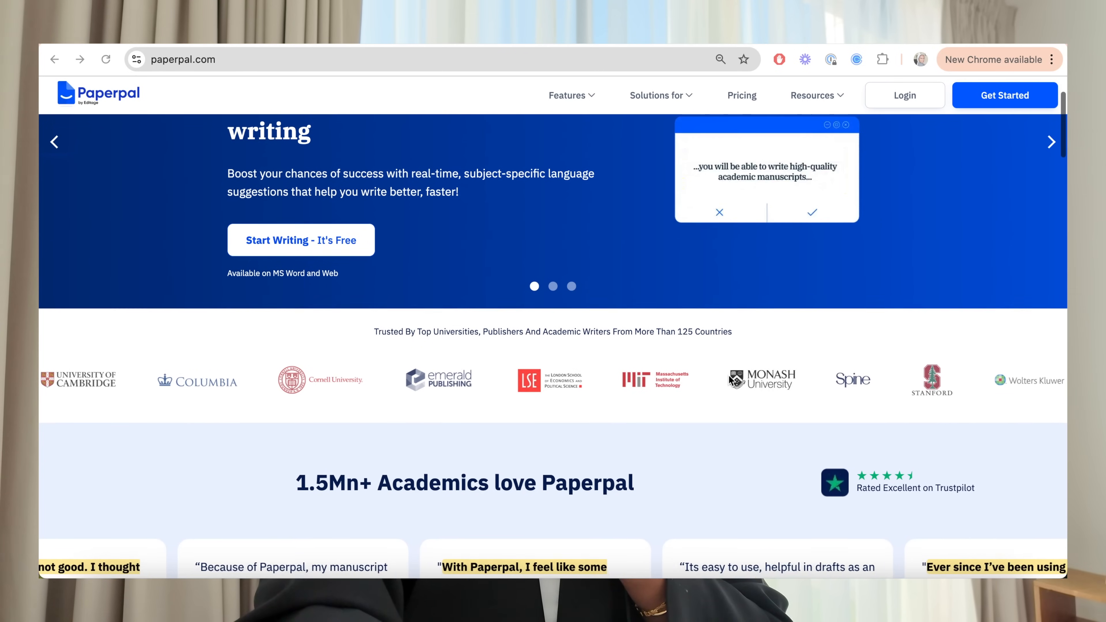
{"action": "scroll", "scroll_direction": "down", "scroll_amount": 3}
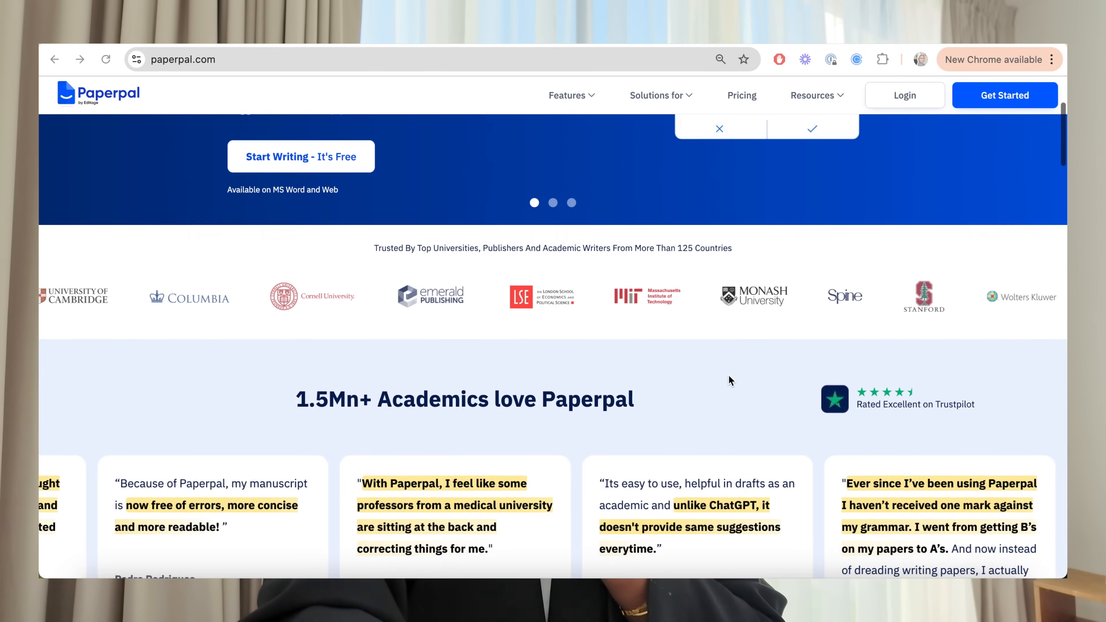
{"action": "scroll", "scroll_direction": "down", "scroll_amount": 3}
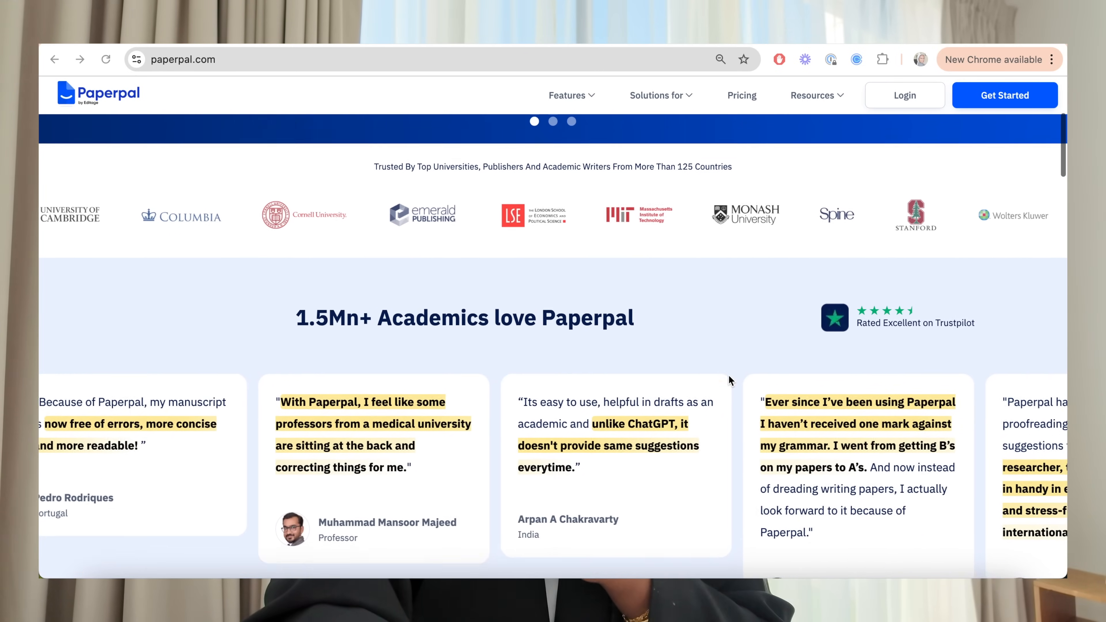
{"action": "scroll", "scroll_direction": "down", "scroll_amount": 3}
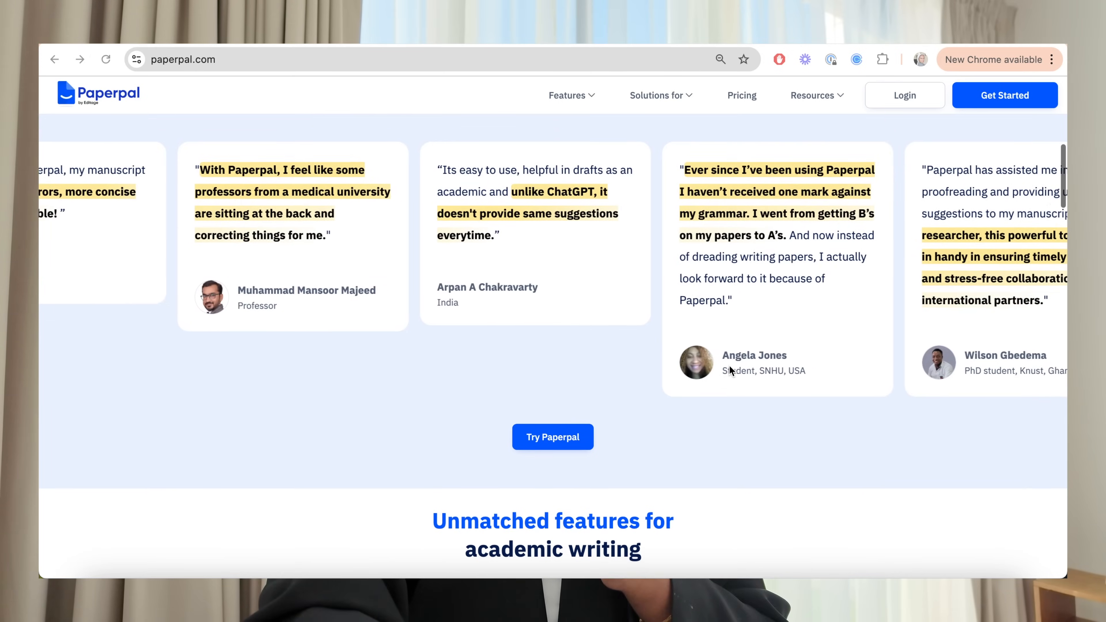
{"action": "scroll", "scroll_direction": "down", "scroll_amount": 3}
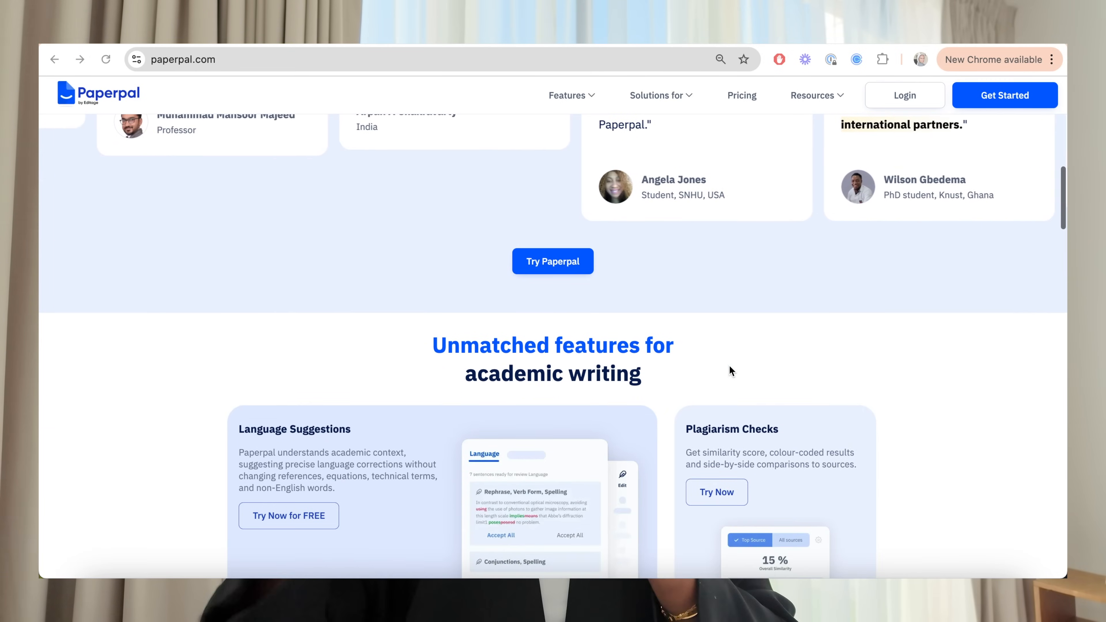
{"action": "scroll", "scroll_direction": "down", "scroll_amount": 3}
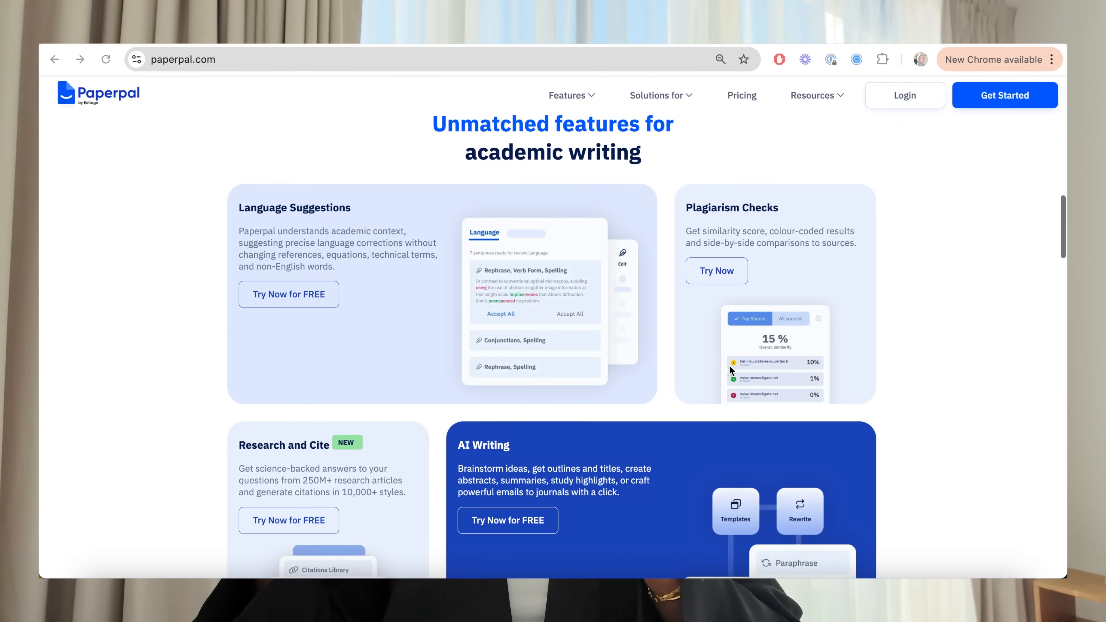
{"action": "scroll", "scroll_direction": "down", "scroll_amount": 3}
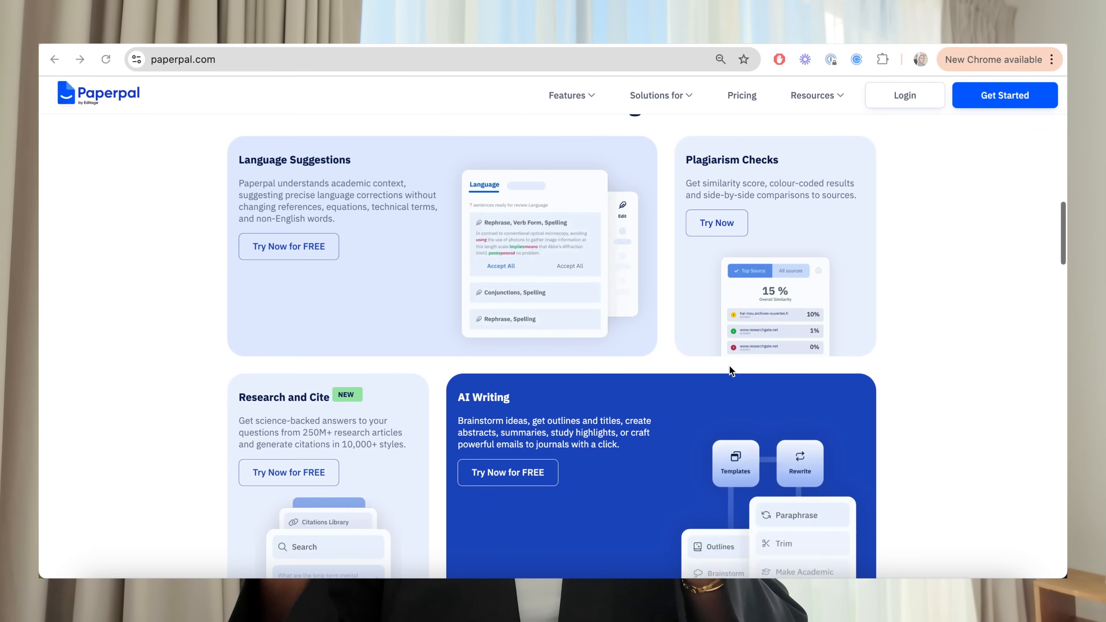
{"action": "scroll", "scroll_direction": "down", "scroll_amount": 3}
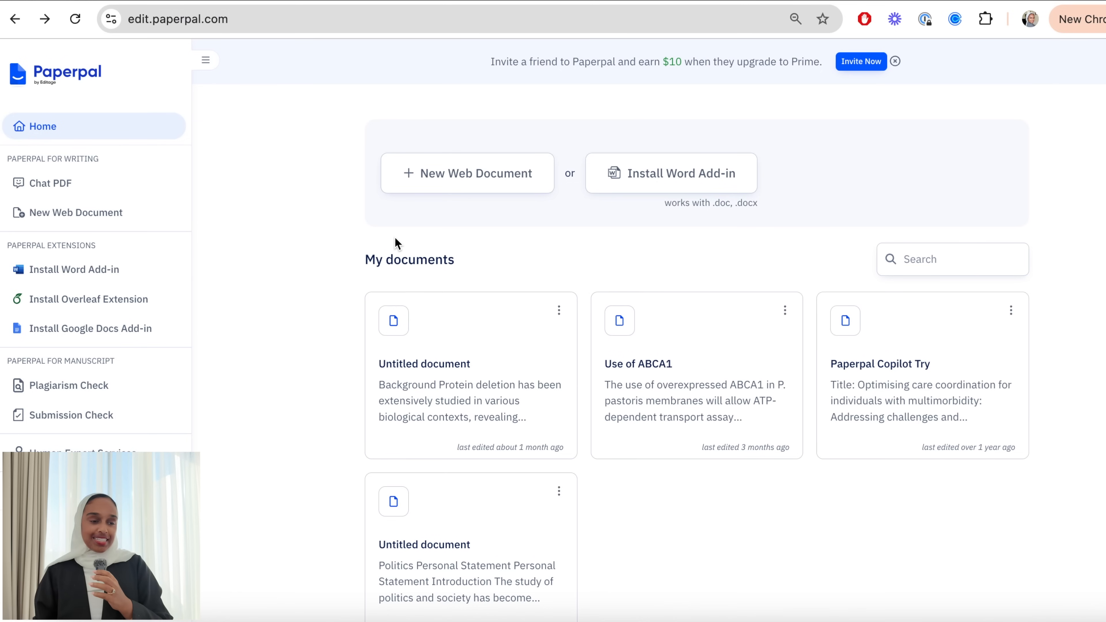
{"action": "left_click", "coordinate": [897, 62]}
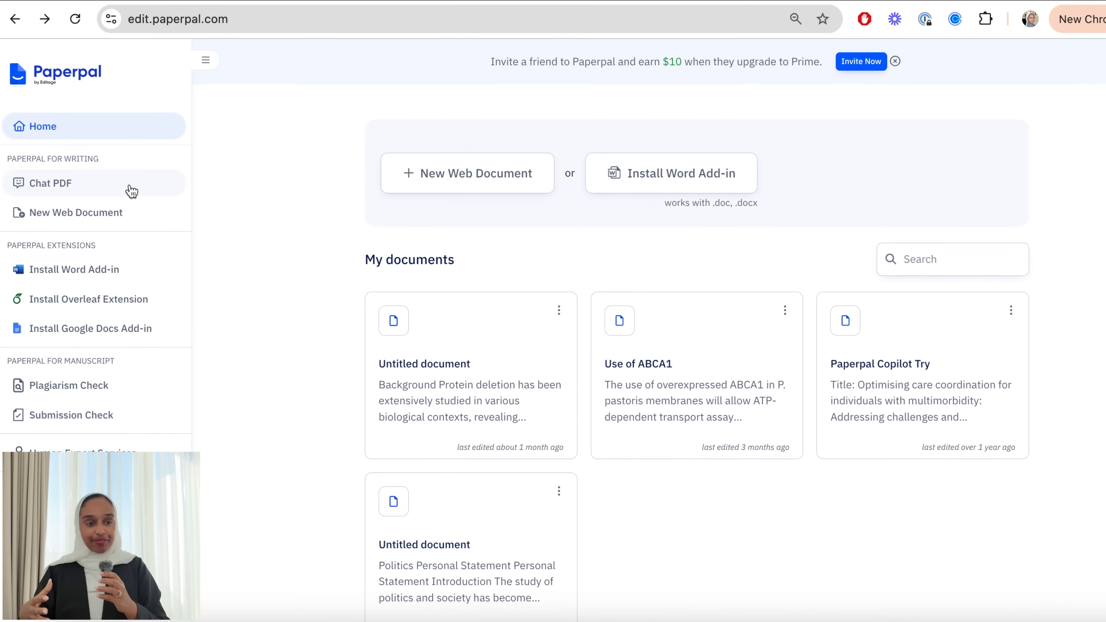
Upload the IQGAP1 research paper PDF from the computer into Chat PDF.
{"action": "left_click", "coordinate": [49, 183]}
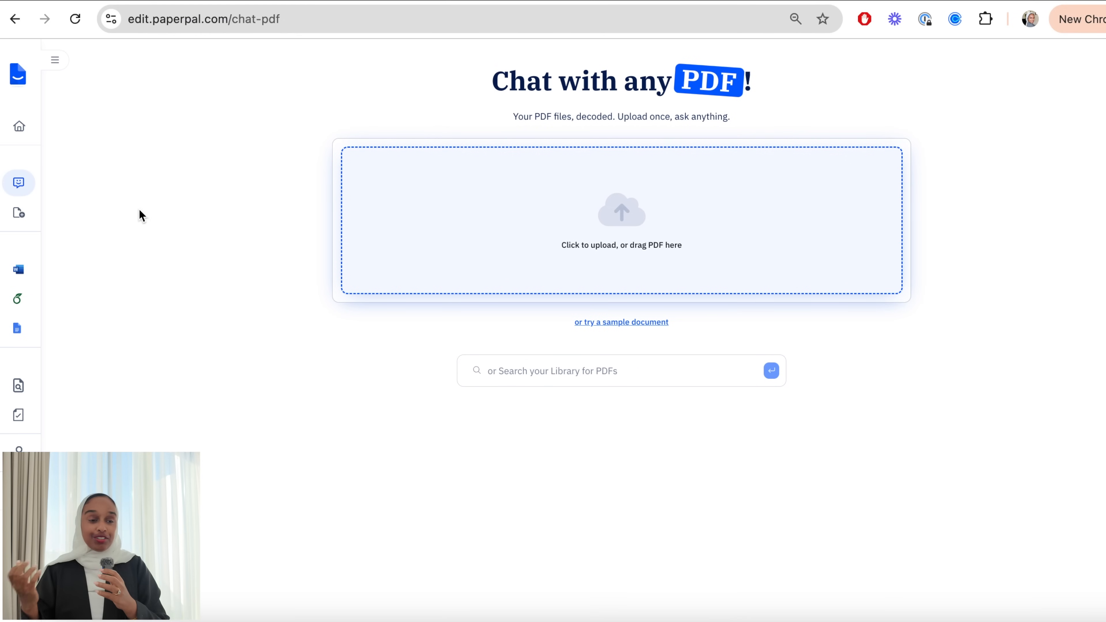
{"action": "left_click", "coordinate": [621, 222]}
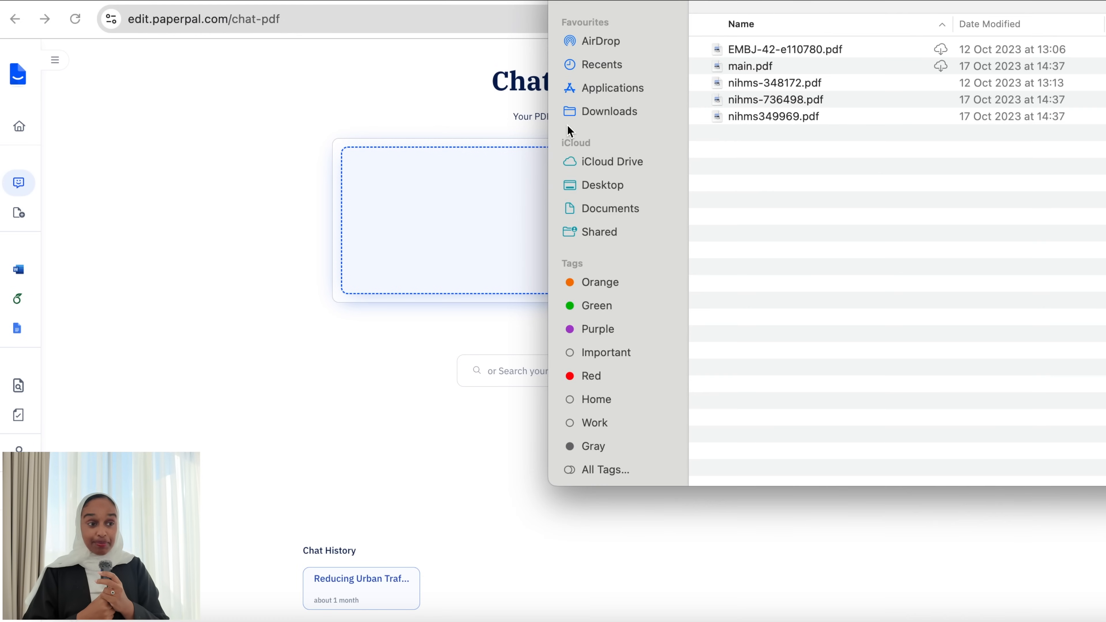
{"action": "left_click", "coordinate": [776, 99]}
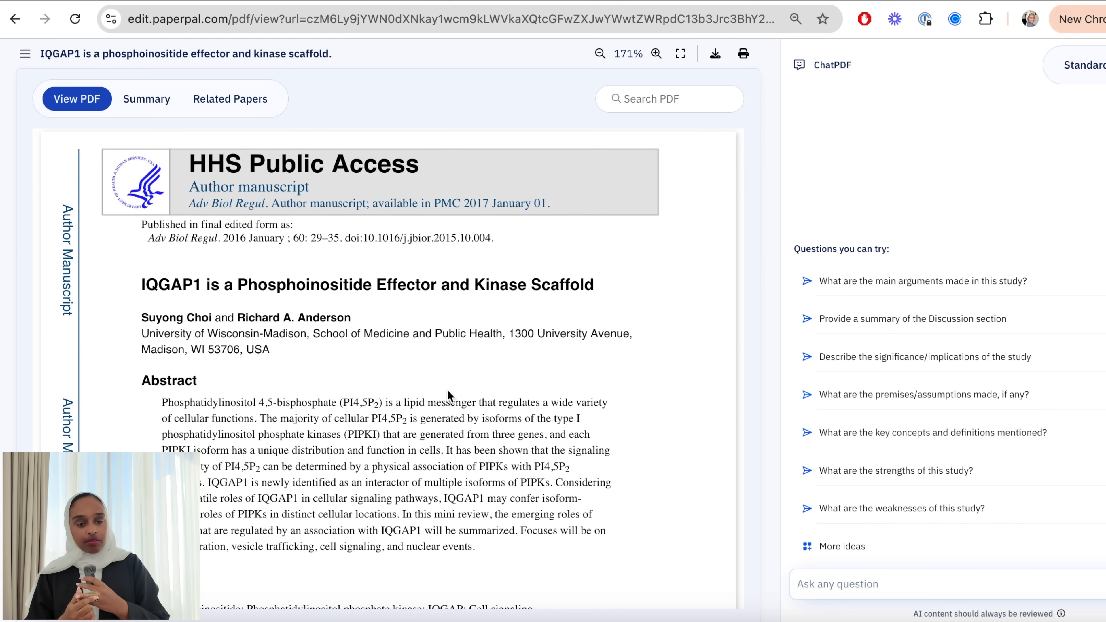
Ask the suggested question about the study's main arguments.
{"action": "scroll", "scroll_direction": "down", "scroll_amount": 3}
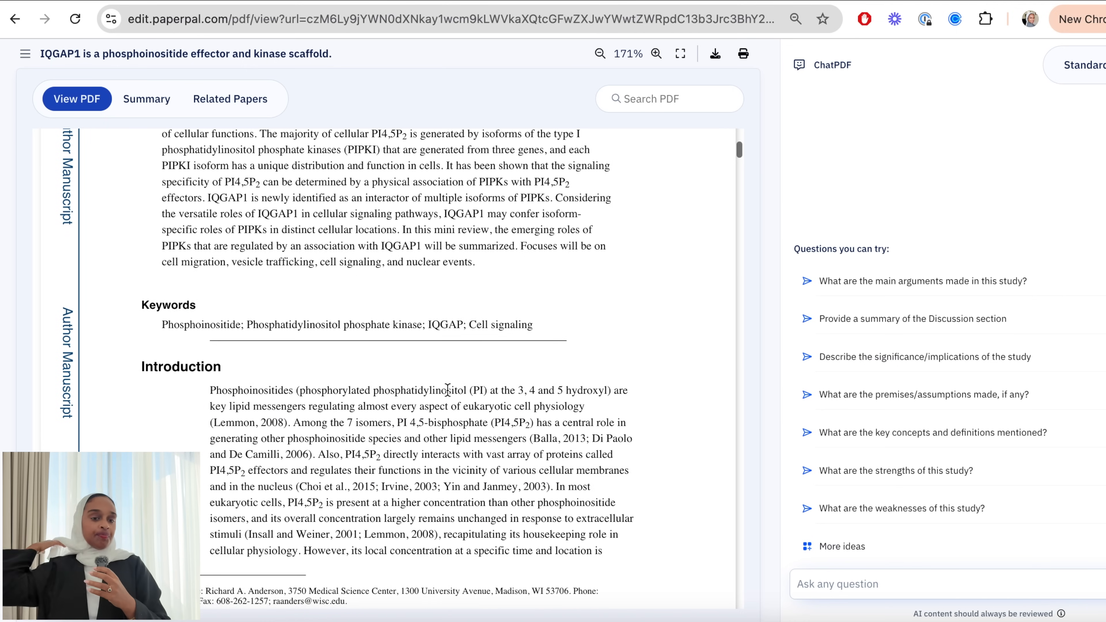
{"action": "scroll", "scroll_direction": "down", "scroll_amount": 3}
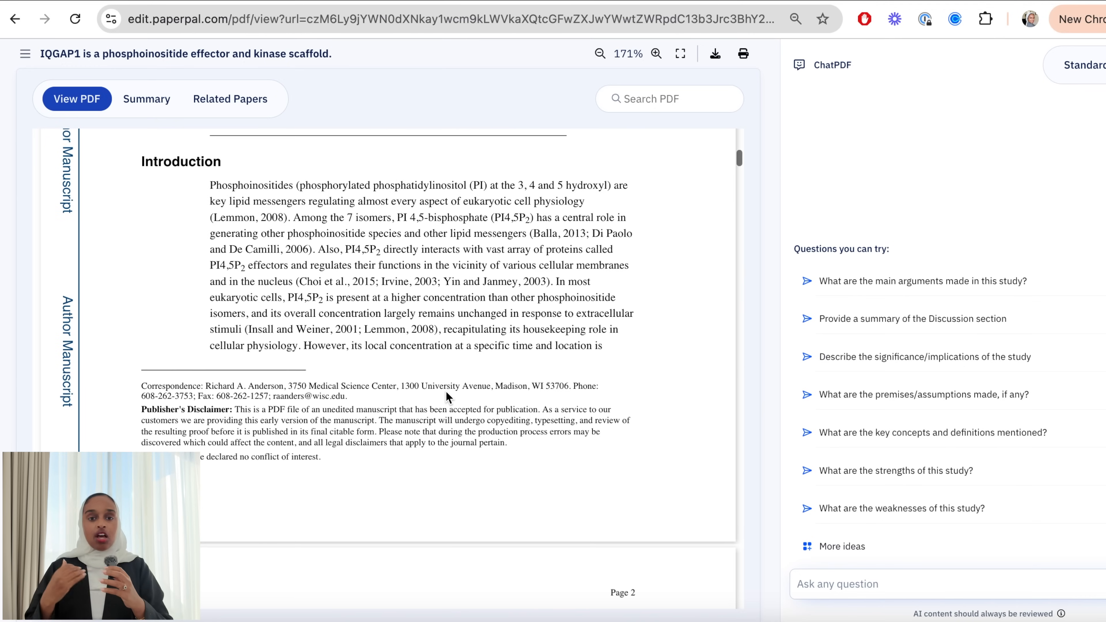
{"action": "scroll", "scroll_direction": "down", "scroll_amount": 3}
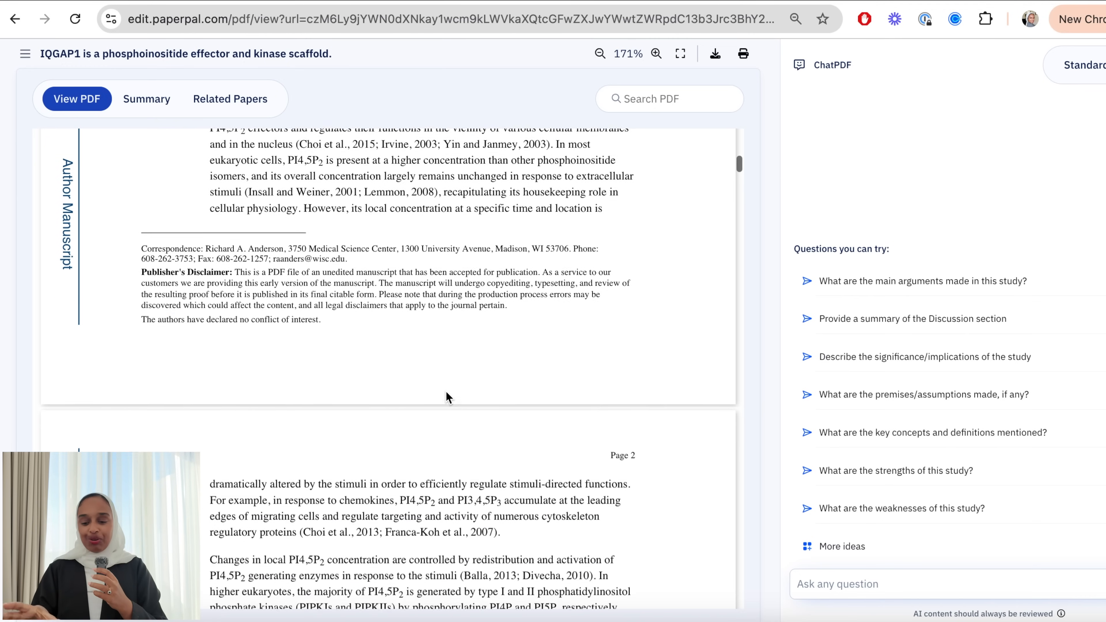
{"action": "scroll", "scroll_direction": "down", "scroll_amount": 3}
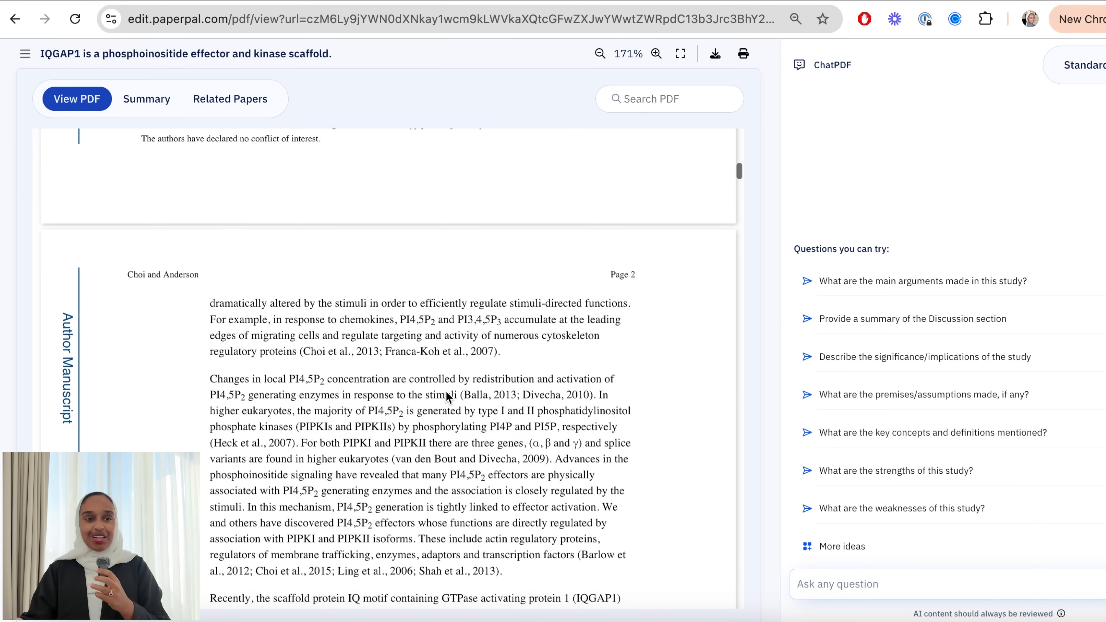
{"action": "left_click", "coordinate": [921, 280]}
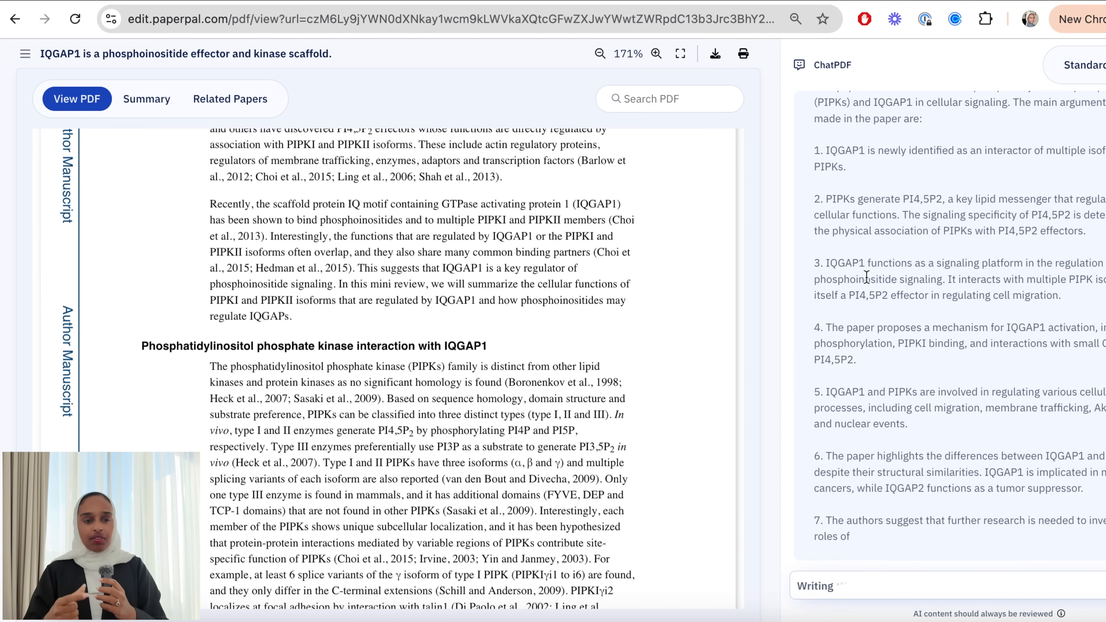
{"action": "scroll", "scroll_direction": "down", "scroll_amount": 3}
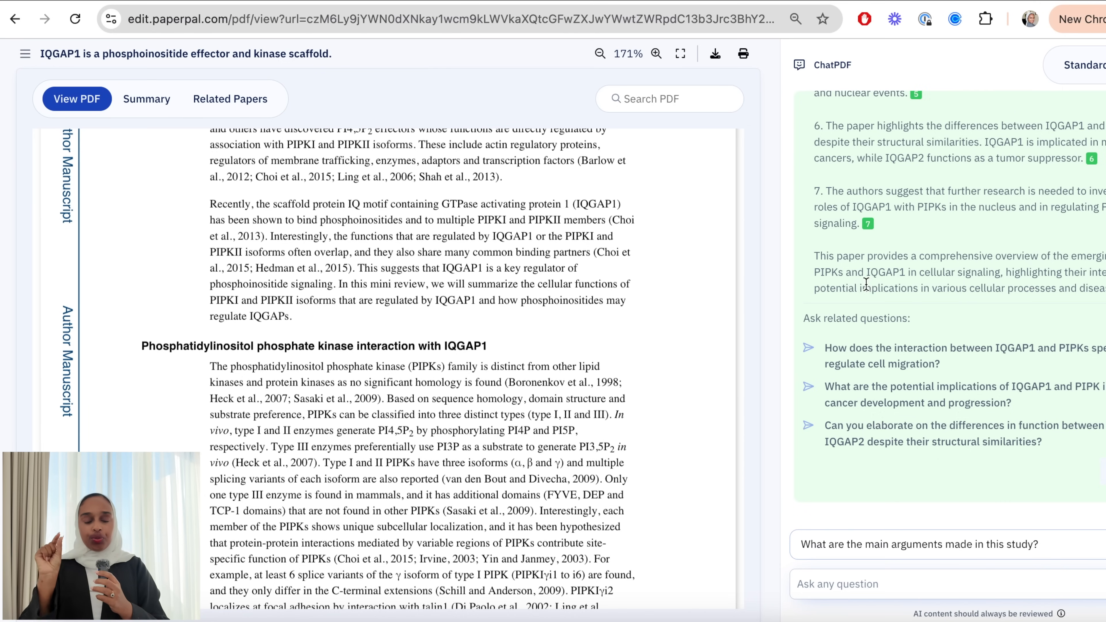
{"action": "mouse_move", "coordinate": [871, 434]}
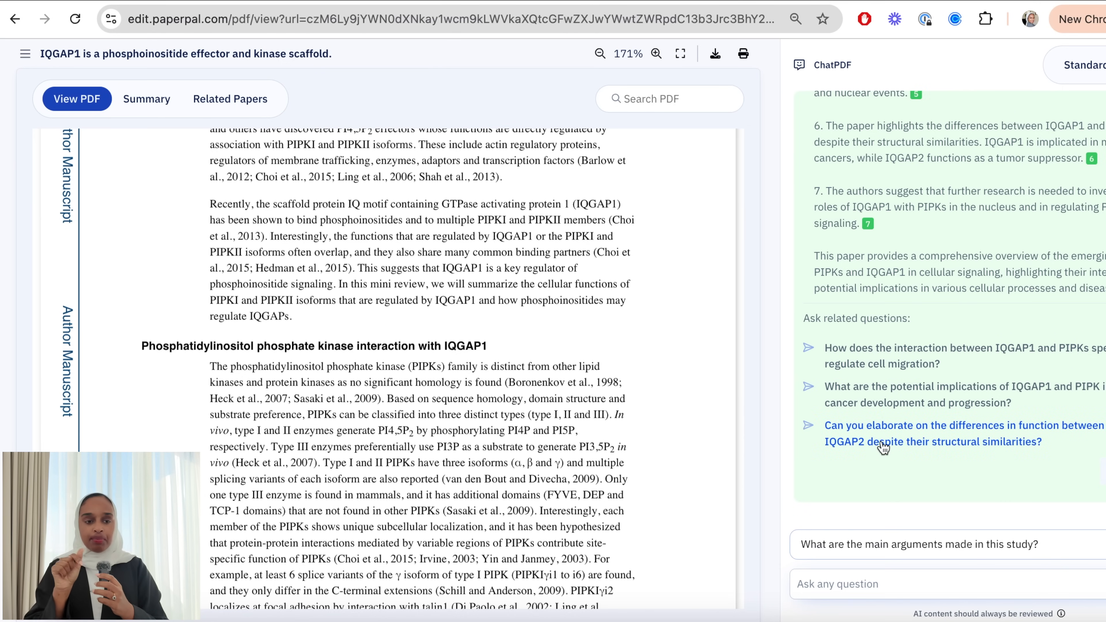
Ask the follow-up on how IQGAP1 and IQGAP2 differ in function.
{"action": "left_click", "coordinate": [963, 434]}
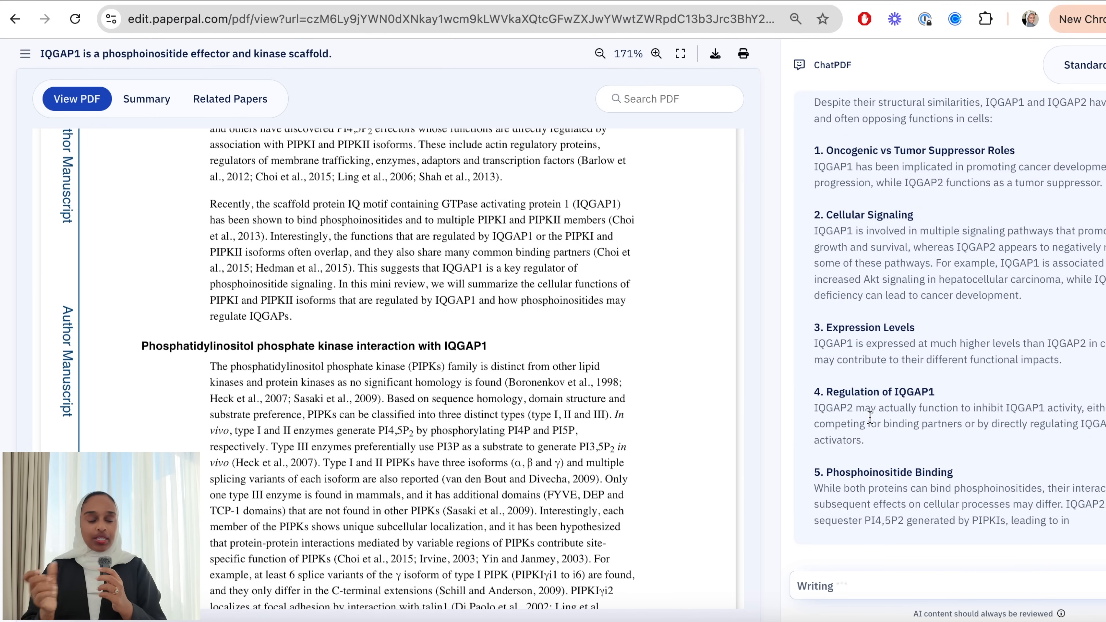
{"action": "scroll", "scroll_direction": "down", "scroll_amount": 3}
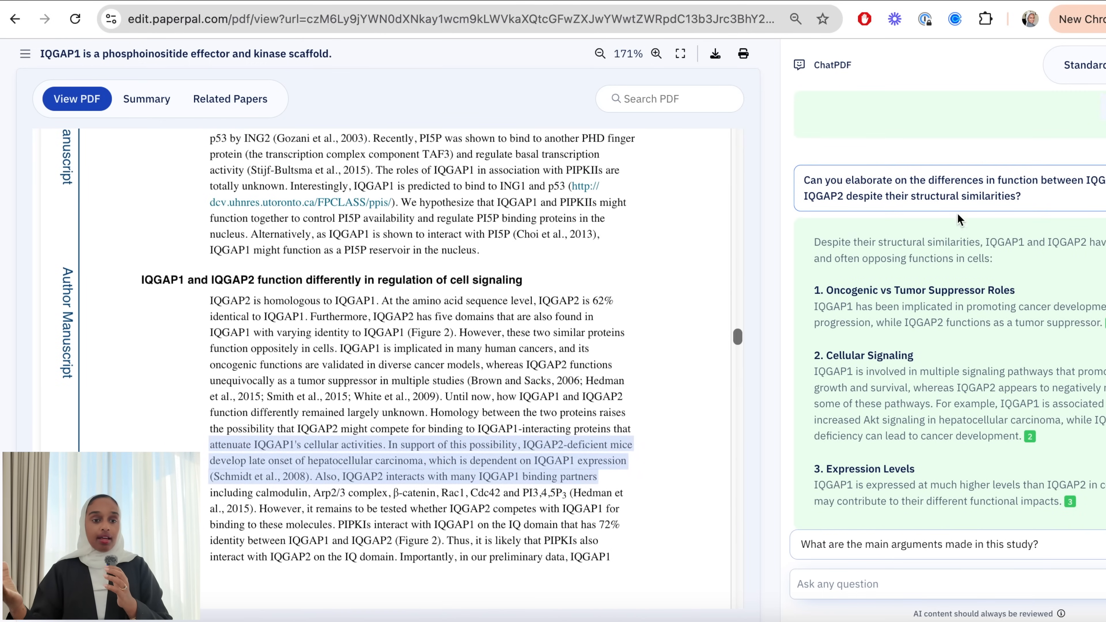
Ask whether the study's premises hold up against its findings, then view the paper summary.
{"action": "scroll", "scroll_direction": "down", "scroll_amount": 3}
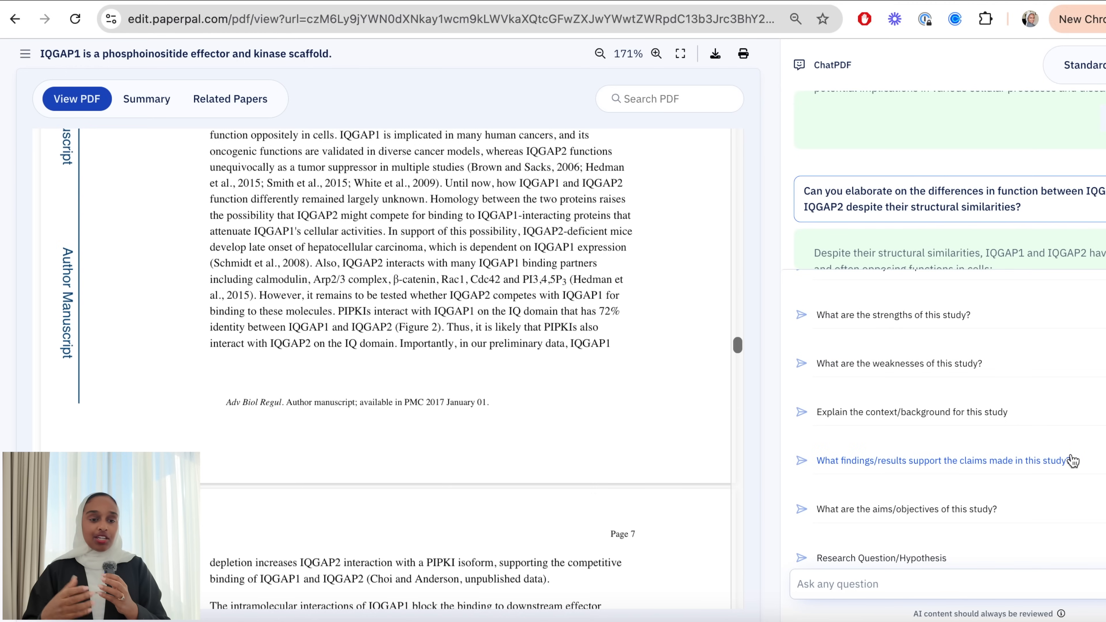
{"action": "scroll", "scroll_direction": "down", "scroll_amount": 3}
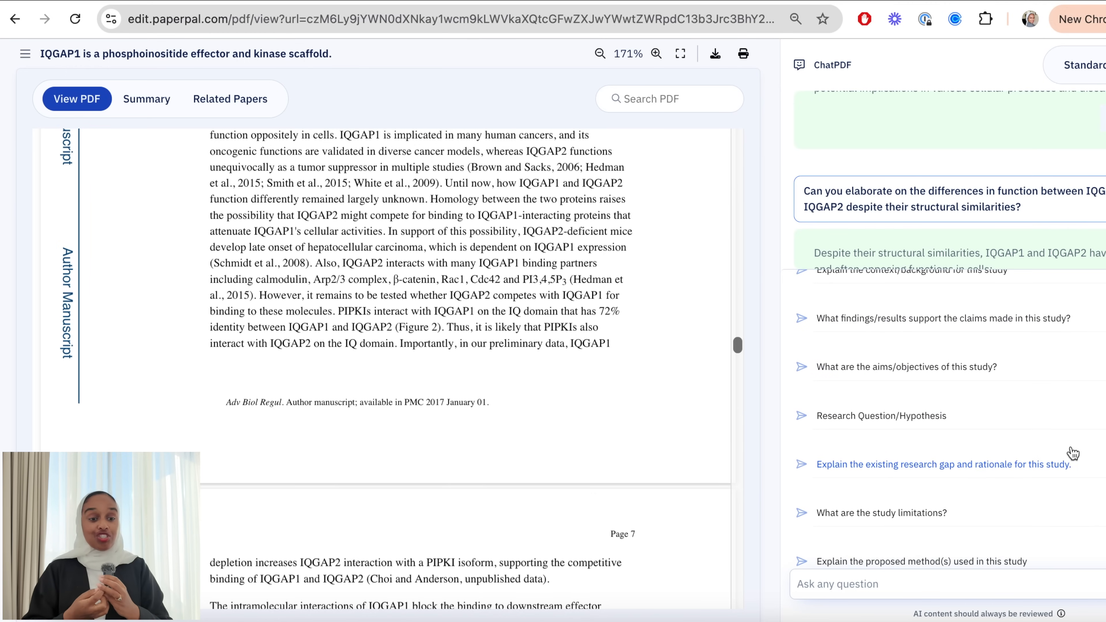
{"action": "scroll", "scroll_direction": "down", "scroll_amount": 3}
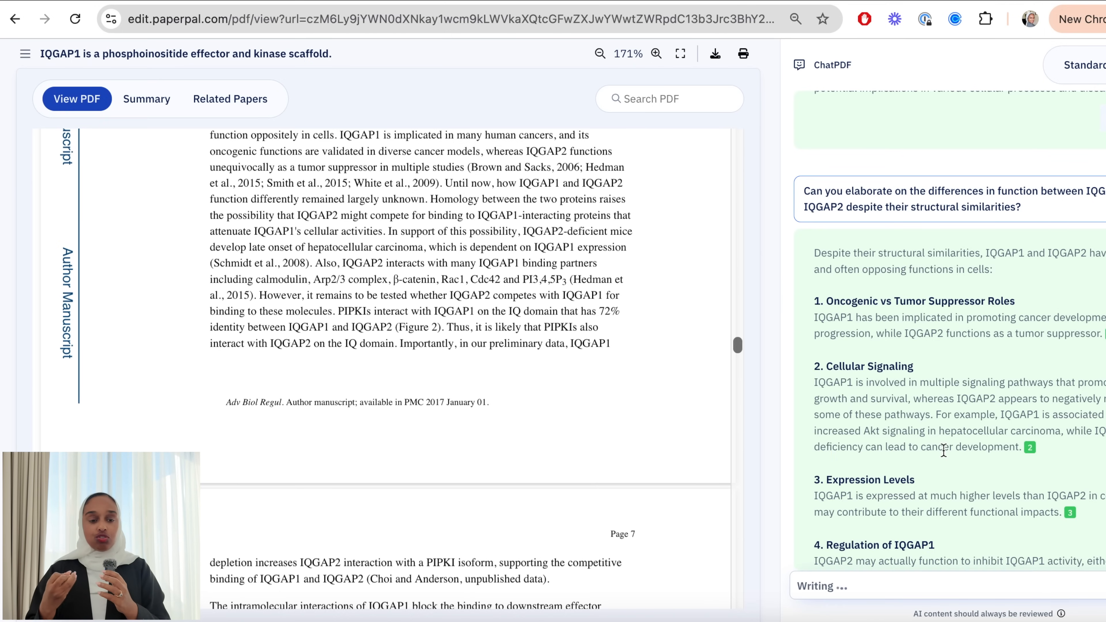
{"action": "left_click", "coordinate": [146, 91]}
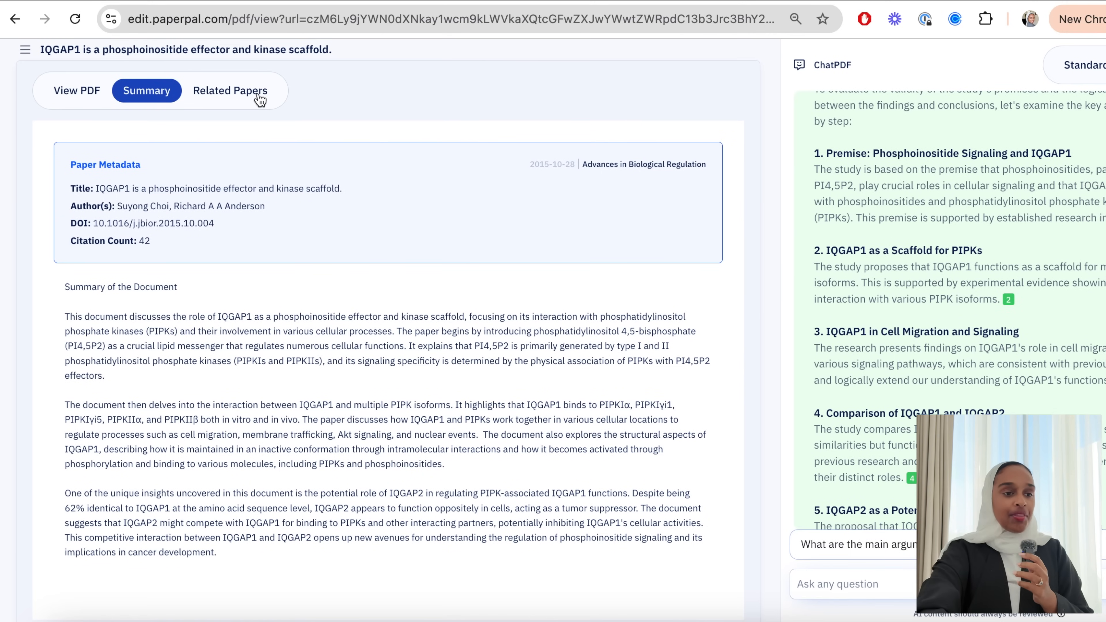
{"action": "left_click", "coordinate": [230, 90]}
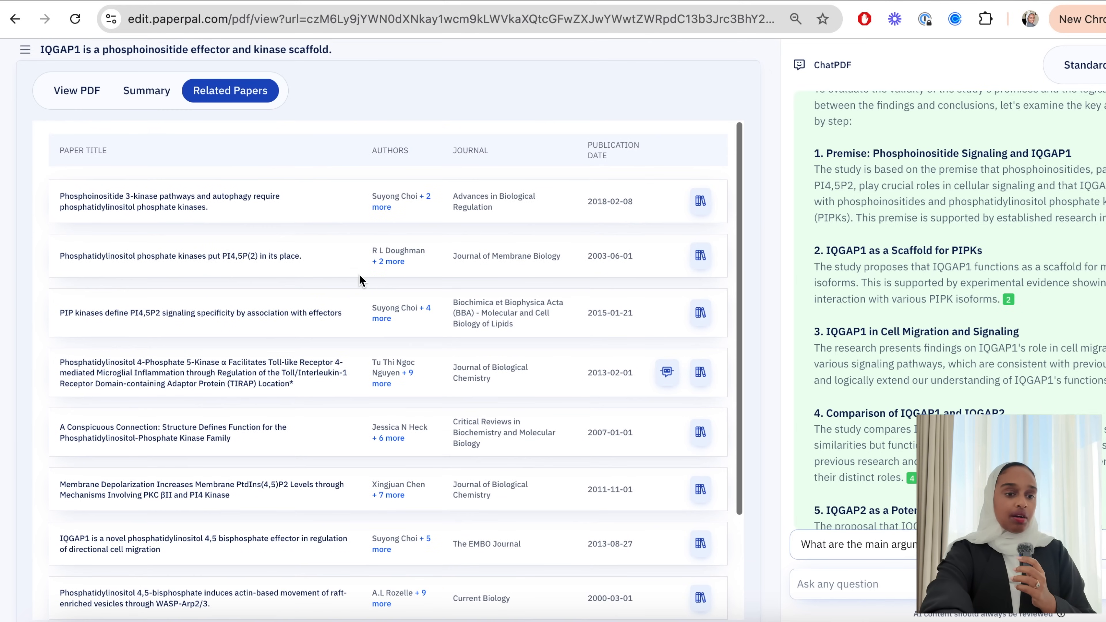
{"action": "mouse_move", "coordinate": [699, 255]}
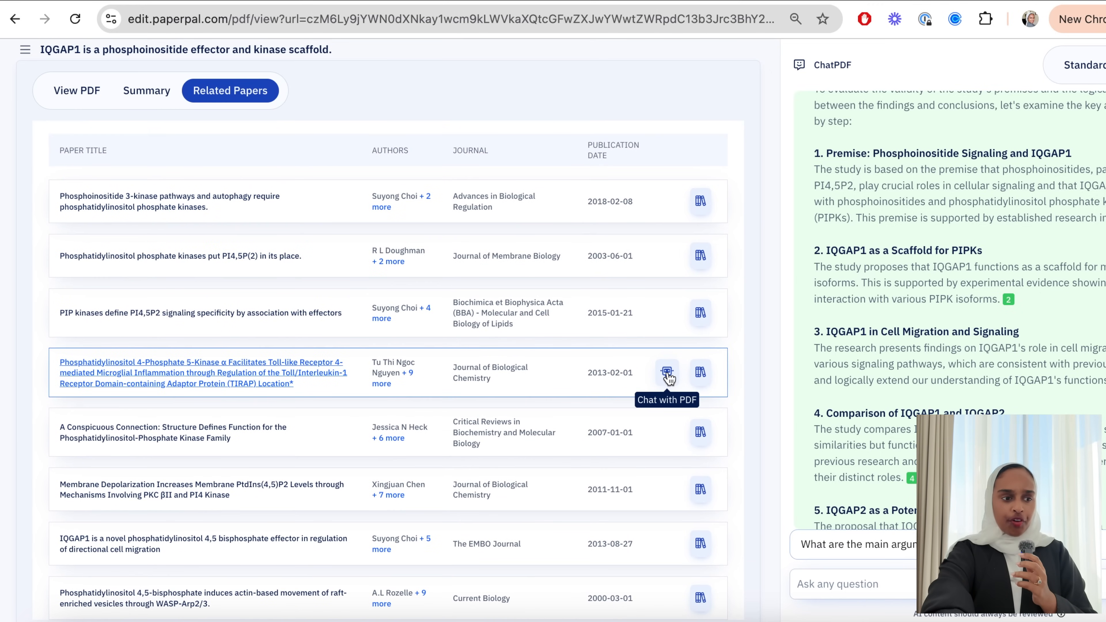
{"action": "scroll", "scroll_direction": "down", "scroll_amount": 3}
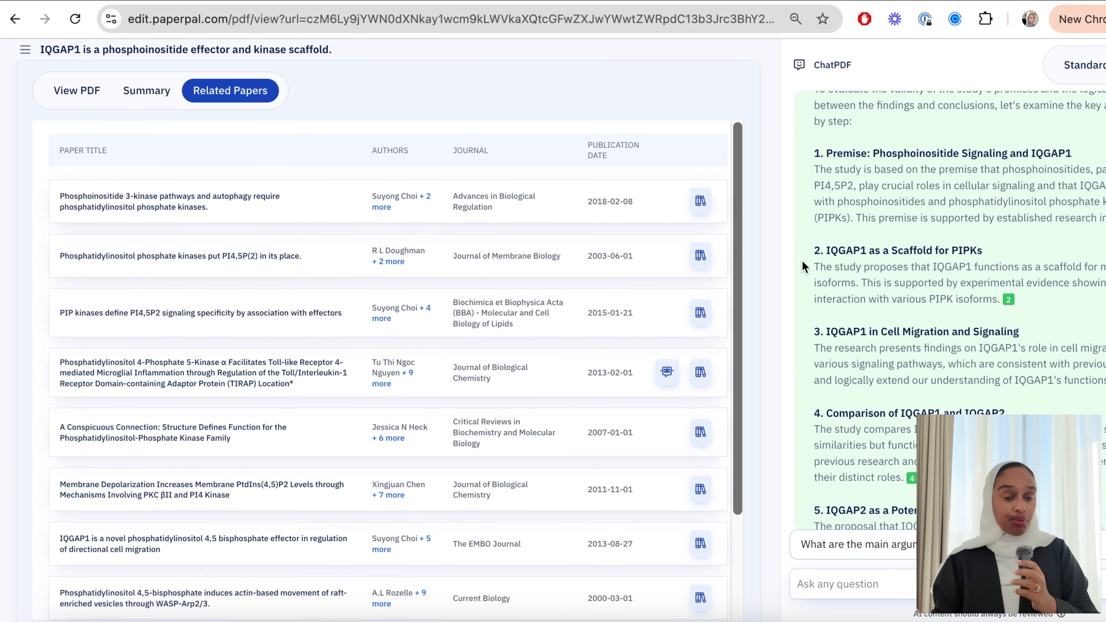
{"action": "scroll", "scroll_direction": "down", "scroll_amount": 3}
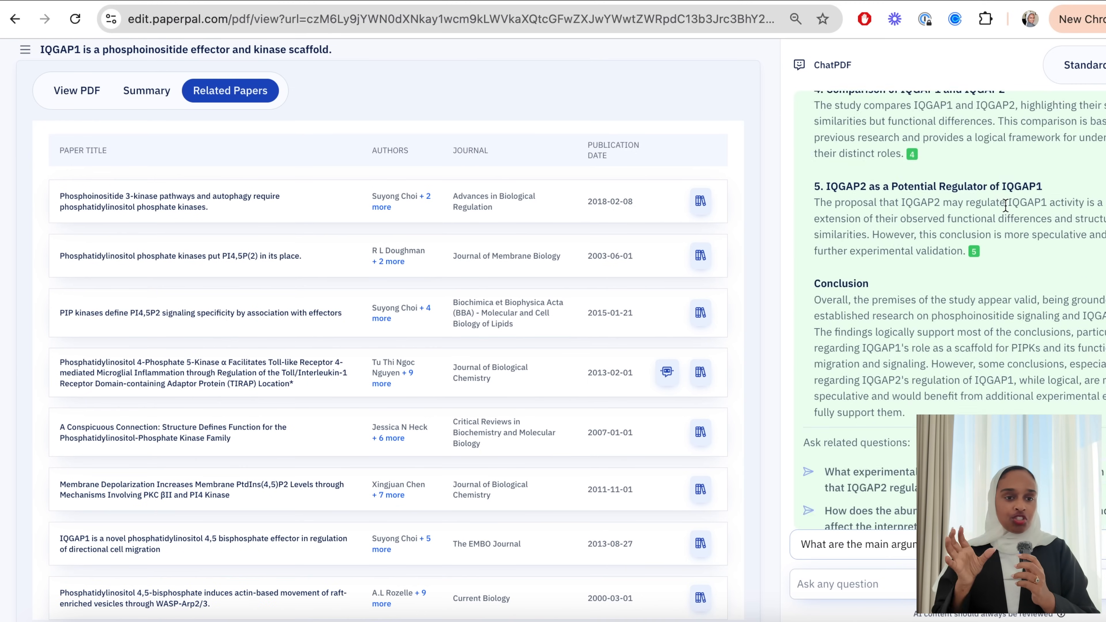
{"action": "scroll", "scroll_direction": "down", "scroll_amount": 3}
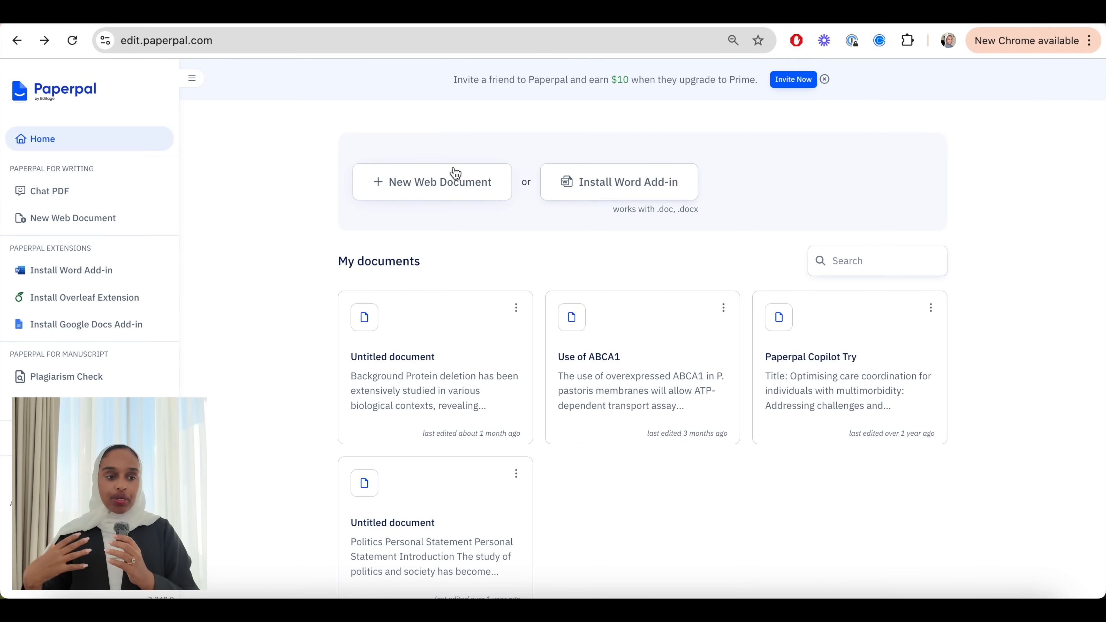
Create a new blank web document and choose an Essay outline.
{"action": "left_click", "coordinate": [432, 182]}
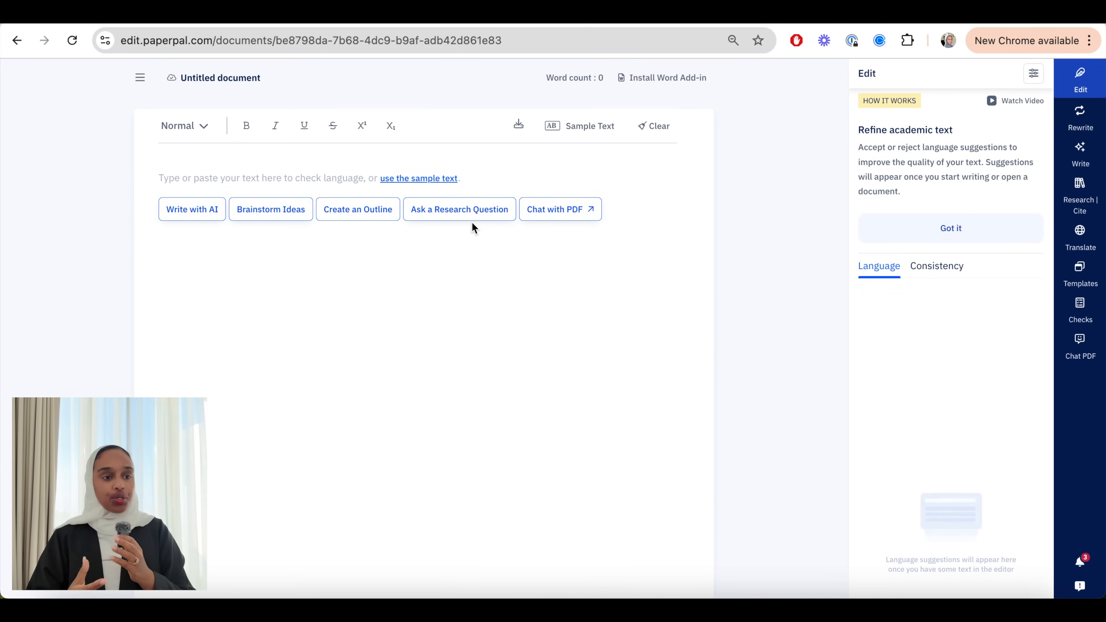
{"action": "mouse_move", "coordinate": [361, 228]}
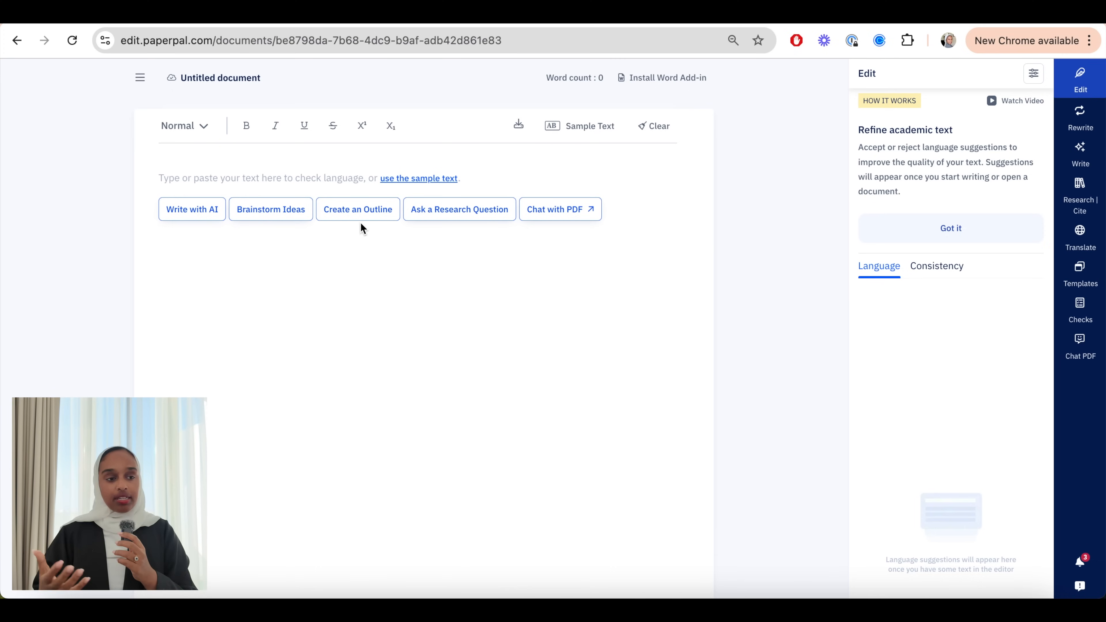
{"action": "left_click", "coordinate": [358, 209]}
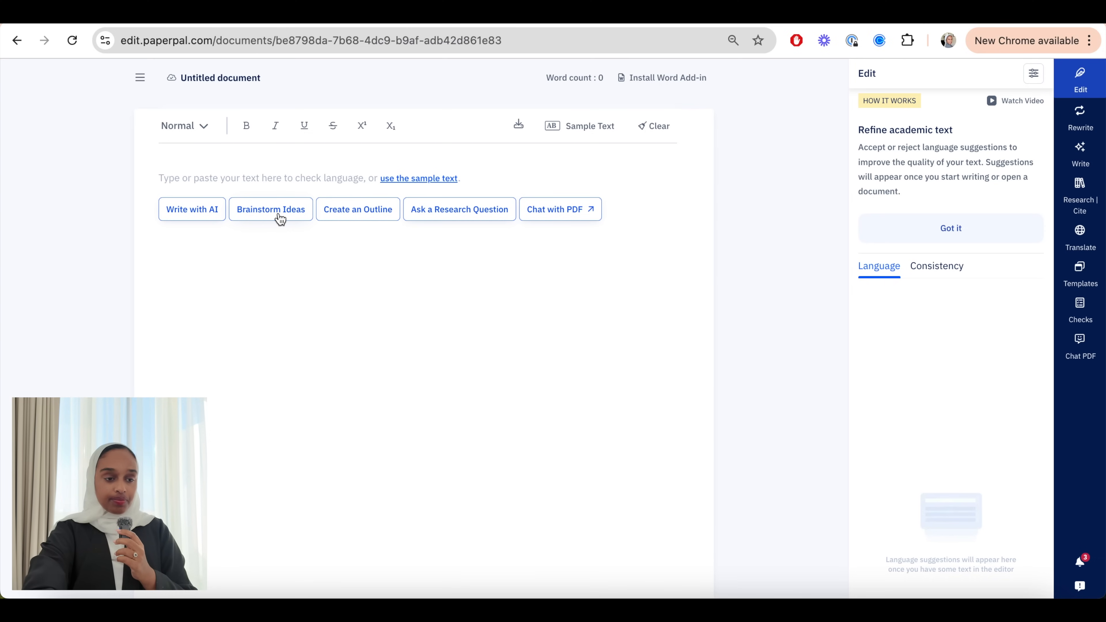
{"action": "left_click", "coordinate": [357, 209]}
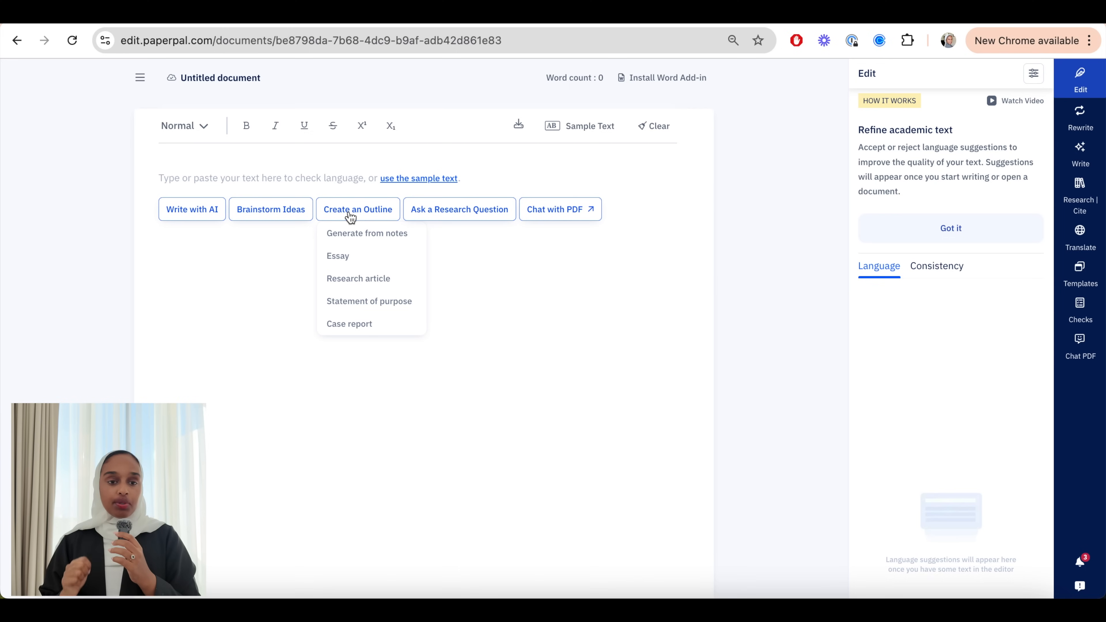
{"action": "mouse_move", "coordinate": [342, 256]}
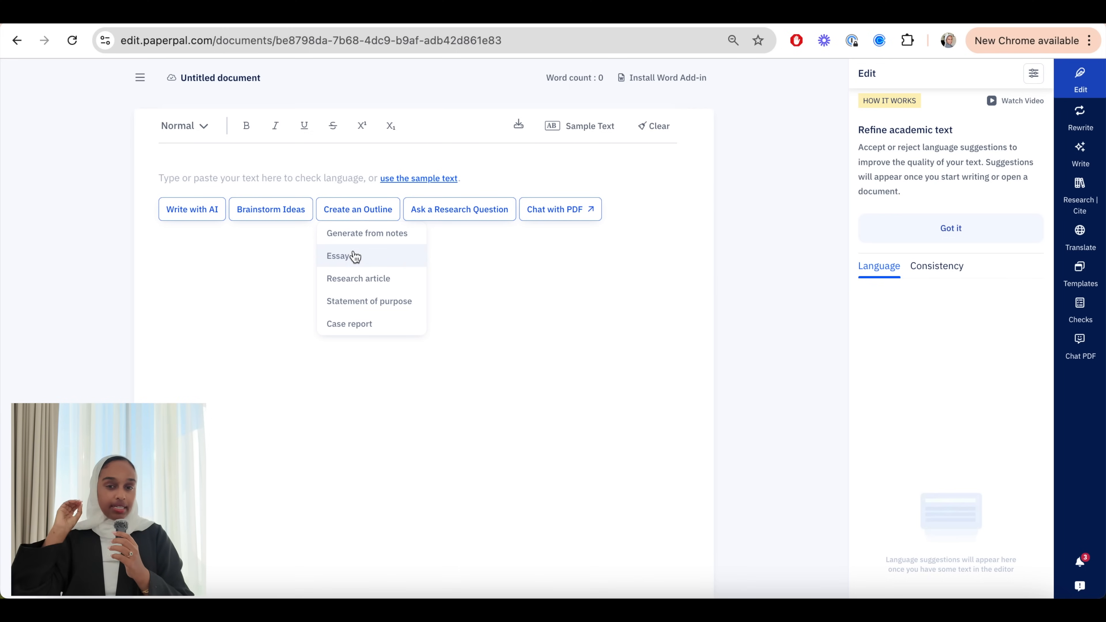
{"action": "mouse_move", "coordinate": [356, 277]}
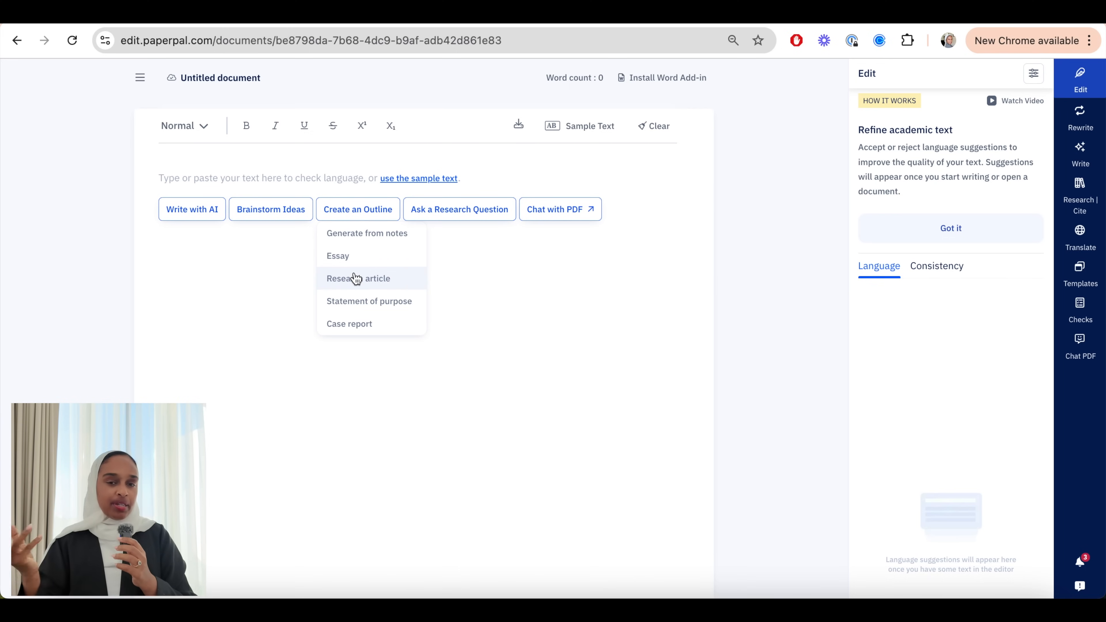
{"action": "left_click", "coordinate": [337, 255]}
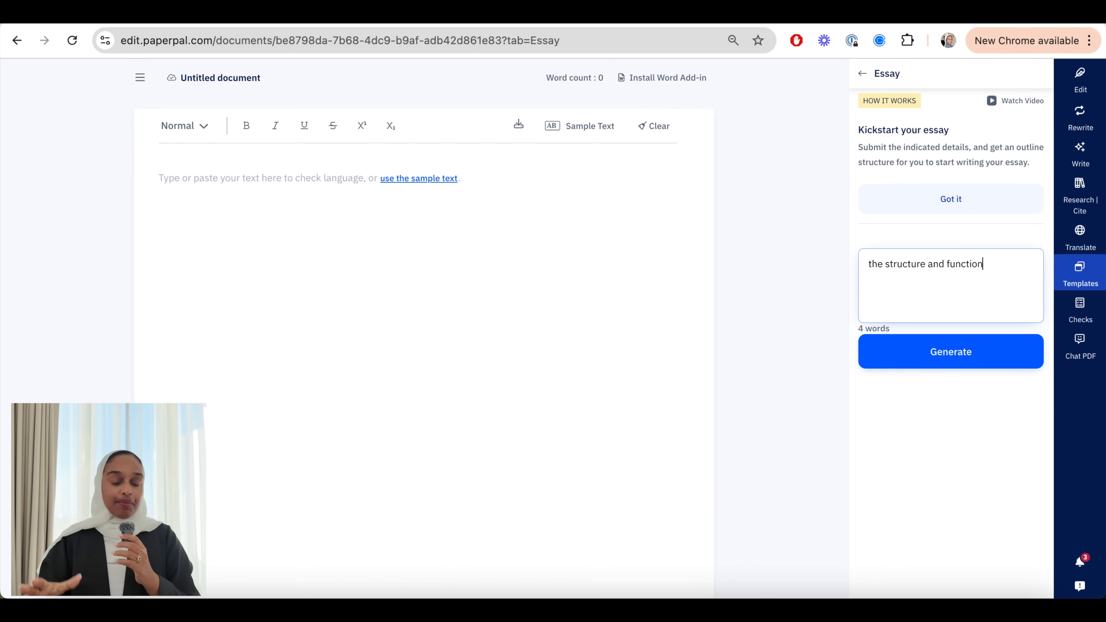
Generate an outline on the structure and function of IQGAP1 and insert it into the document.
{"action": "type", "text": "of iqa"}
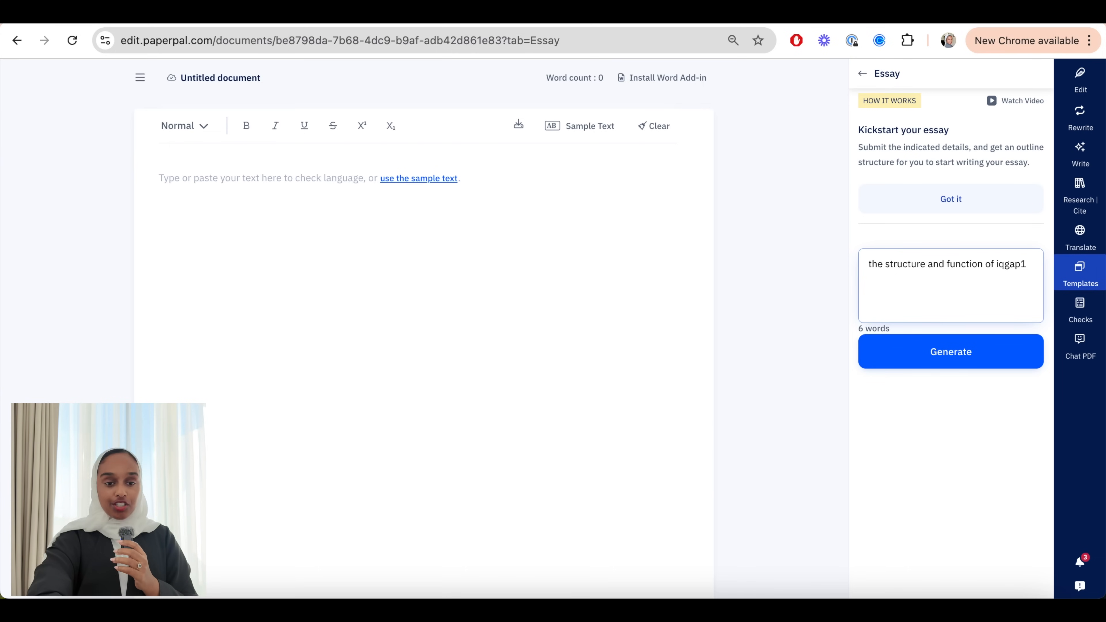
{"action": "left_click", "coordinate": [951, 352]}
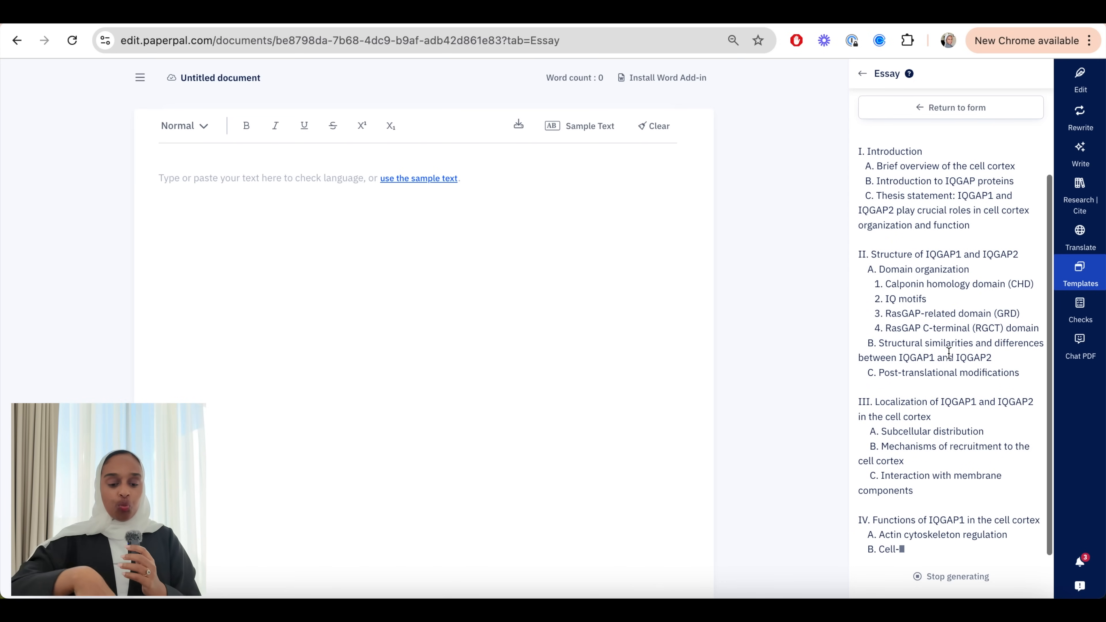
{"action": "scroll", "scroll_direction": "down", "scroll_amount": 3}
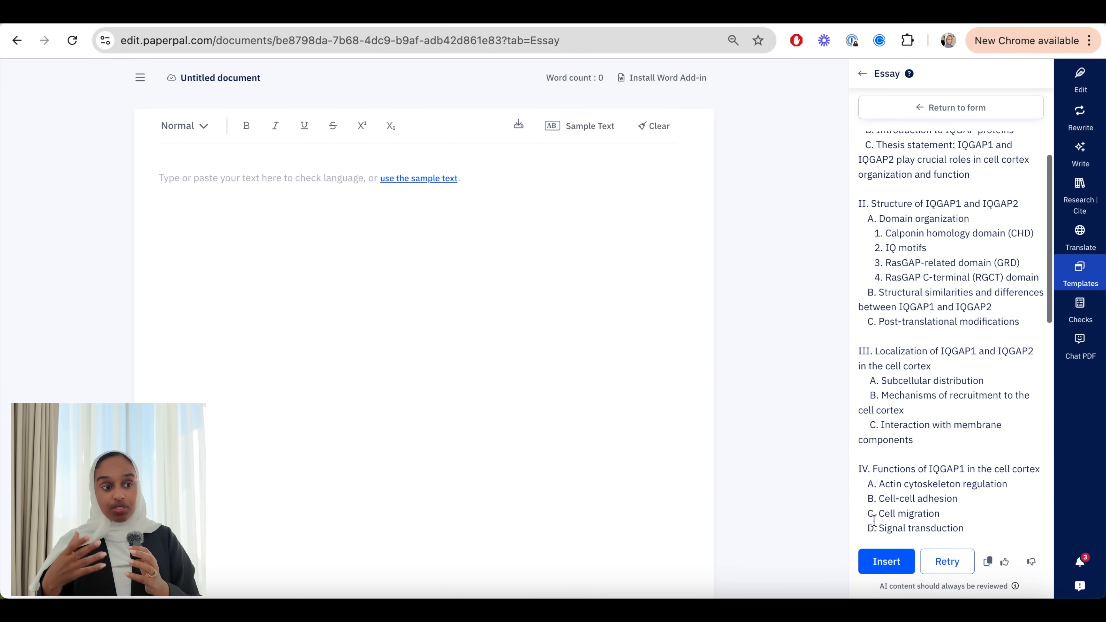
{"action": "left_click", "coordinate": [886, 560]}
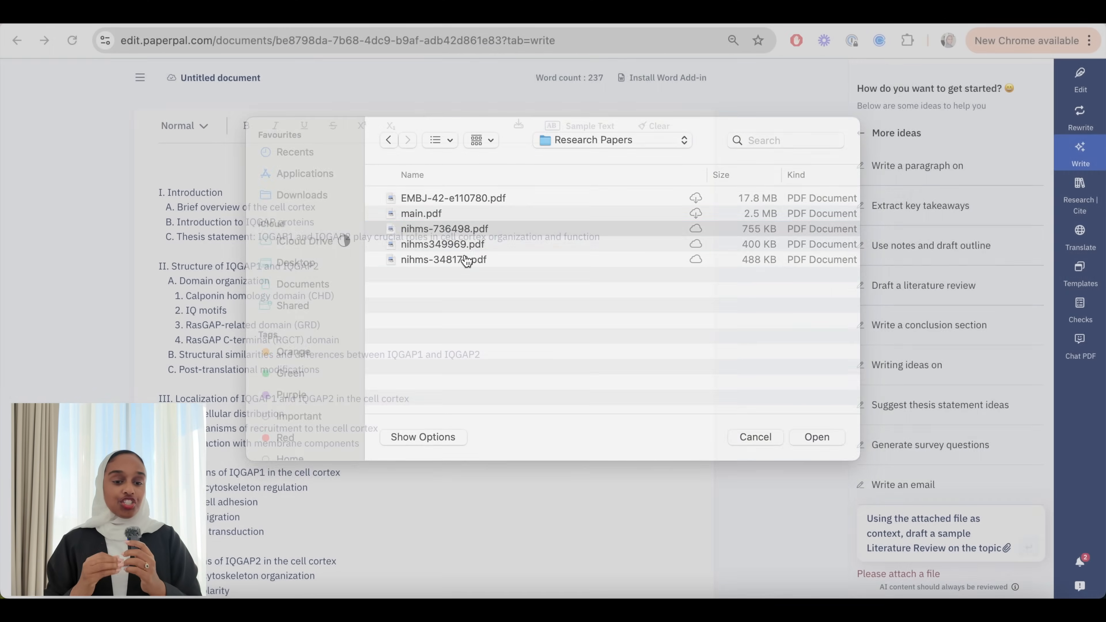
Attach nihms-736498.pdf as context for the literature review prompt.
{"action": "left_click", "coordinate": [817, 437]}
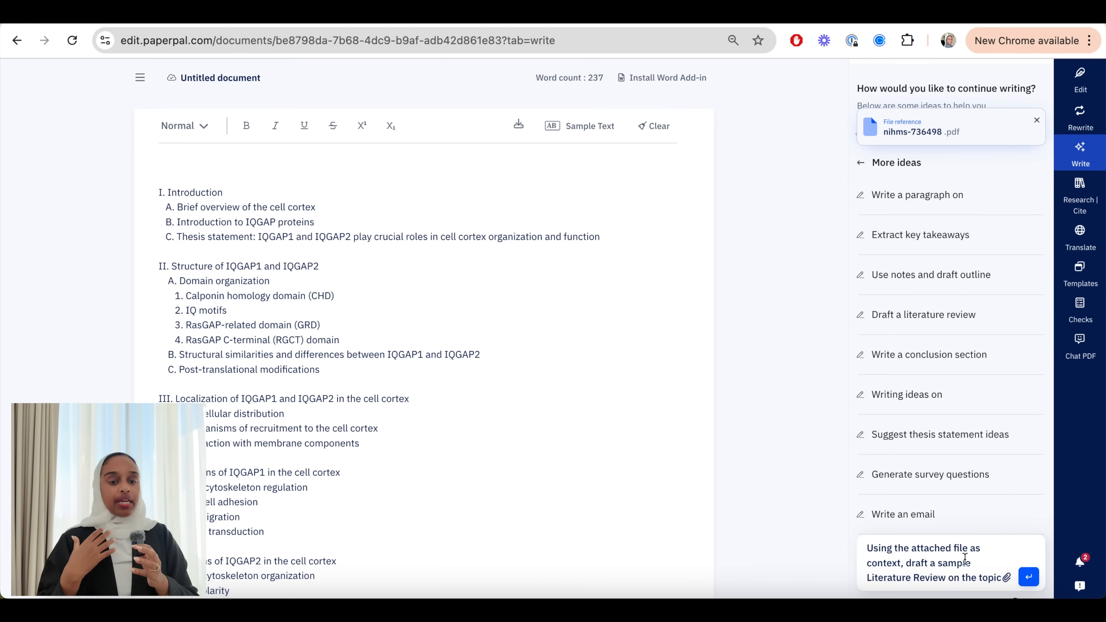
Generate the literature review on IQGAP1 and PIPKIs and insert it below the outline.
{"action": "left_click", "coordinate": [1028, 577]}
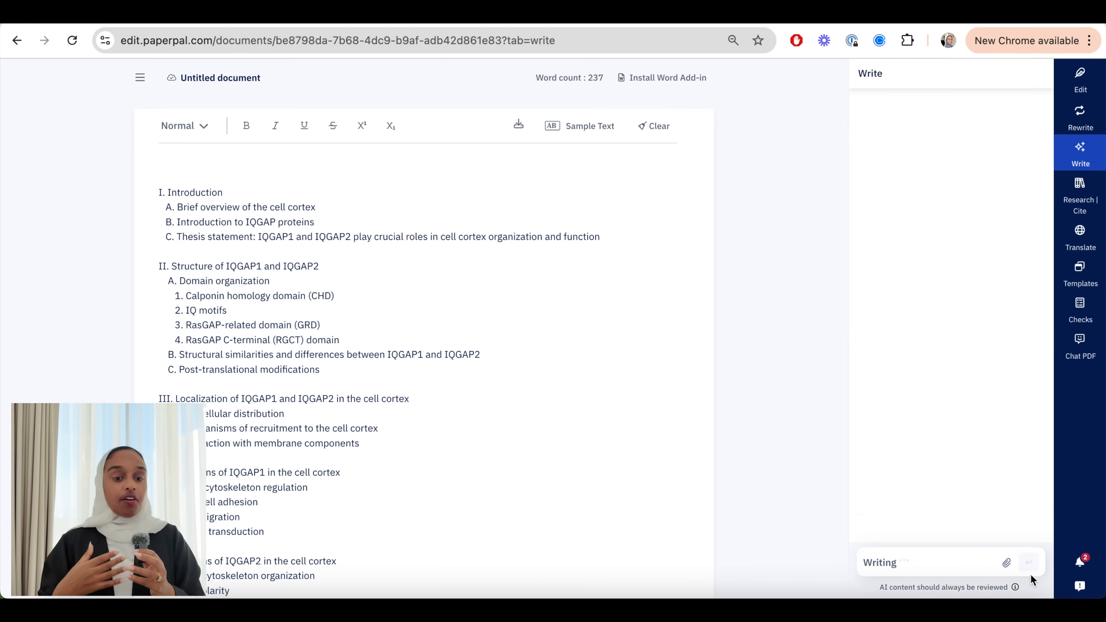
{"action": "mouse_move", "coordinate": [839, 495]}
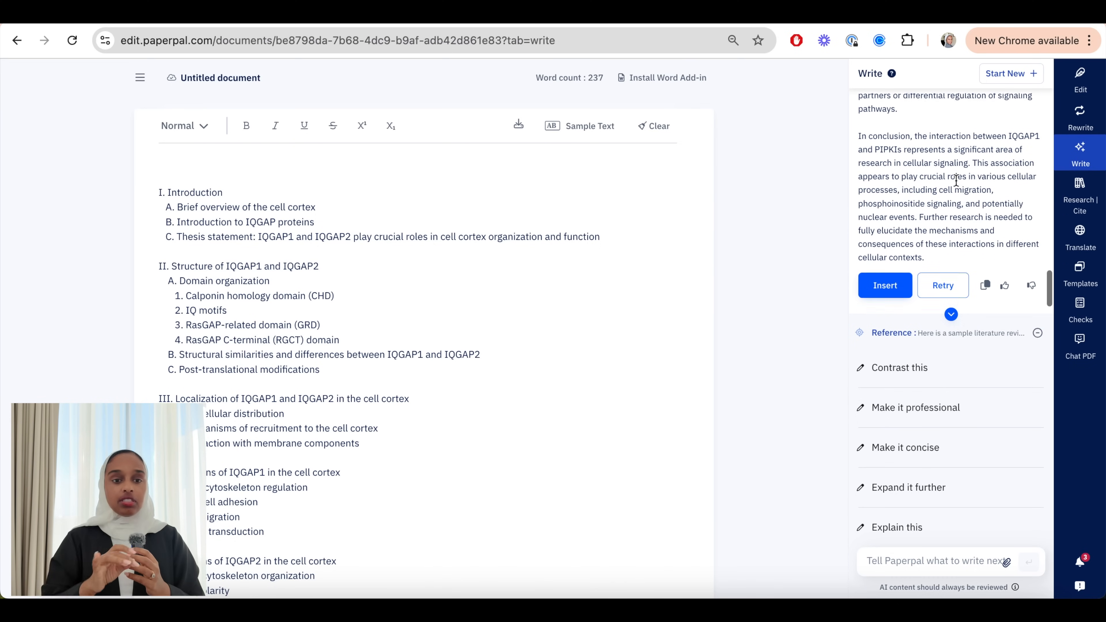
{"action": "scroll", "scroll_direction": "down", "scroll_amount": 3}
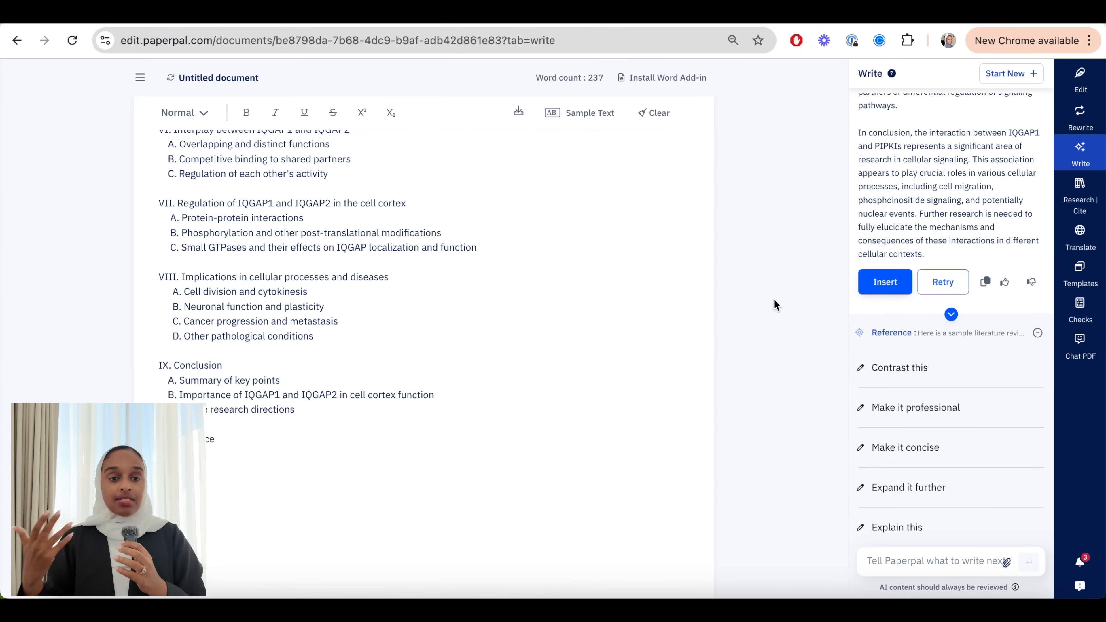
{"action": "left_click", "coordinate": [885, 282]}
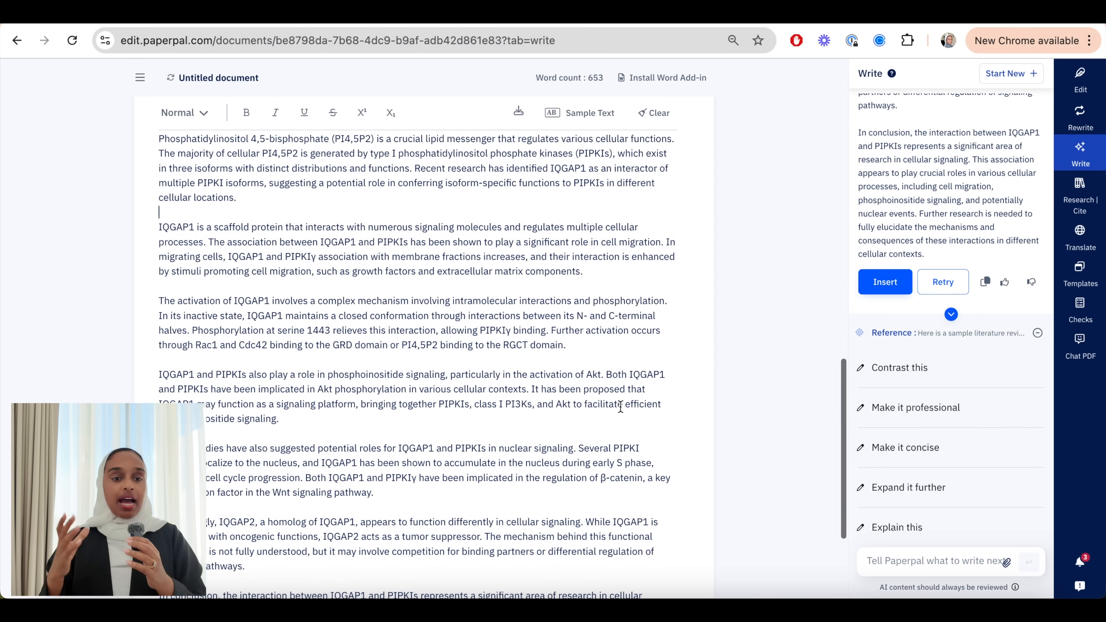
{"action": "scroll", "scroll_direction": "down", "scroll_amount": 3}
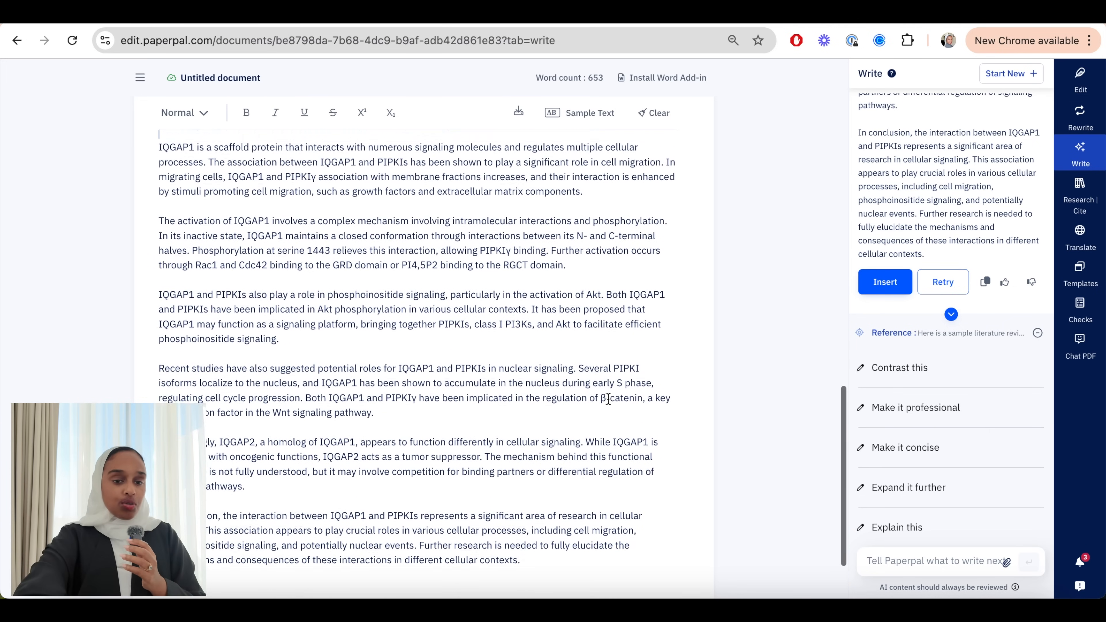
{"action": "left_click", "coordinate": [884, 282]}
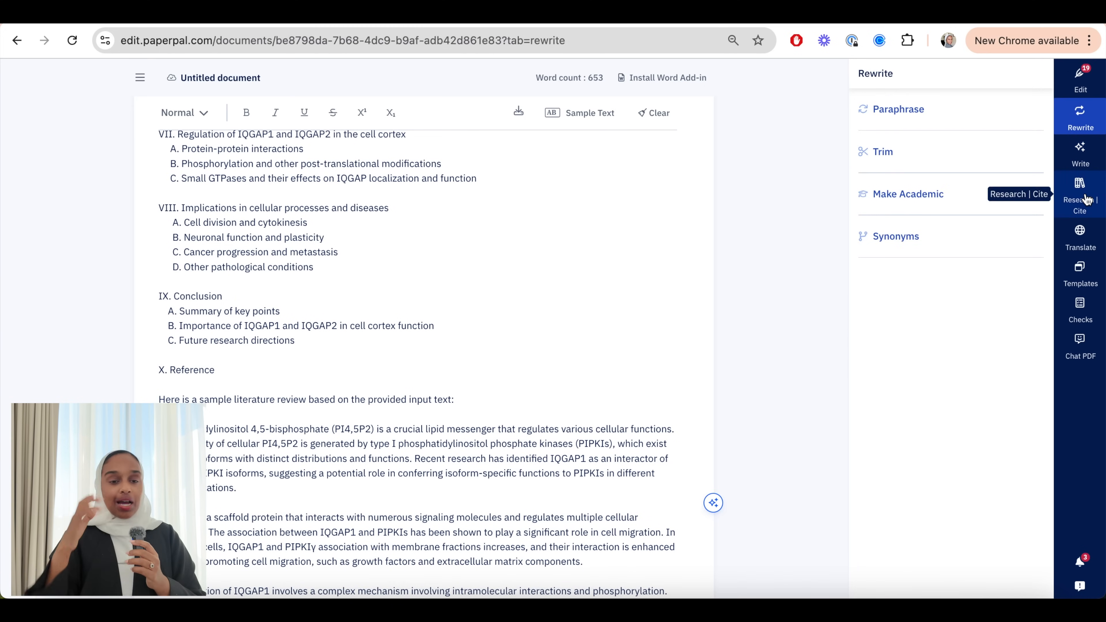
Rerun the IQGAP1 and ABCA1 introduction search in Research | Cite.
{"action": "left_click", "coordinate": [1081, 194]}
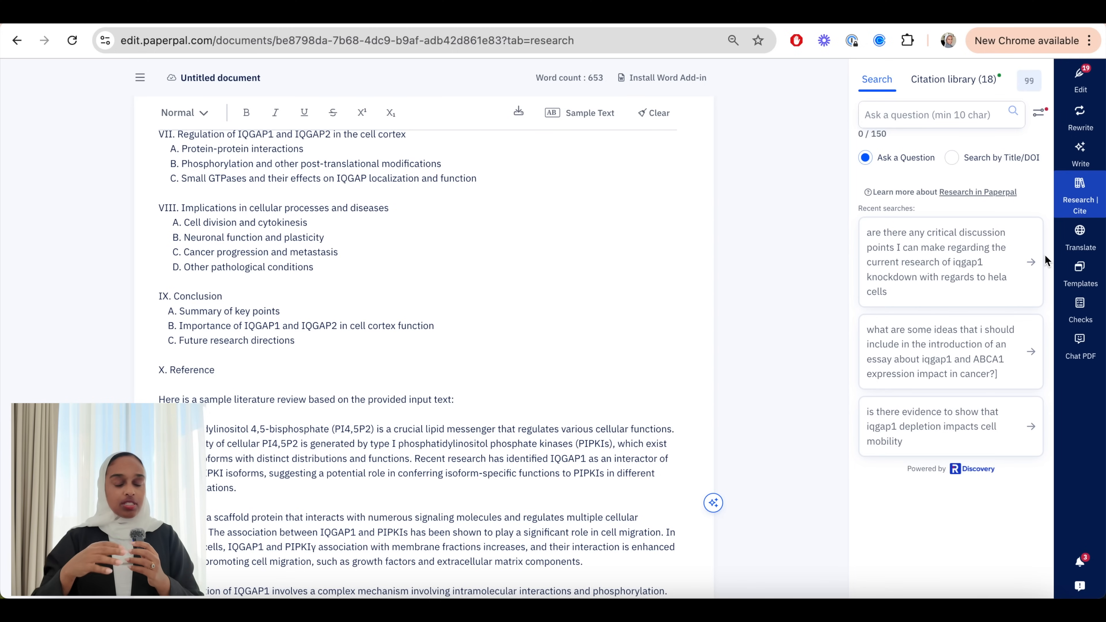
{"action": "left_click", "coordinate": [950, 352]}
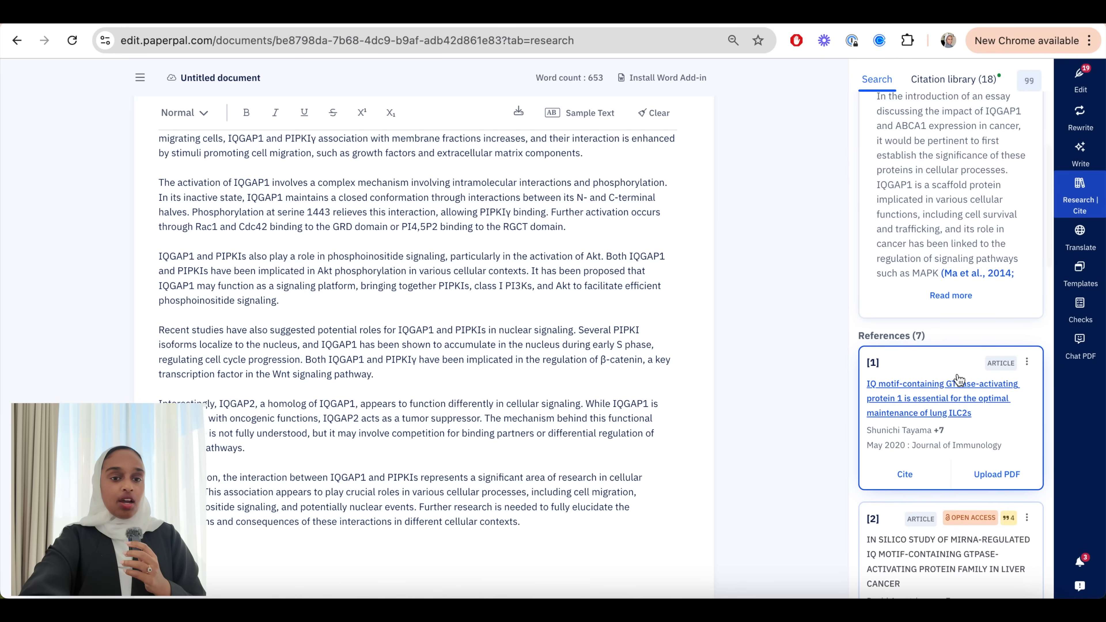
{"action": "mouse_move", "coordinate": [942, 398]}
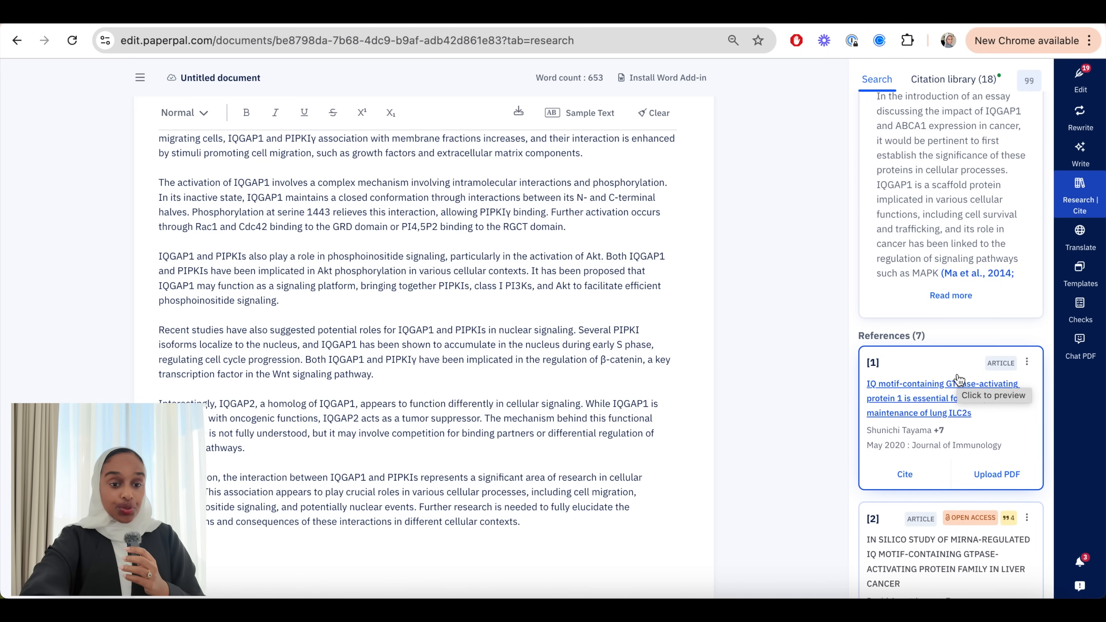
{"action": "mouse_move", "coordinate": [1018, 443]}
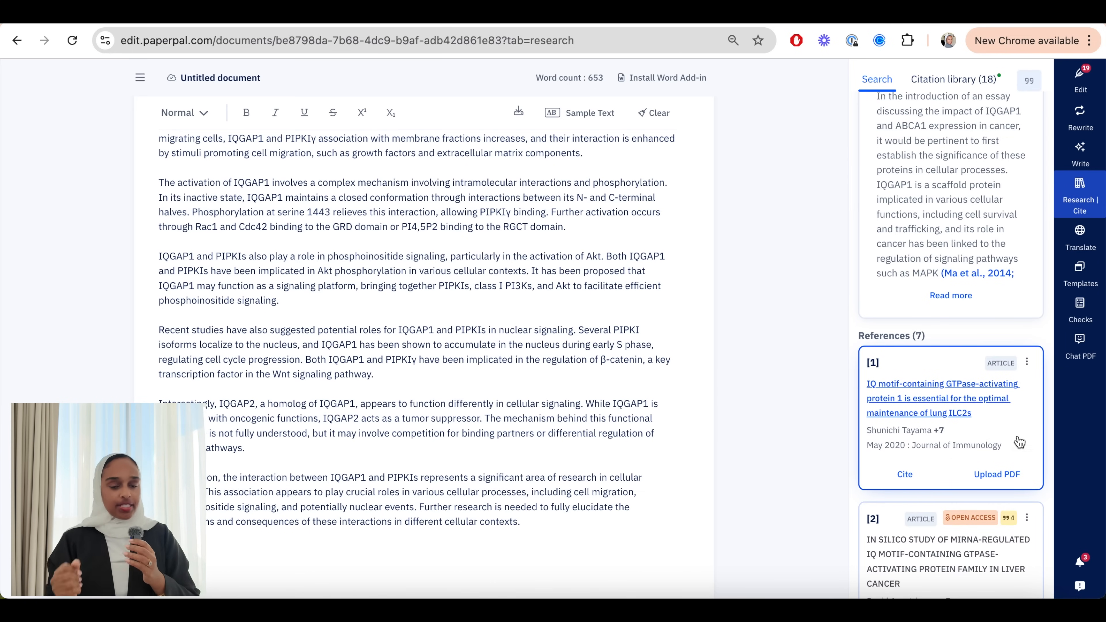
{"action": "mouse_move", "coordinate": [1019, 443]}
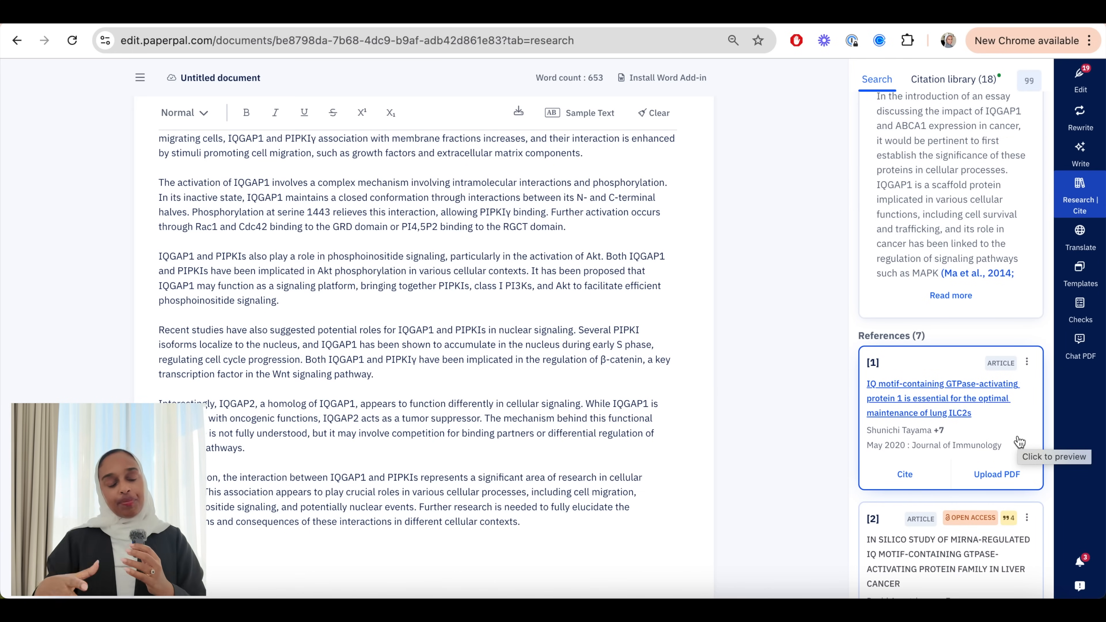
{"action": "scroll", "scroll_direction": "down", "scroll_amount": 3}
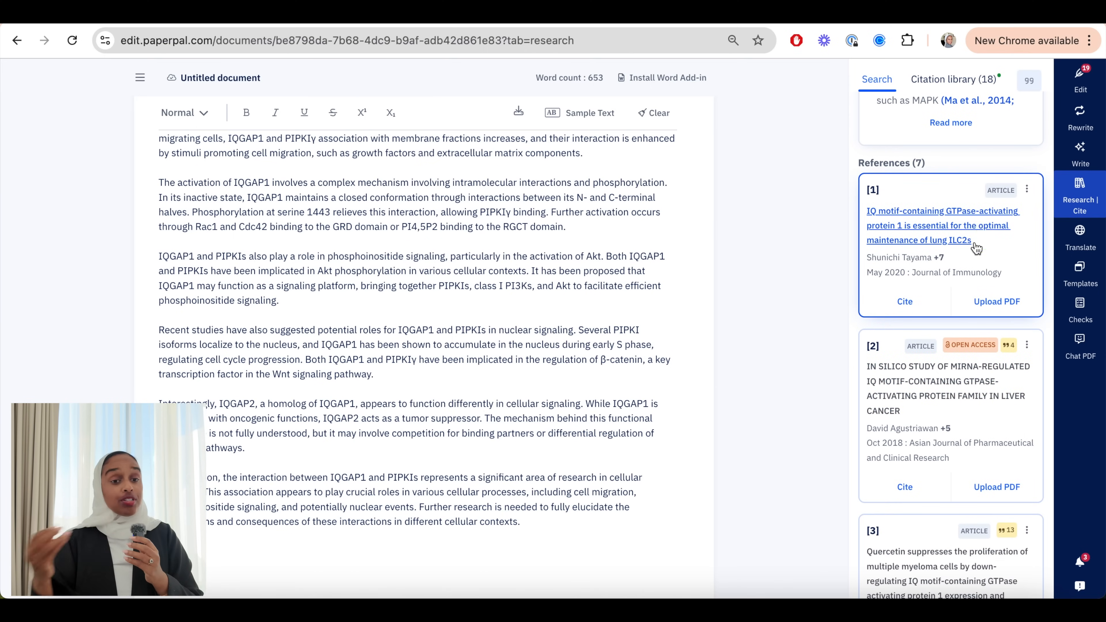
{"action": "scroll", "scroll_direction": "down", "scroll_amount": 3}
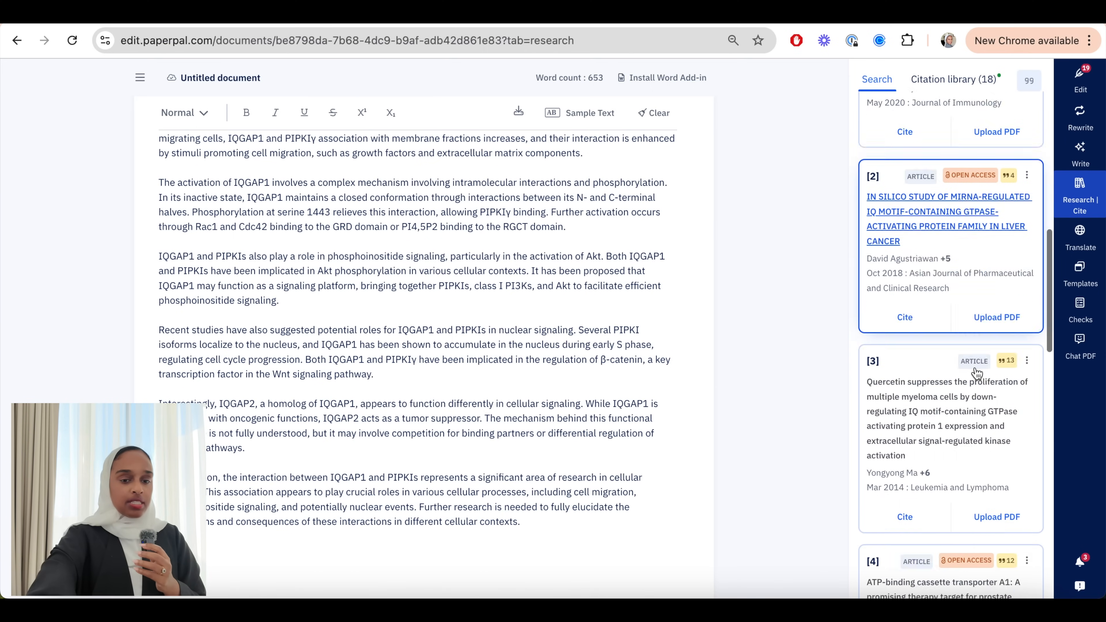
{"action": "scroll", "scroll_direction": "down", "scroll_amount": 3}
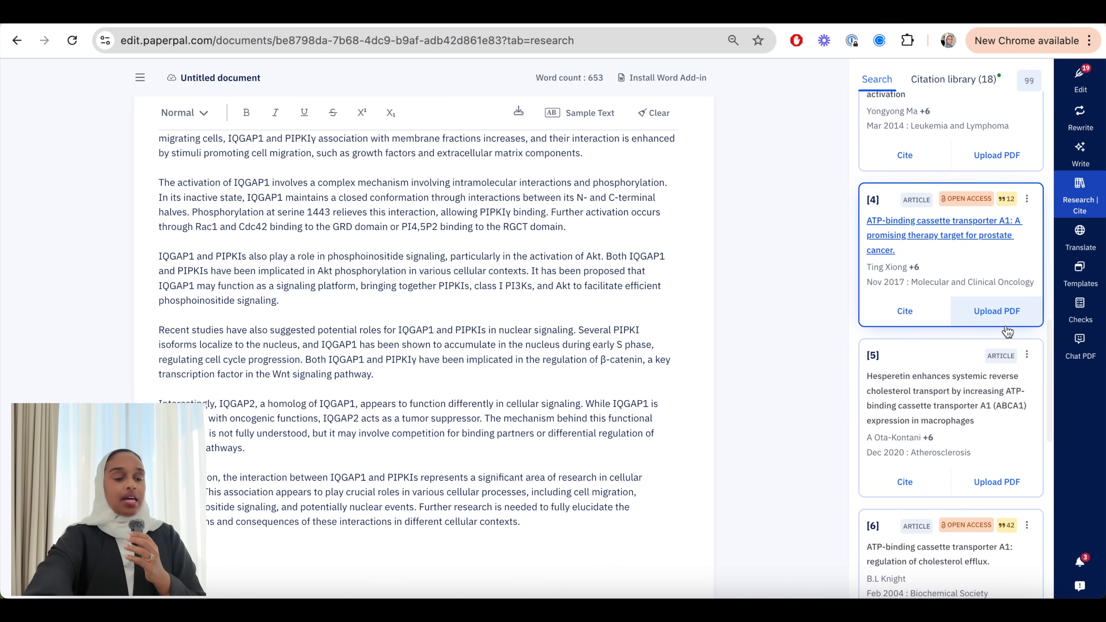
{"action": "mouse_move", "coordinate": [1034, 434]}
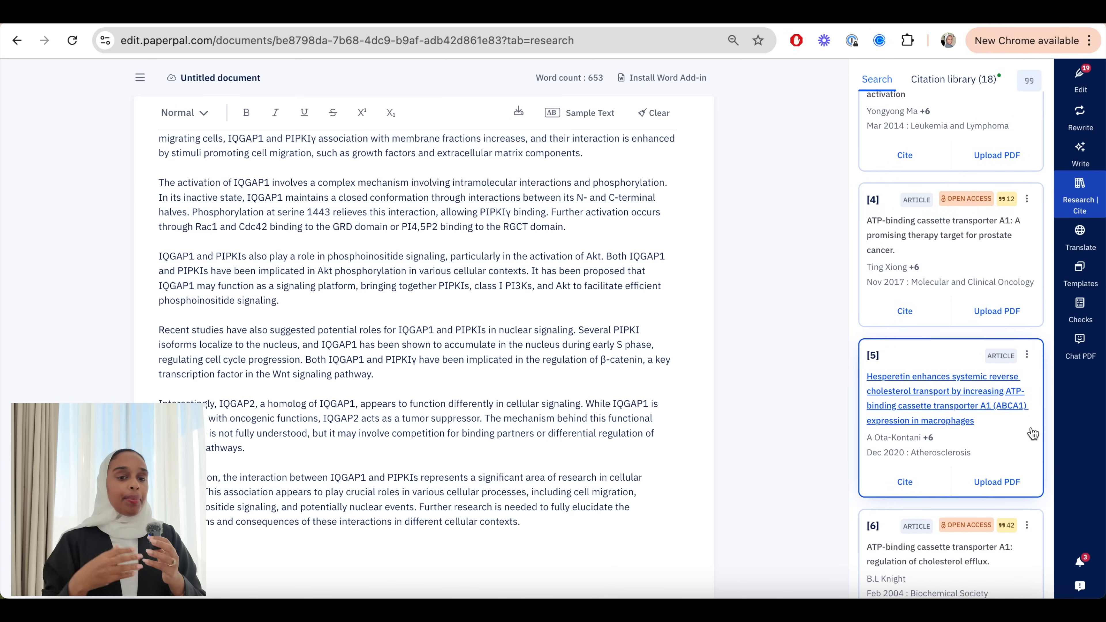
Add the ABCA1, fatty acids and cholesterol absorption paper [7] to the citation library.
{"action": "left_click", "coordinate": [944, 391]}
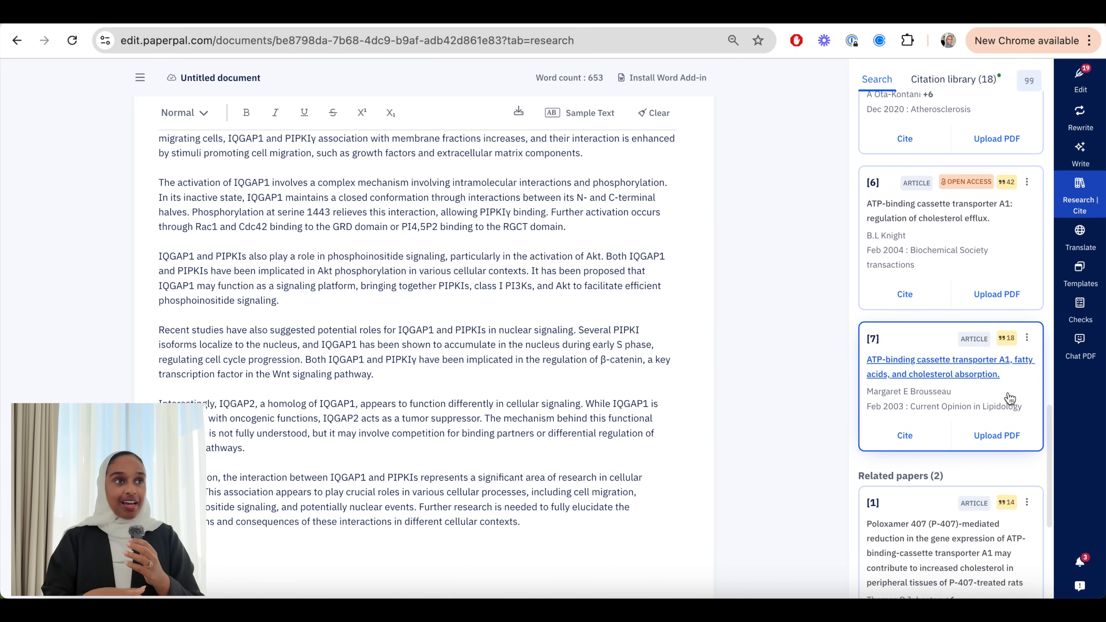
{"action": "left_click", "coordinate": [950, 366]}
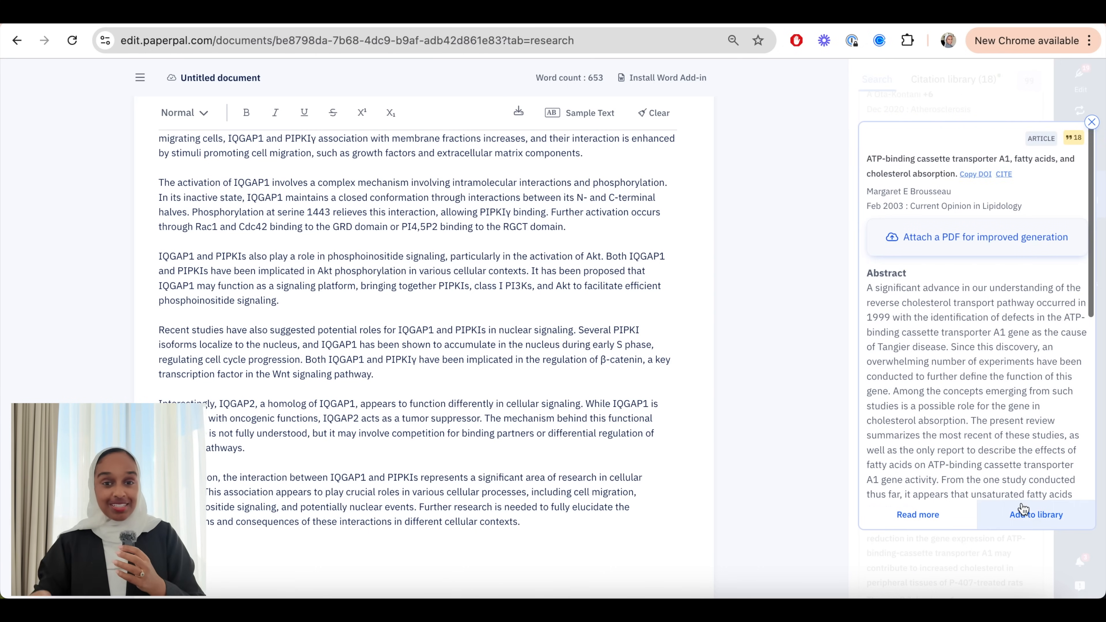
{"action": "left_click", "coordinate": [1036, 515]}
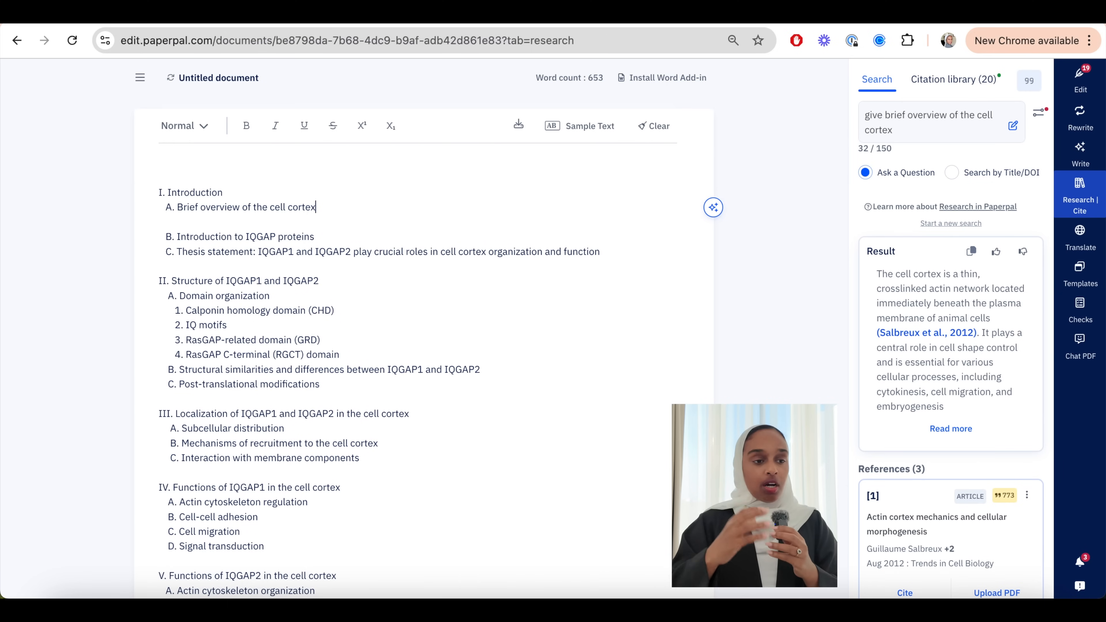
Write that the cell cortex is a crosslinked actin network below the plasma membrane in animal cells with a fundamental role.
{"action": "type", "text": "T"}
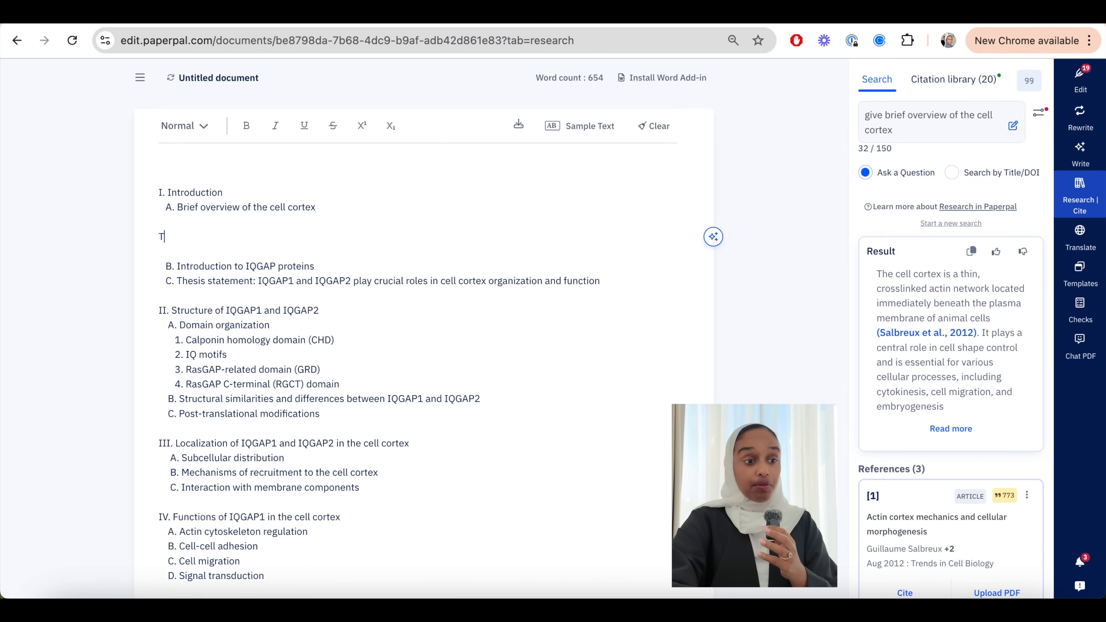
{"action": "type", "text": "he cell cory"}
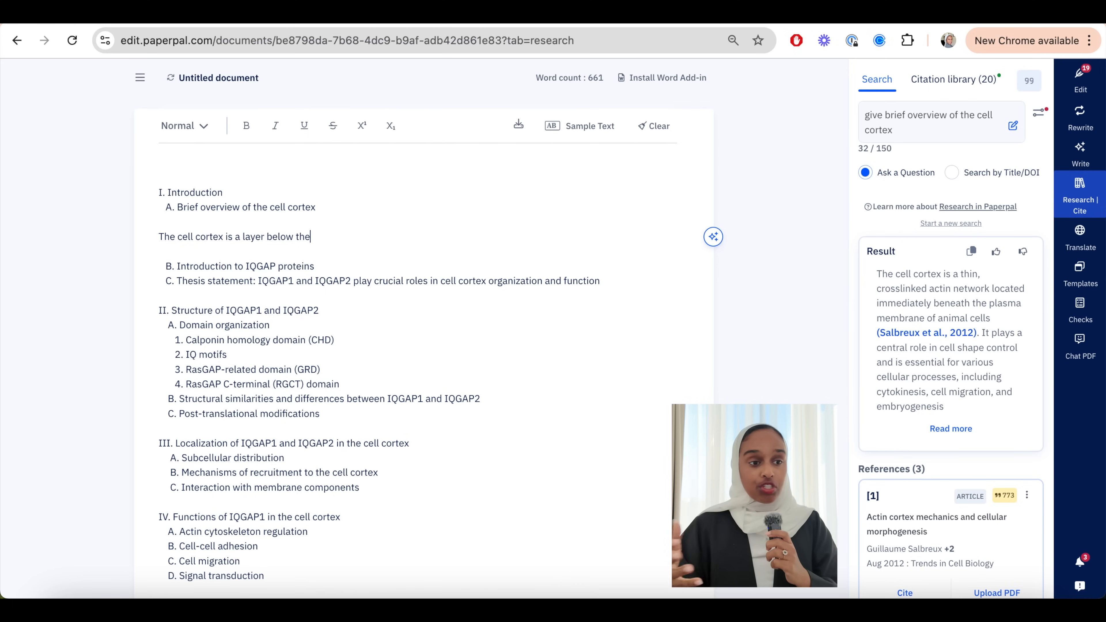
{"action": "type", "text": "plasma mem"}
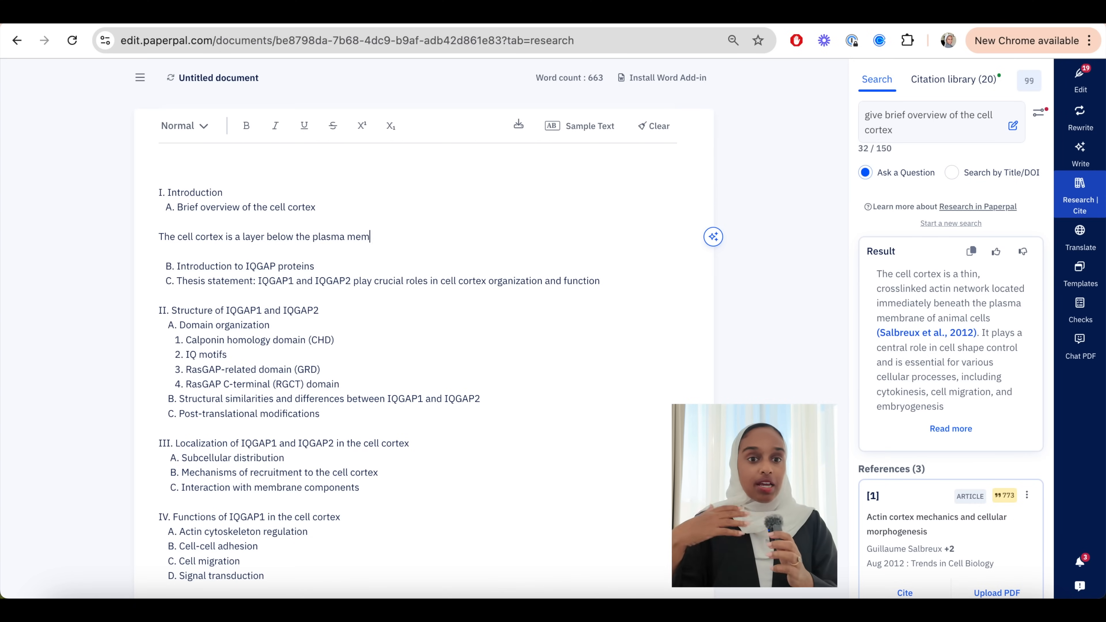
{"action": "type", "text": "brane"}
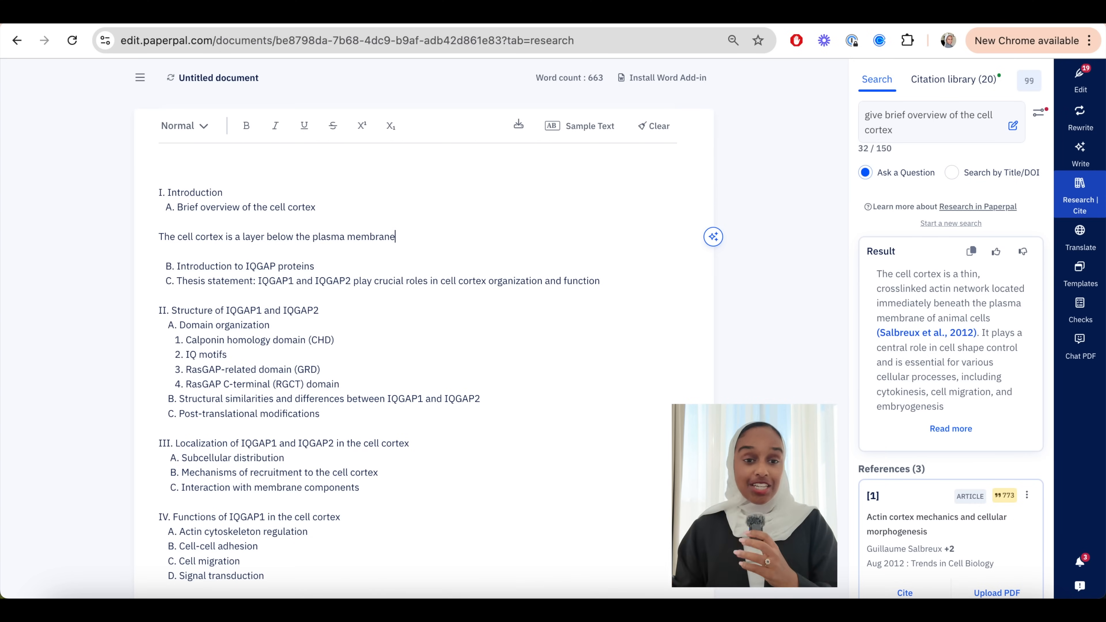
{"action": "type", "text": ", m"}
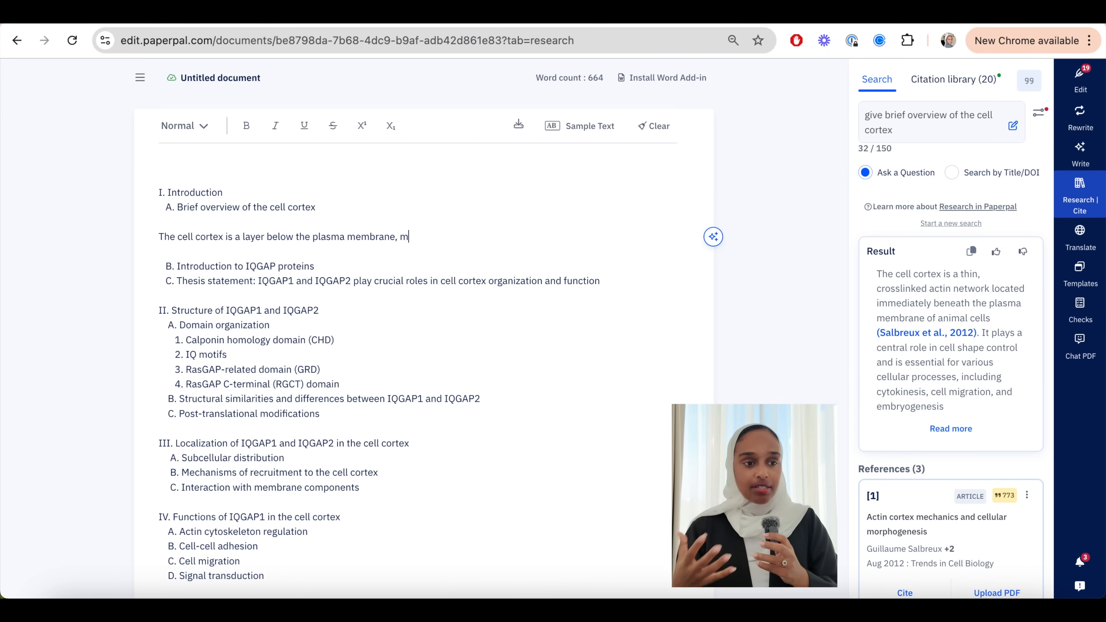
{"action": "type", "text": "omposed of"}
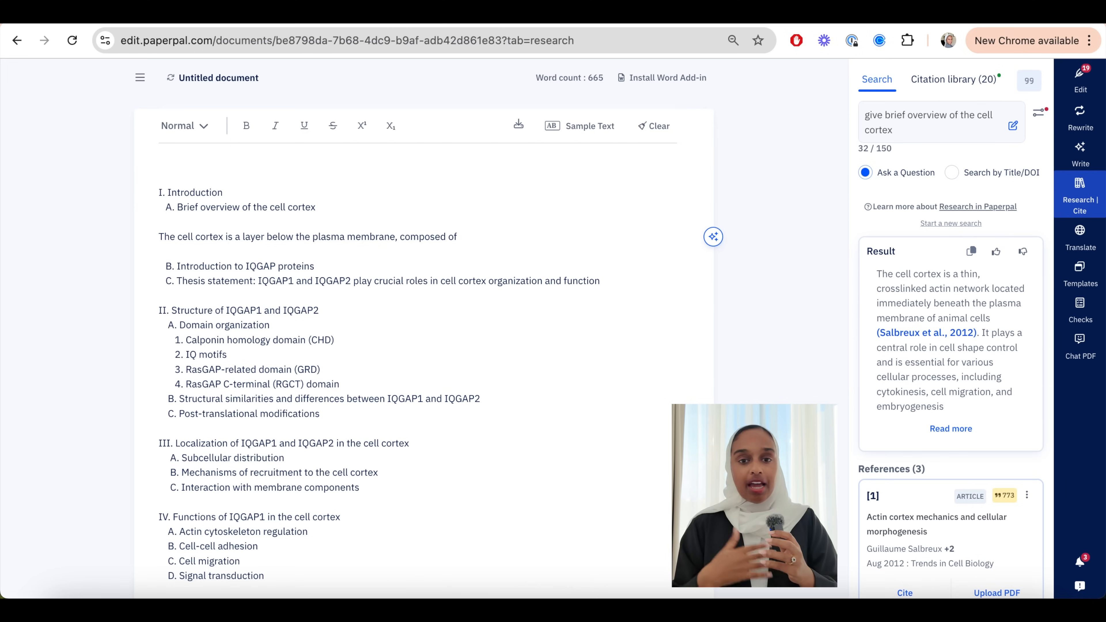
{"action": "type", "text": "crosslin"}
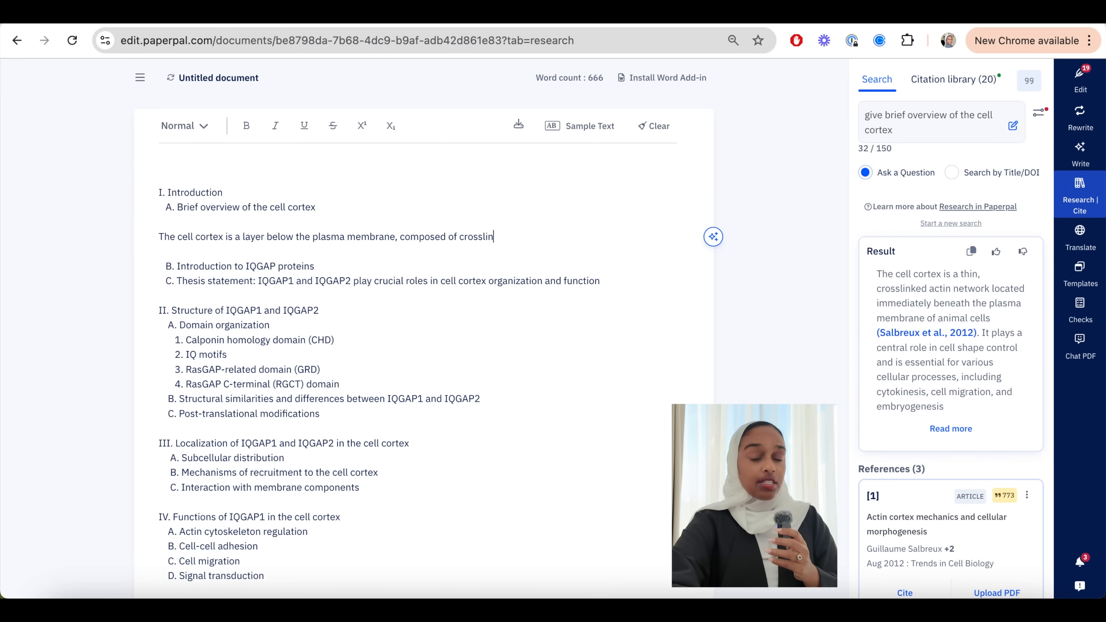
{"action": "type", "text": "ked actin network"}
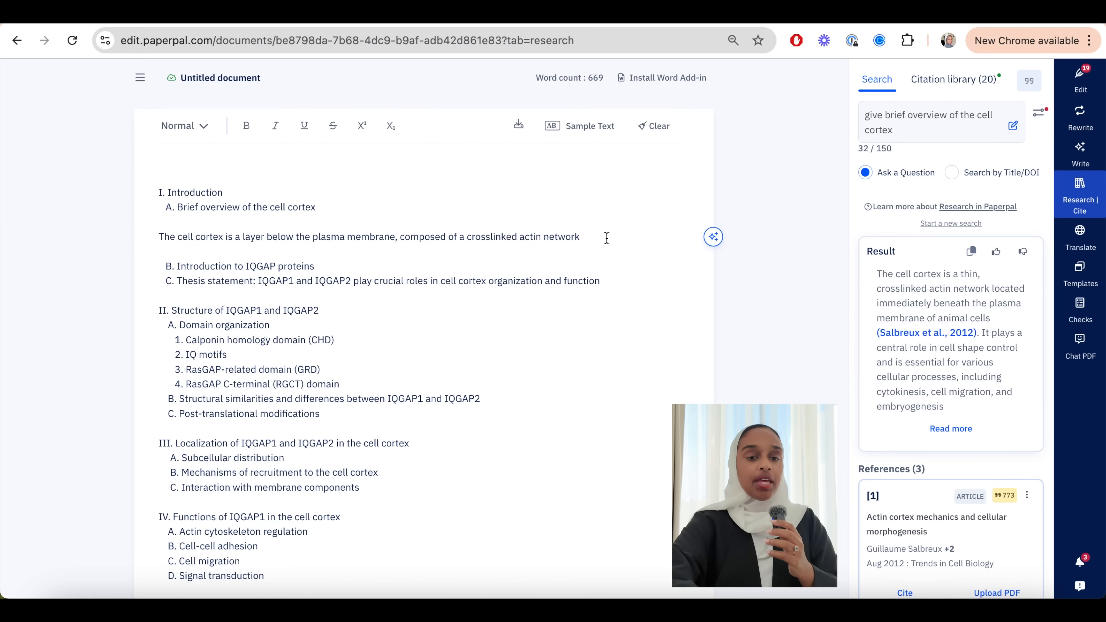
{"action": "type", "text": "in animal"}
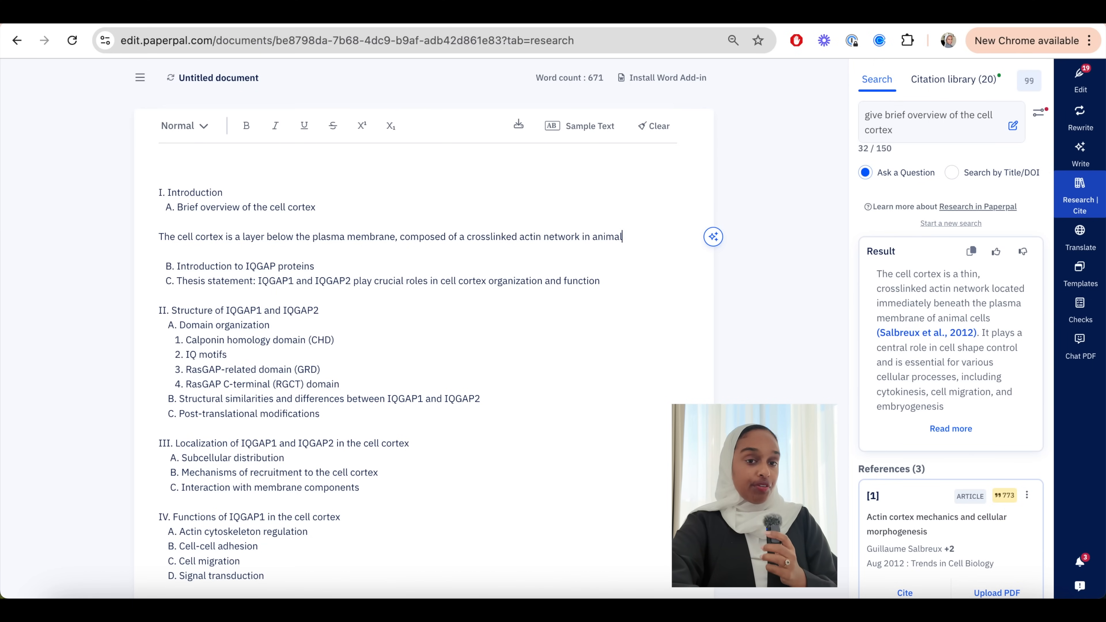
{"action": "type", "text": "cells. The cell cortex plays a"}
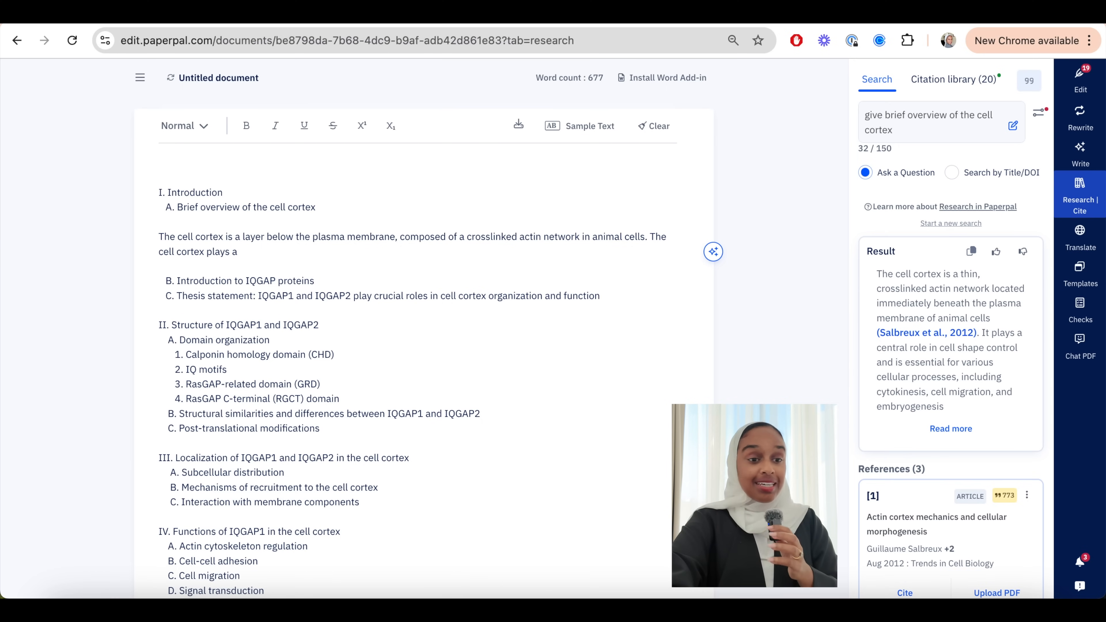
{"action": "type", "text": "fund"}
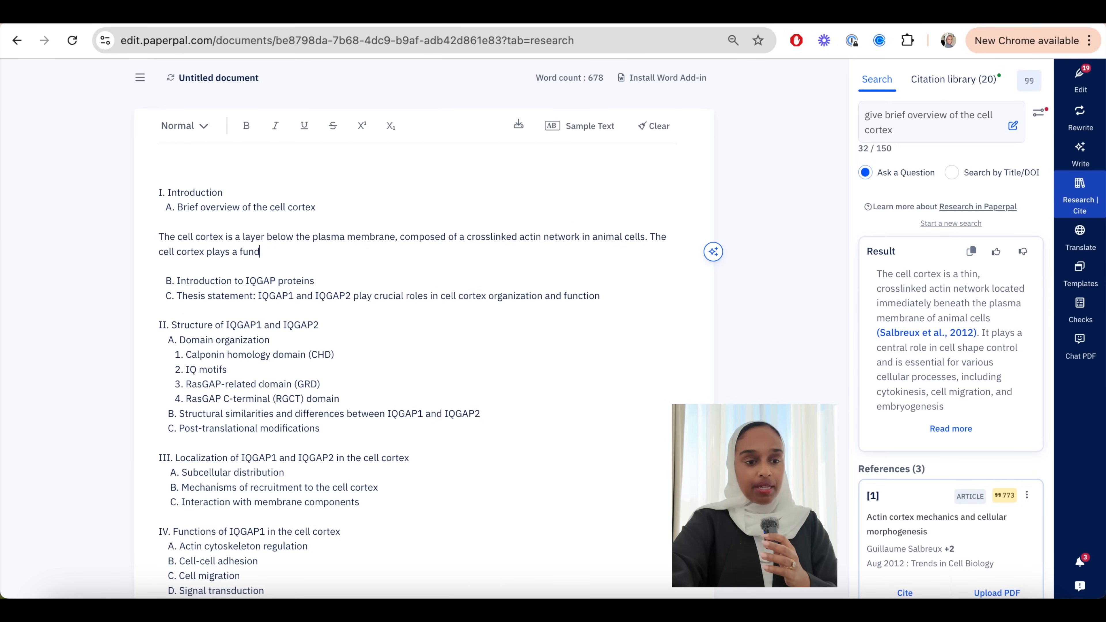
{"action": "type", "text": "amental role in a numb"}
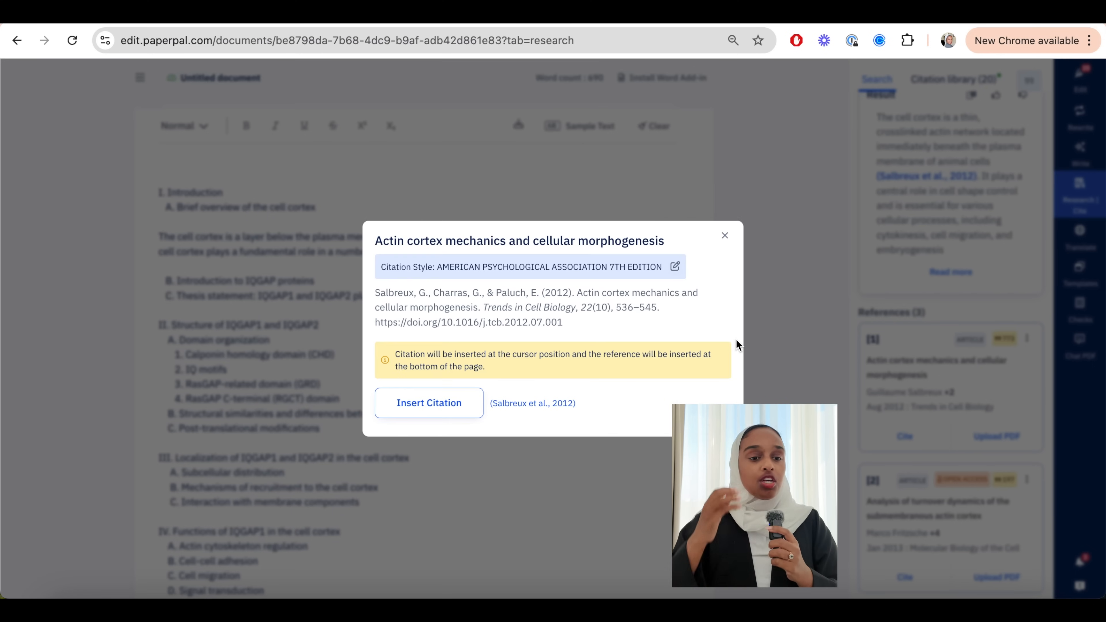
Insert the Salbreux et al. 2012 citation and check its entry in the References list.
{"action": "left_click", "coordinate": [428, 403]}
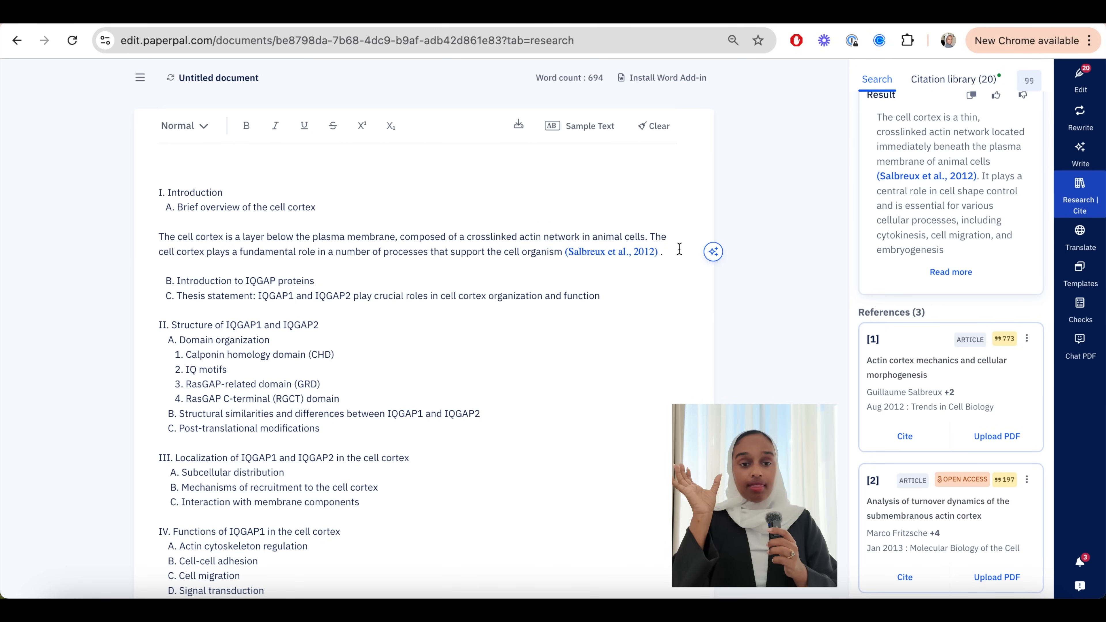
{"action": "scroll", "scroll_direction": "down", "scroll_amount": 3}
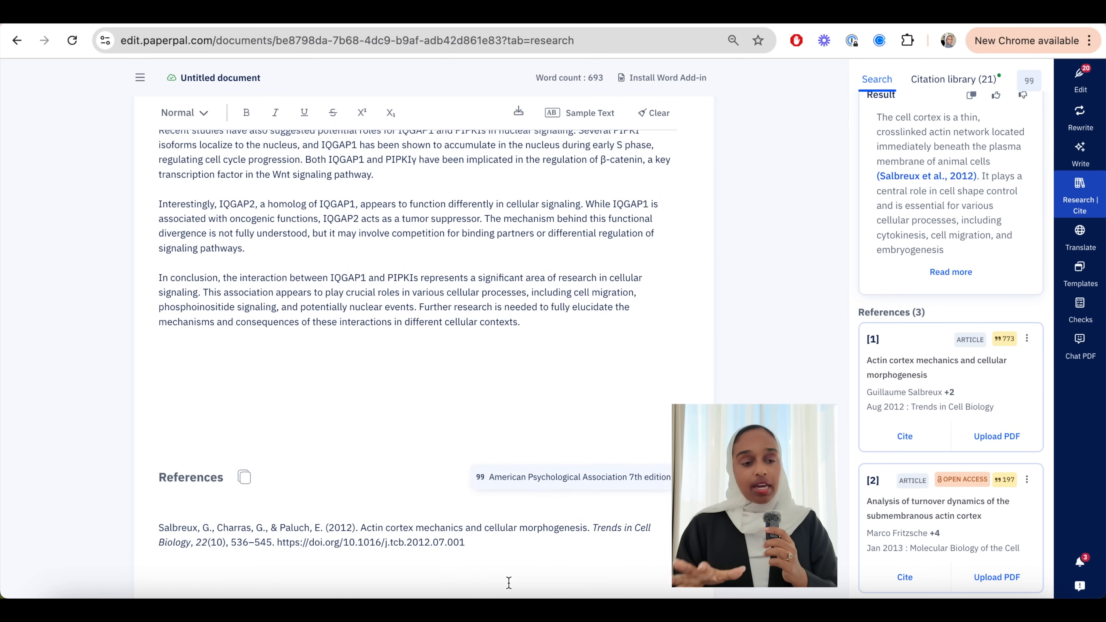
{"action": "mouse_move", "coordinate": [596, 477]}
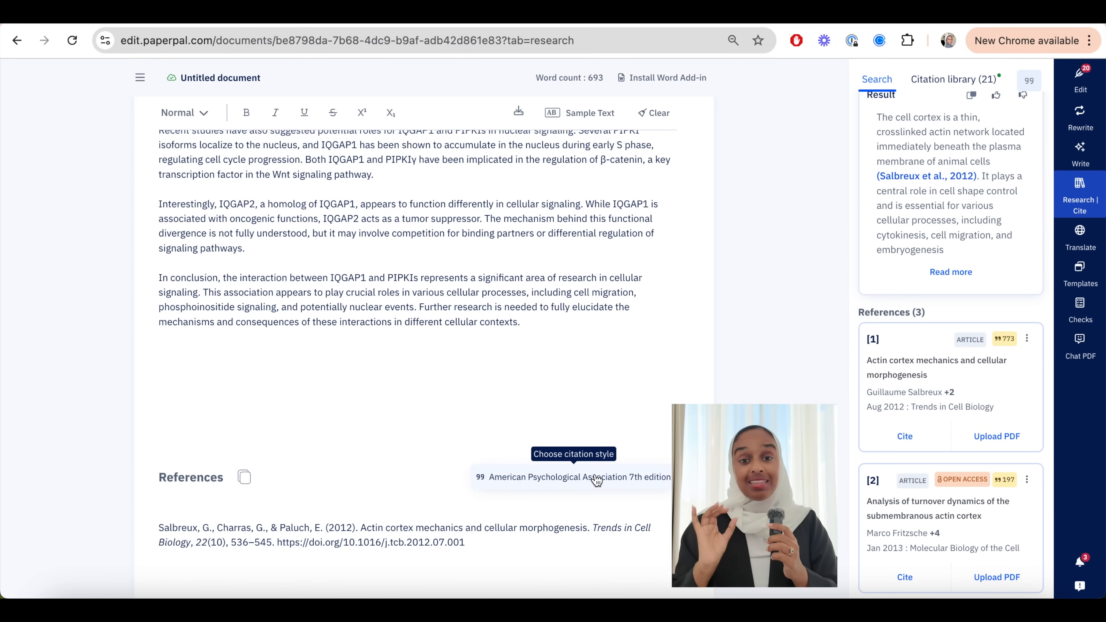
Search the citation styles for 'ha' to switch to (Salbreux, Charras, and Paluch 2012) format.
{"action": "left_click", "coordinate": [572, 477]}
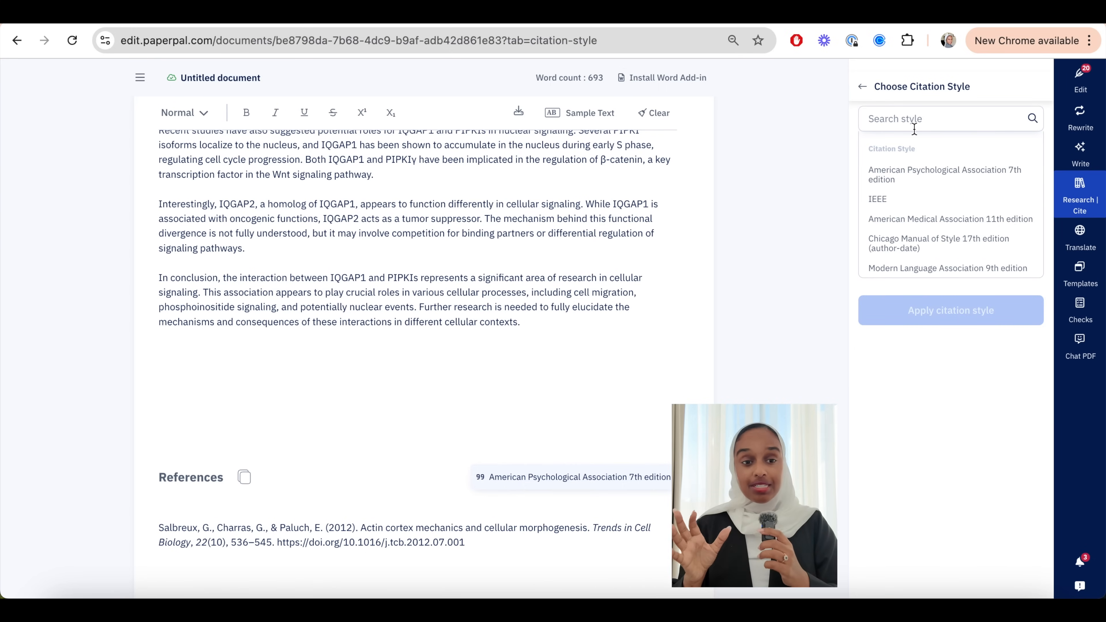
{"action": "left_click", "coordinate": [945, 119]}
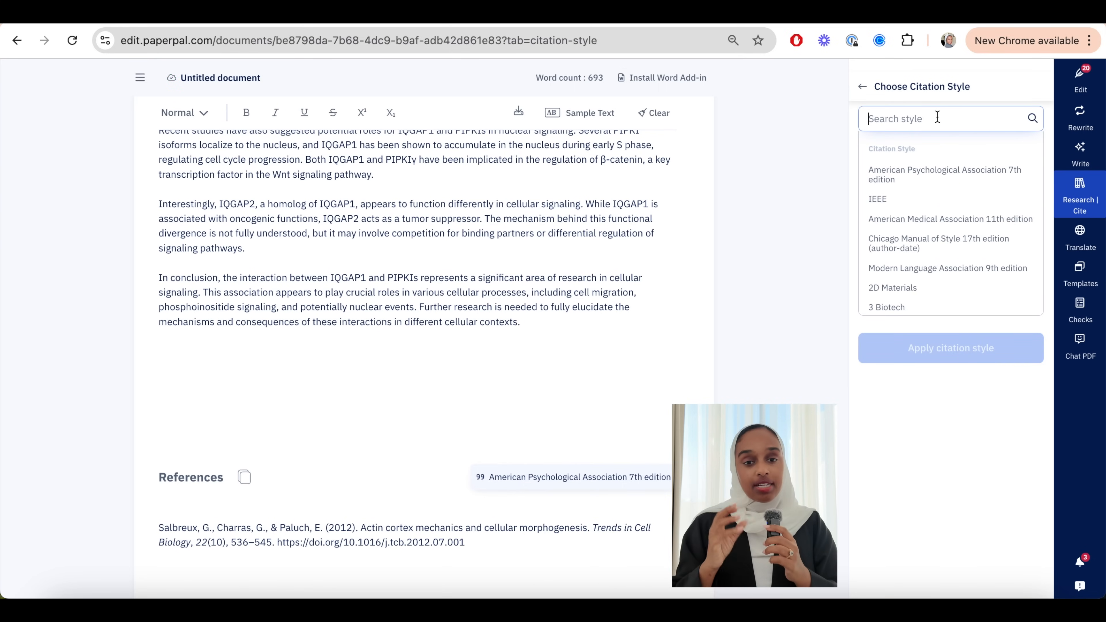
{"action": "type", "text": "ha"}
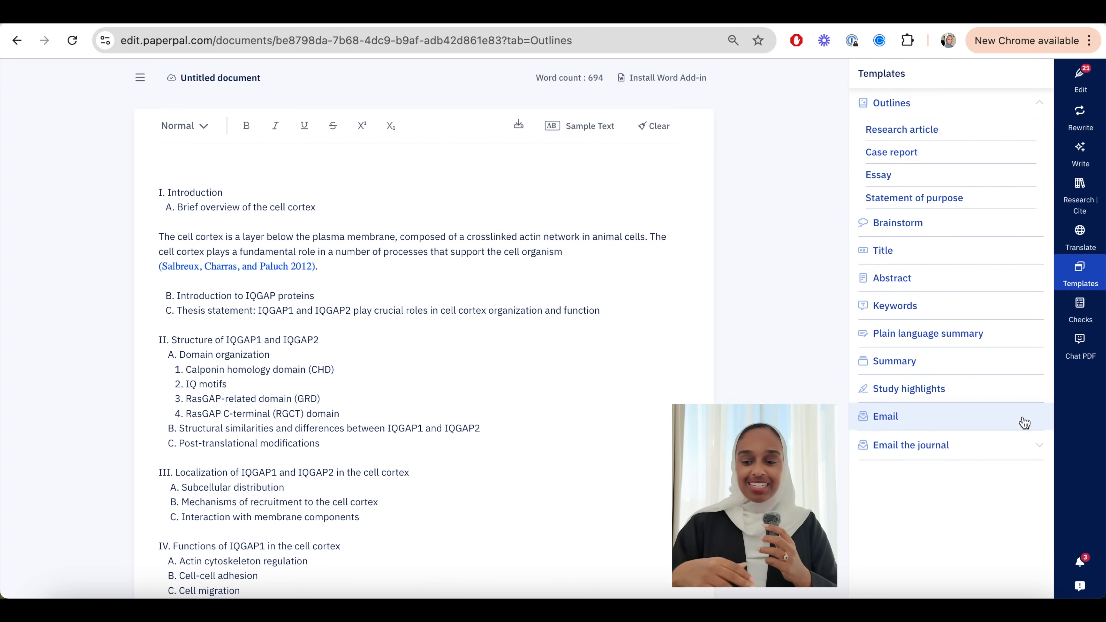
Show the Edit tool's language suggestions for the PI4,5P2 document.
{"action": "left_click", "coordinate": [1080, 81]}
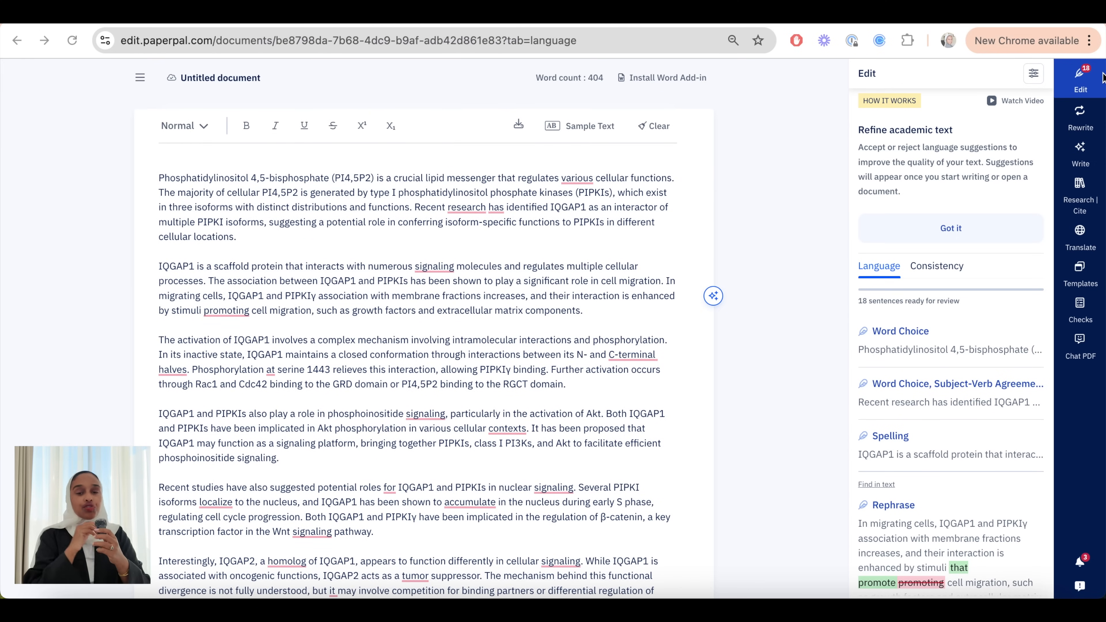
Accept the word-choice suggestion replacing 'various' with 'several' in the first sentence.
{"action": "left_click", "coordinate": [950, 229]}
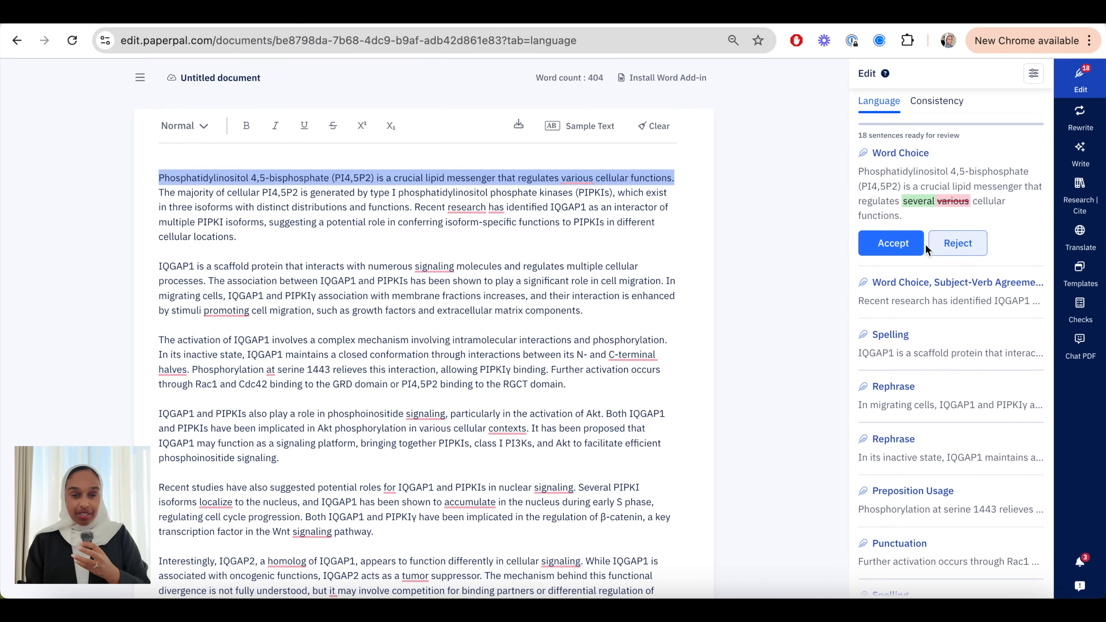
{"action": "left_click", "coordinate": [892, 242]}
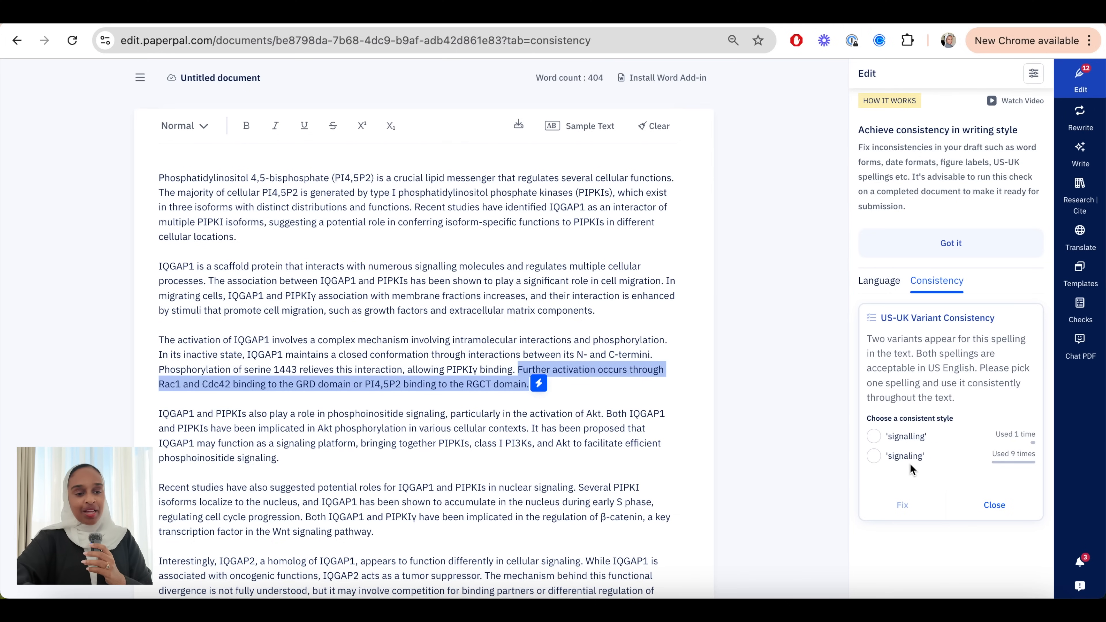
Choose the 'signalling' spelling and apply it throughout the document.
{"action": "left_click", "coordinate": [873, 436]}
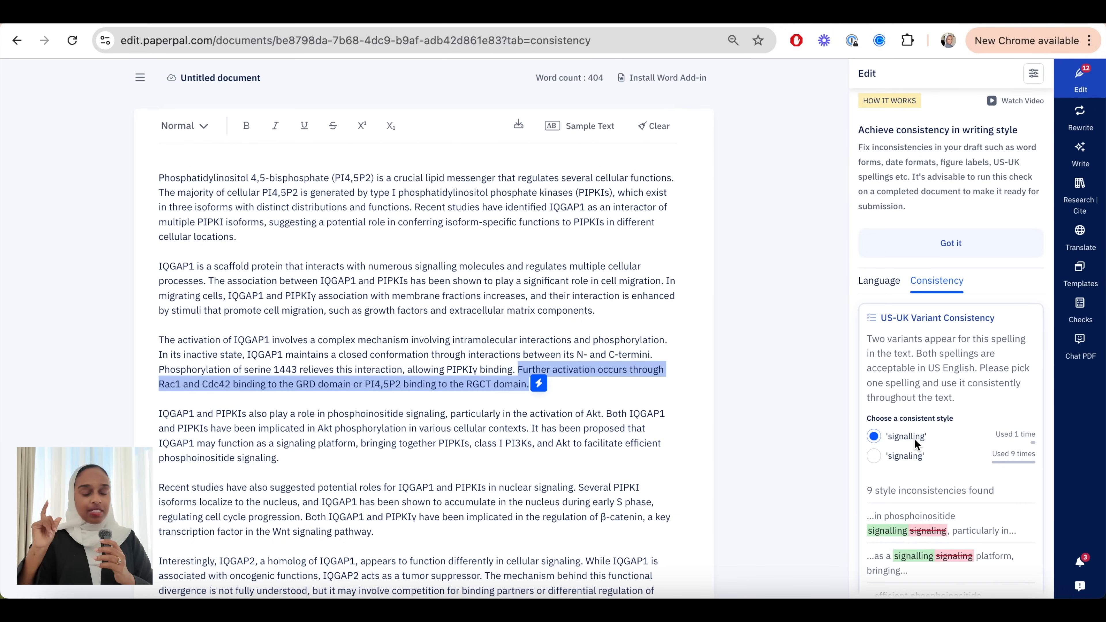
{"action": "scroll", "scroll_direction": "down", "scroll_amount": 3}
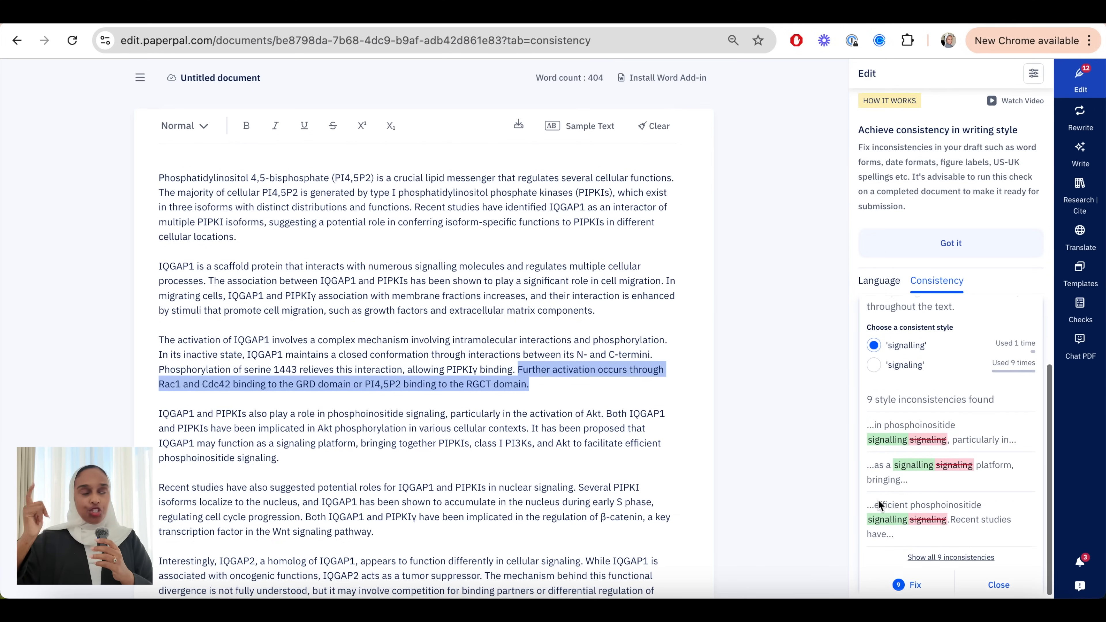
{"action": "scroll", "scroll_direction": "down", "scroll_amount": 3}
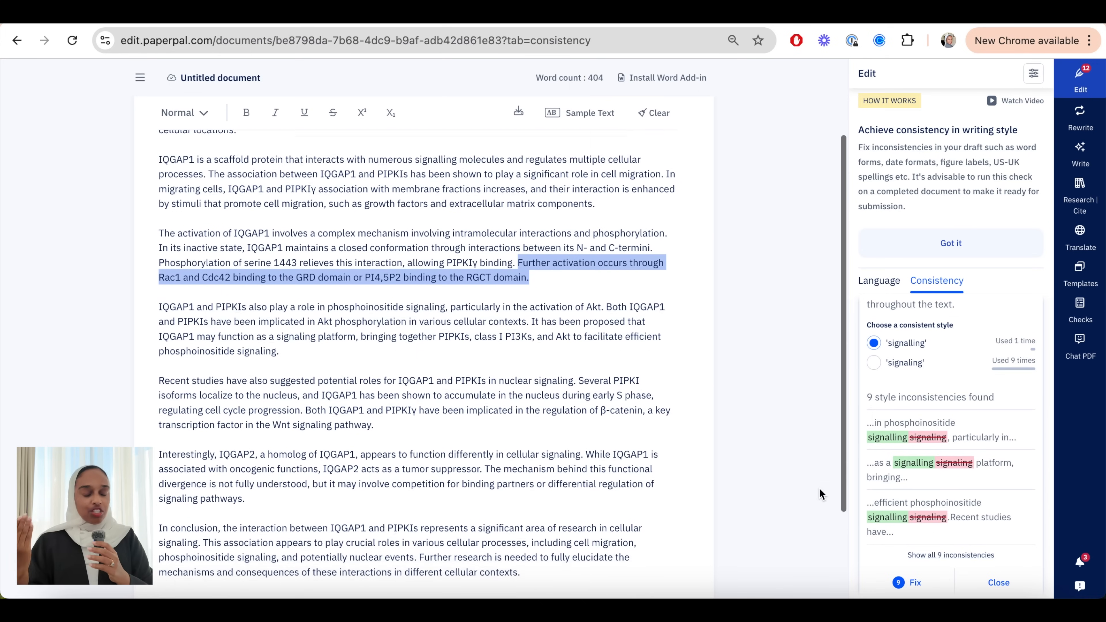
{"action": "left_click", "coordinate": [915, 582]}
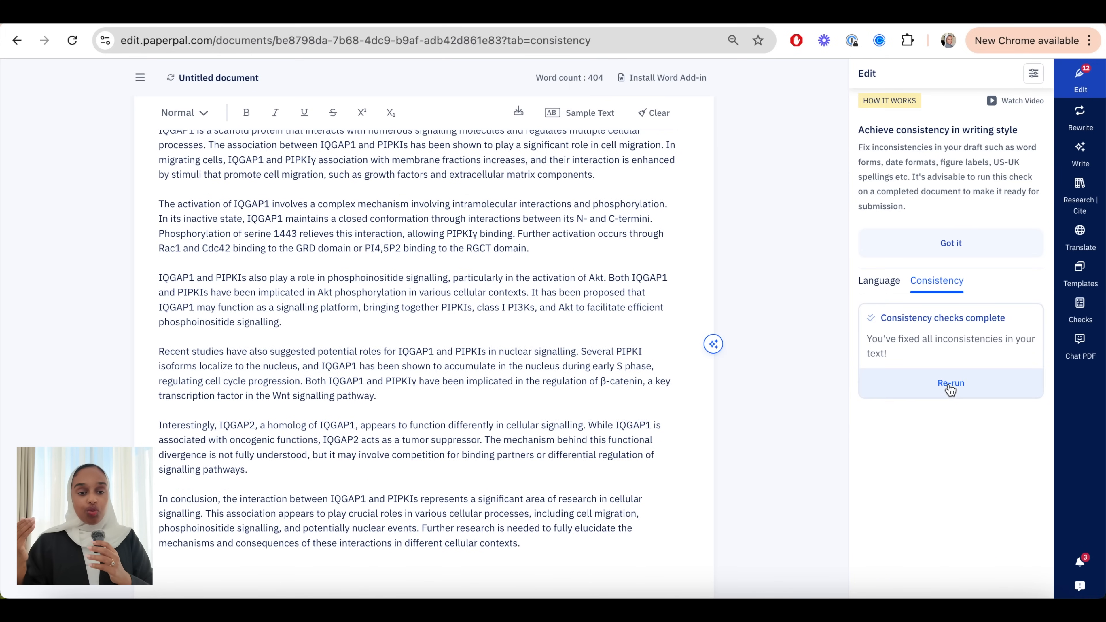
{"action": "mouse_move", "coordinate": [1081, 115]}
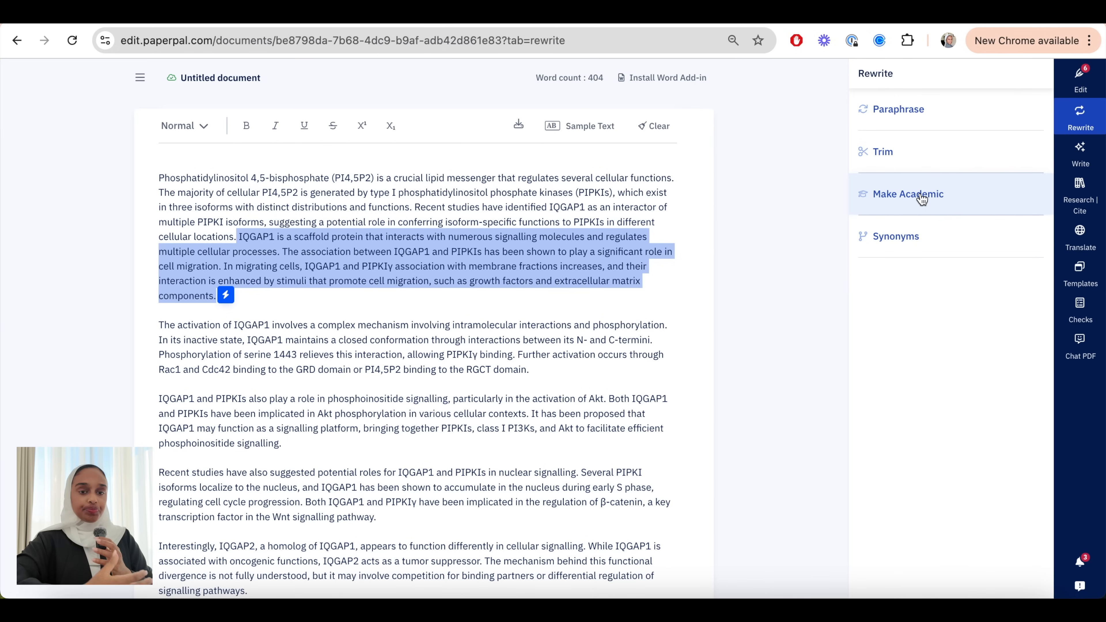
Generate a paraphrase of the IQGAP1 scaffold-protein paragraph and replace the original with it.
{"action": "left_click", "coordinate": [898, 109]}
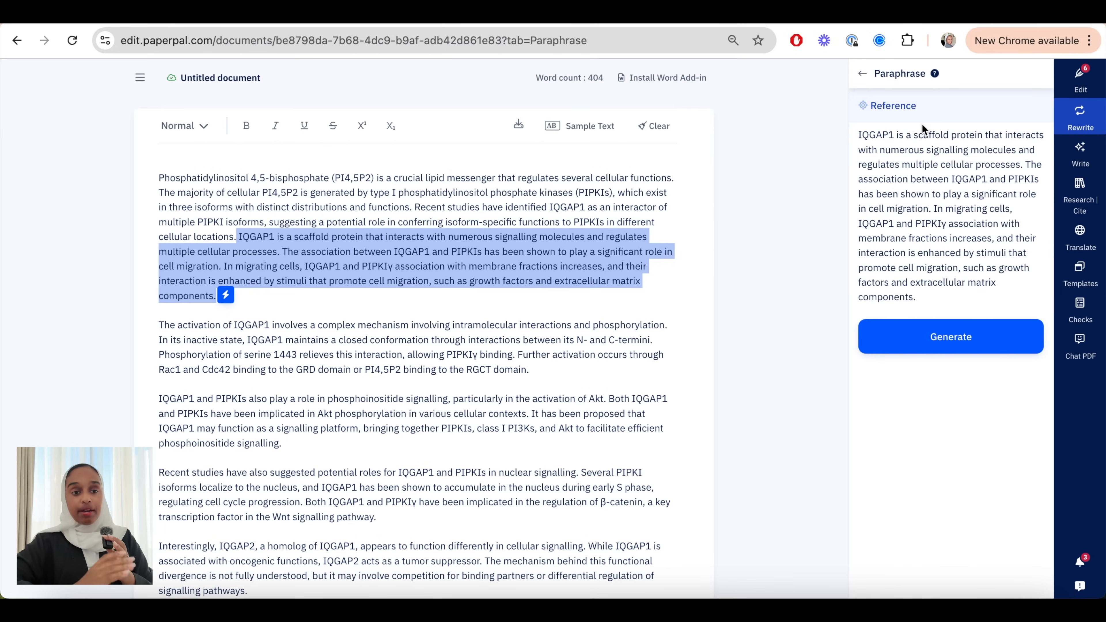
{"action": "left_click", "coordinate": [950, 336]}
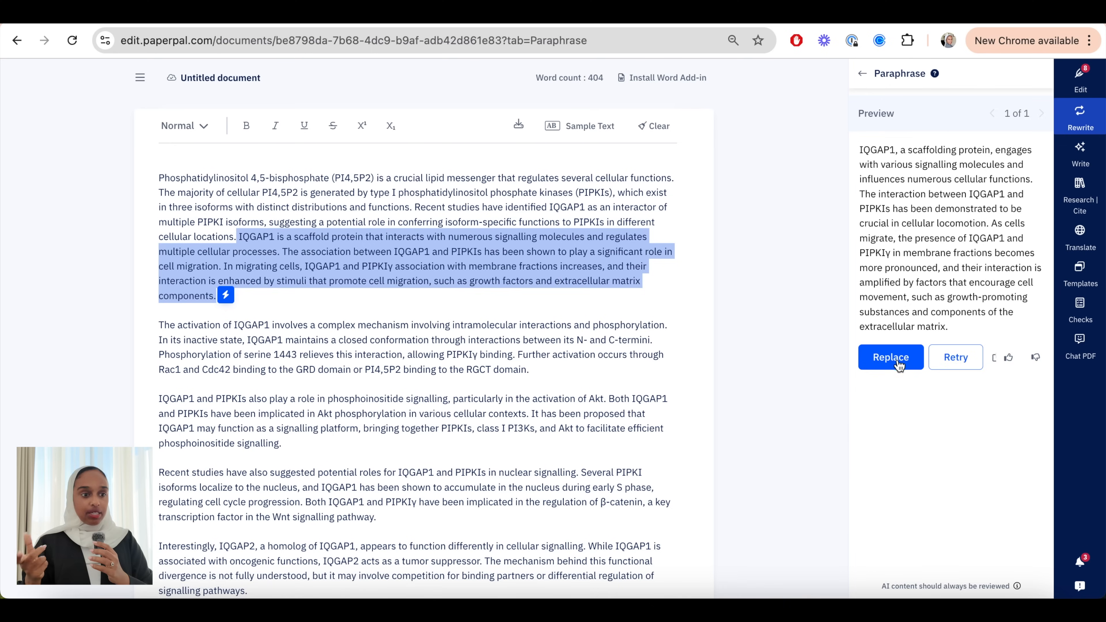
{"action": "left_click", "coordinate": [891, 357]}
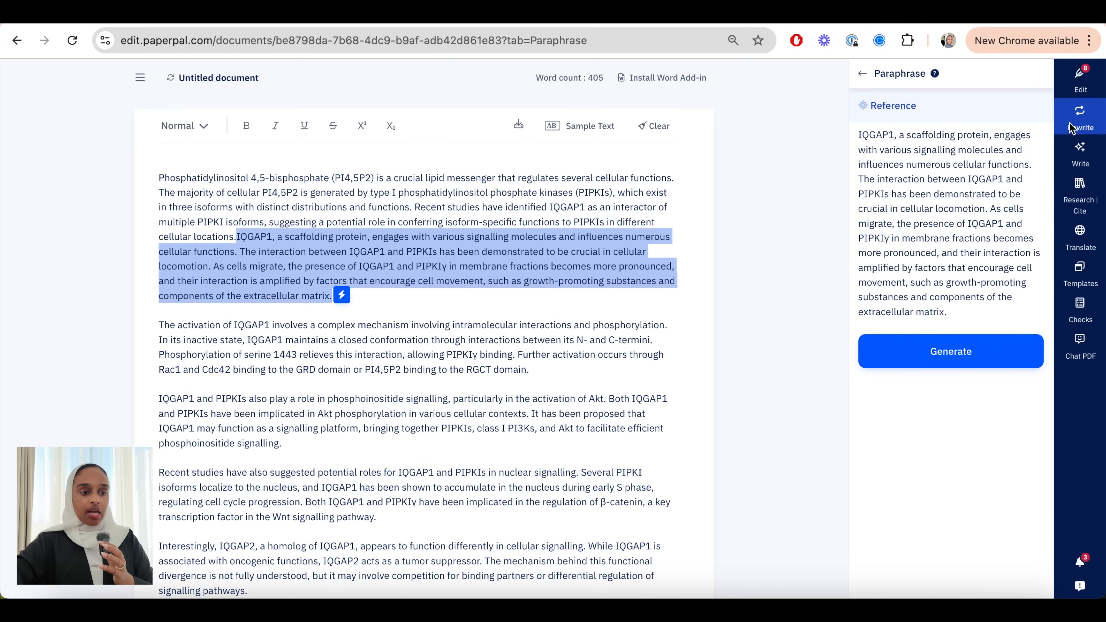
{"action": "left_click", "coordinate": [1081, 116]}
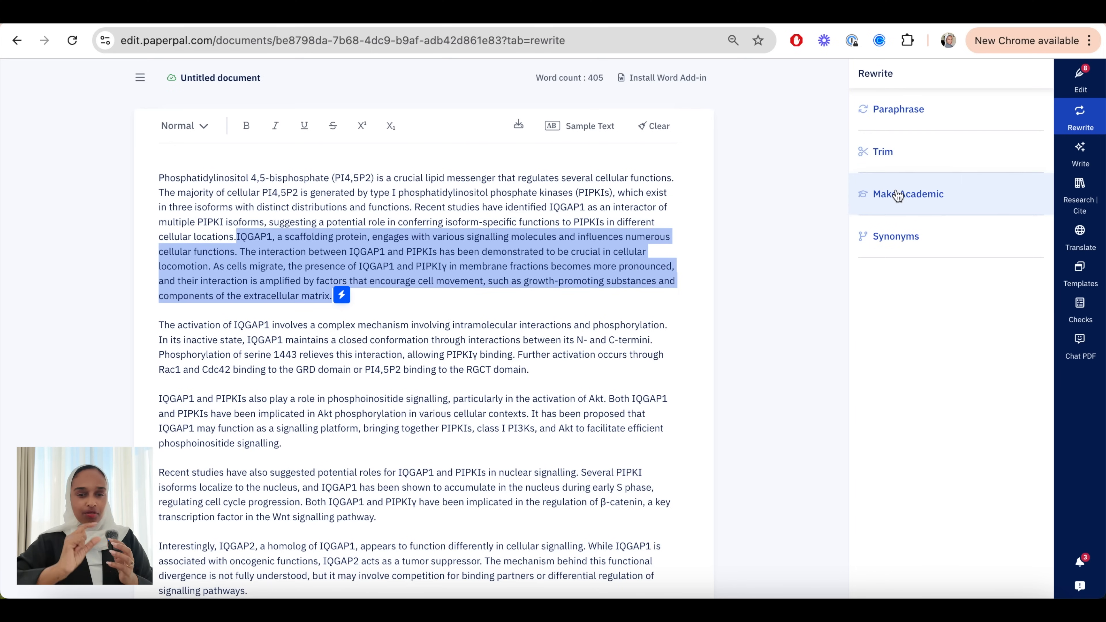
{"action": "left_click", "coordinate": [883, 151]}
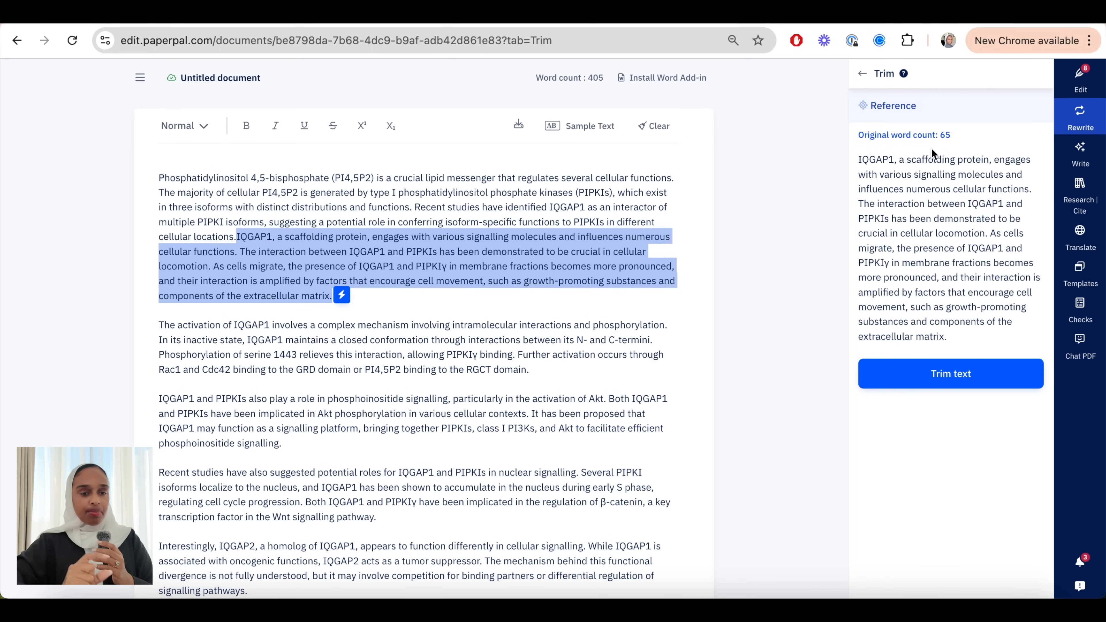
Generate a shorter version of the paragraph, bringing the document to 397 words.
{"action": "left_click", "coordinate": [951, 373]}
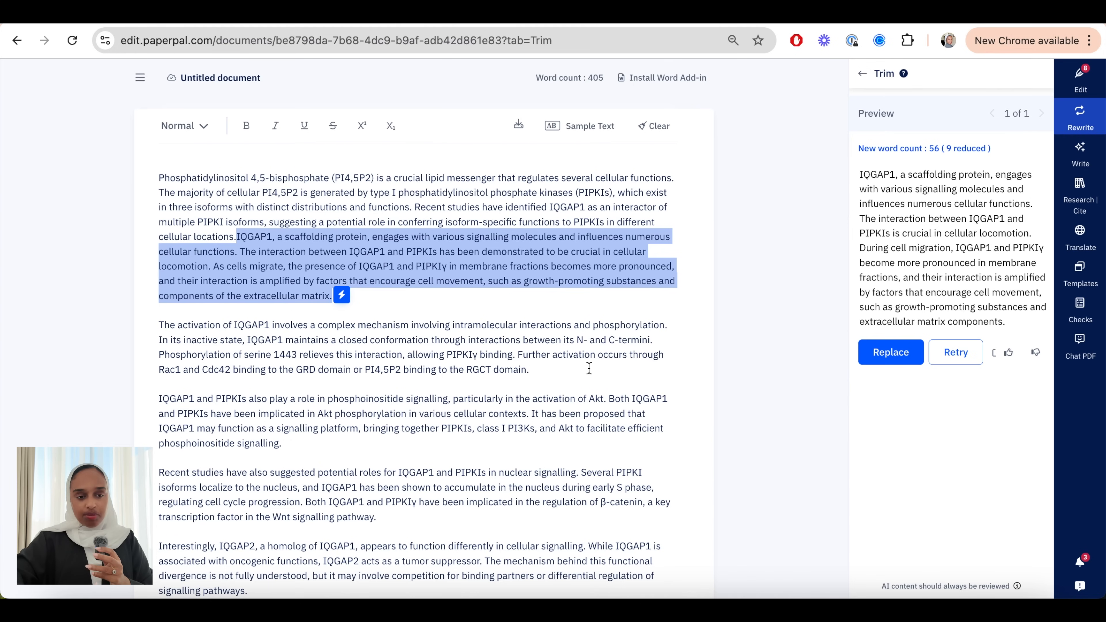
{"action": "left_click", "coordinate": [1080, 311]}
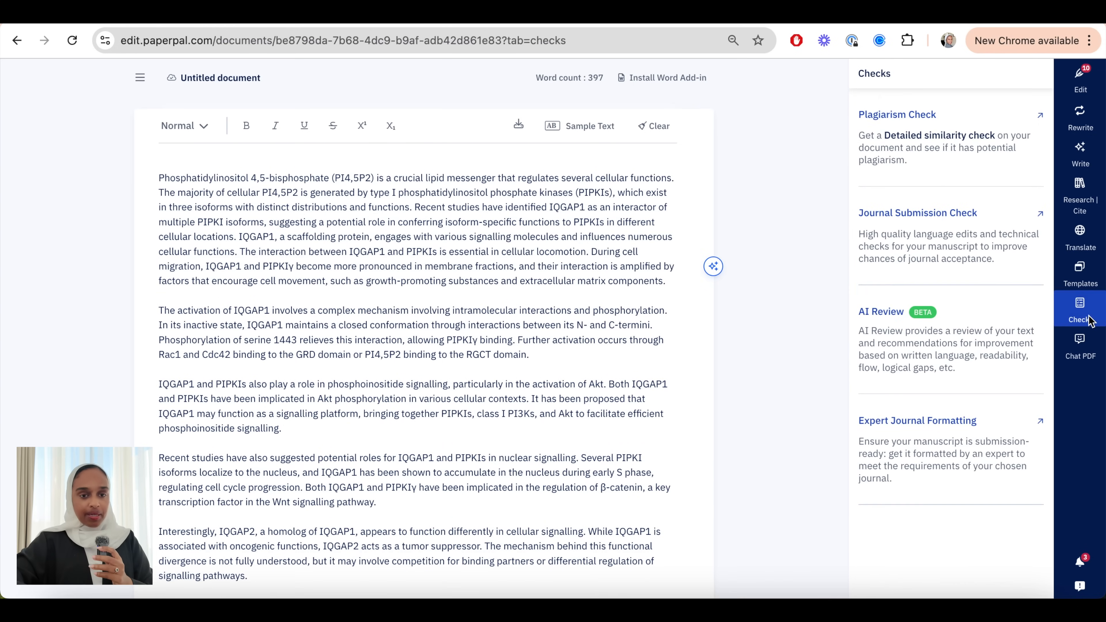
{"action": "mouse_move", "coordinate": [993, 369]}
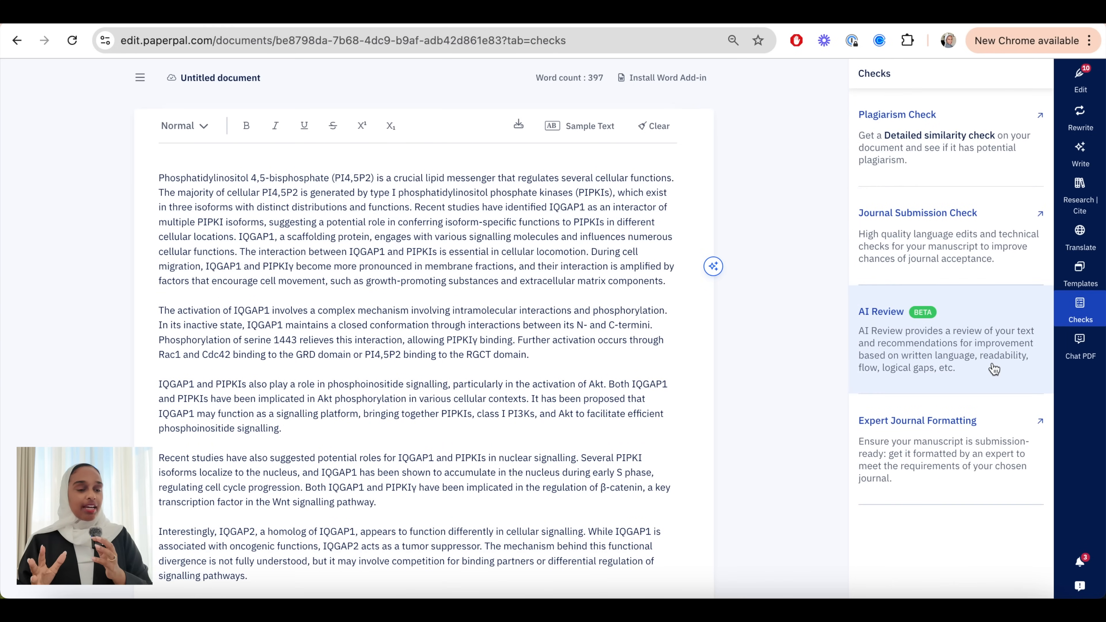
{"action": "left_click", "coordinate": [881, 311]}
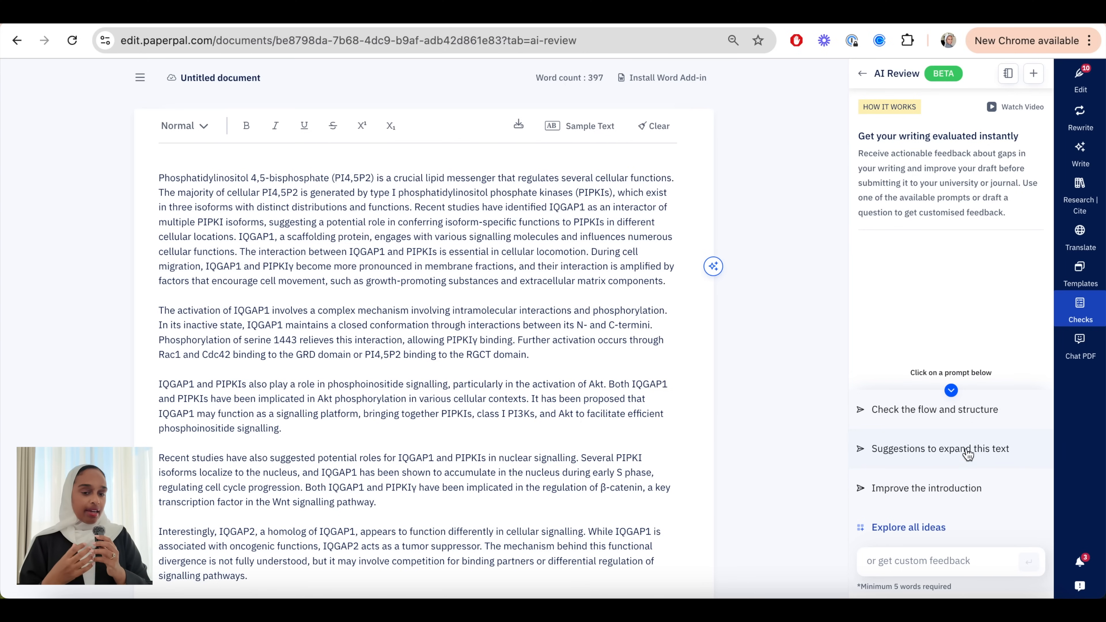
{"action": "left_click", "coordinate": [927, 487]}
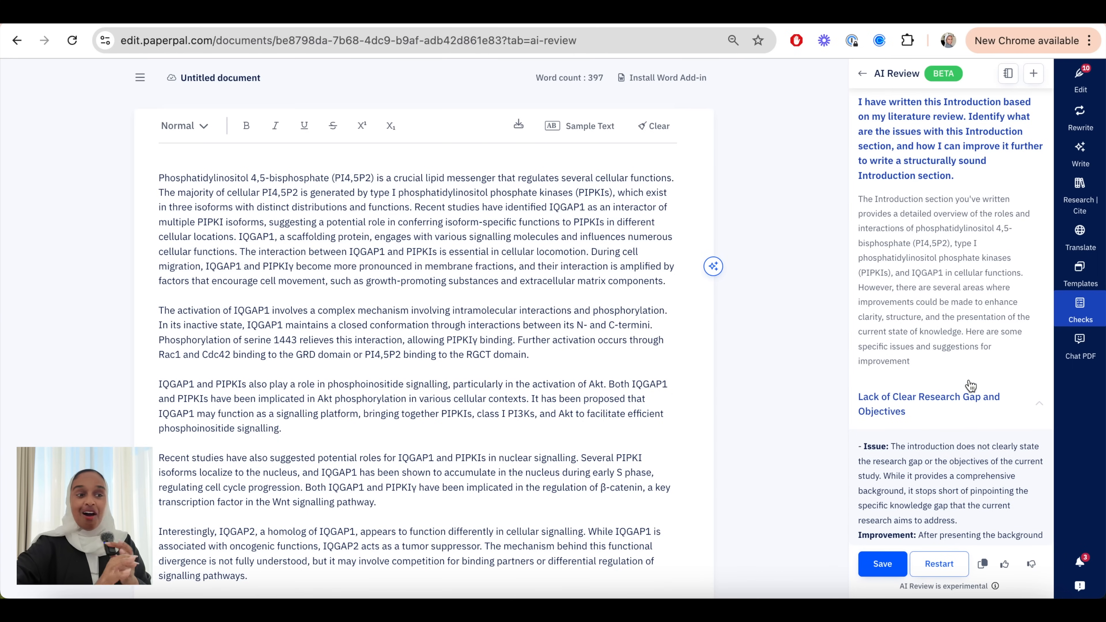
{"action": "scroll", "scroll_direction": "down", "scroll_amount": 3}
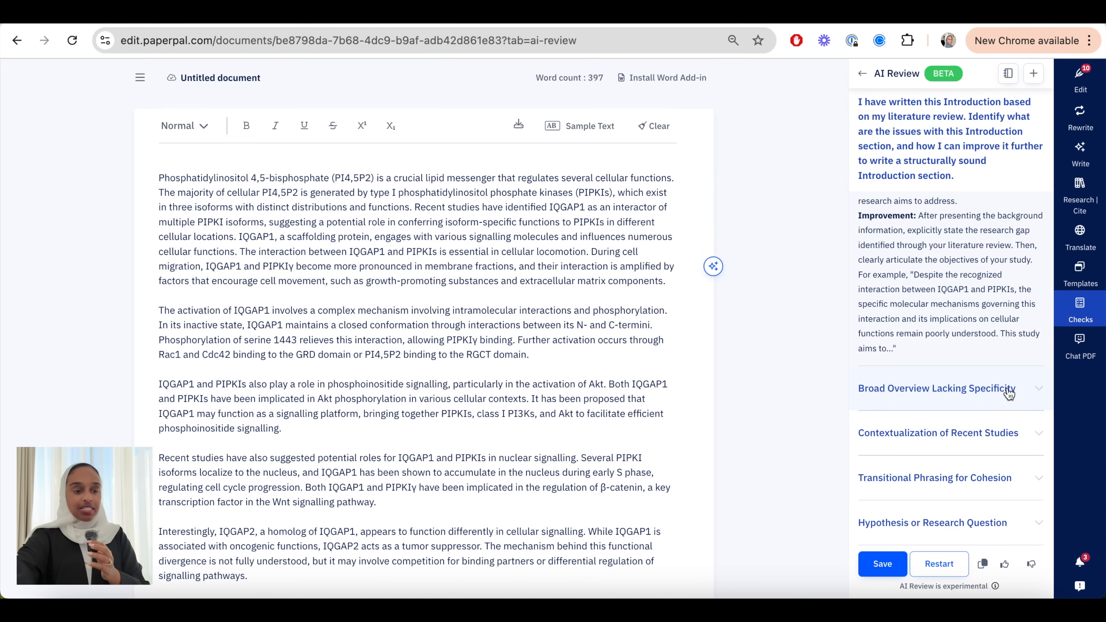
{"action": "left_click", "coordinate": [936, 388]}
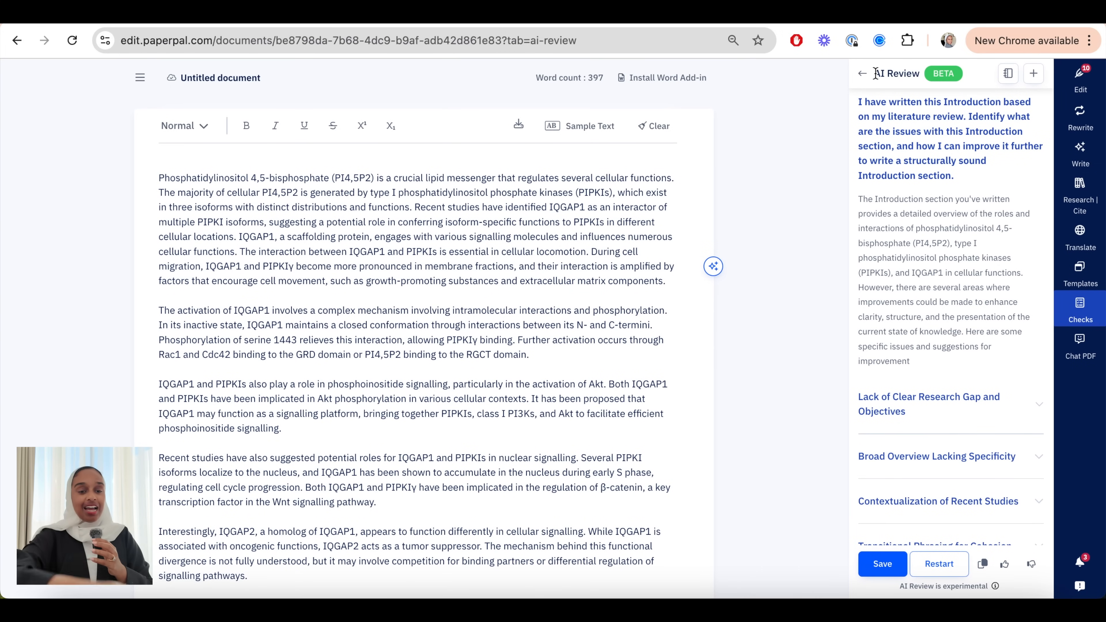
{"action": "mouse_move", "coordinate": [878, 257]}
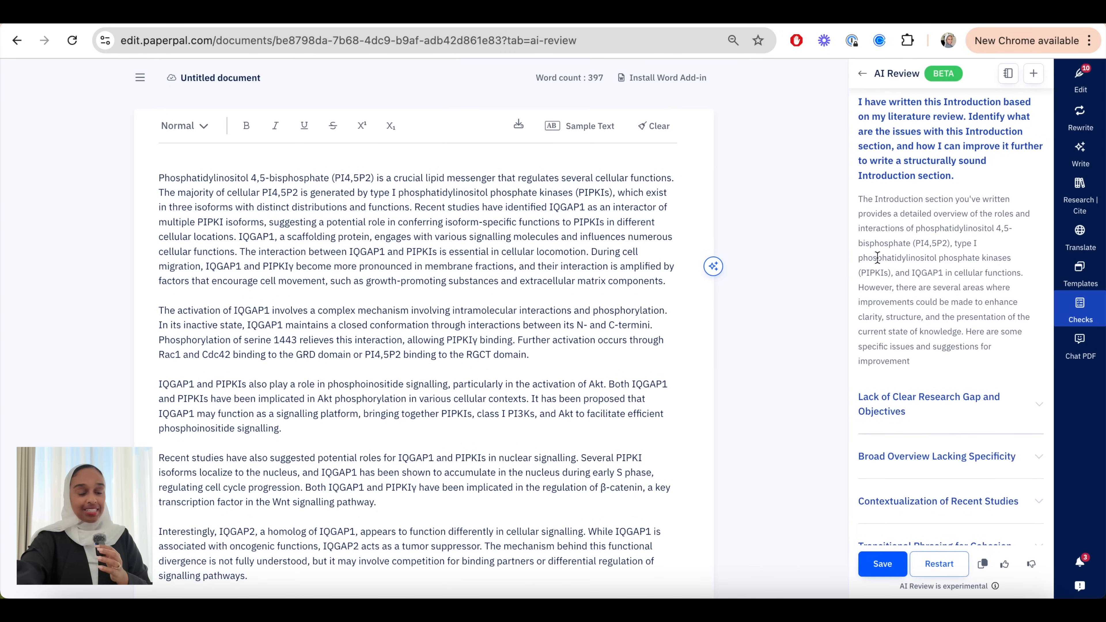
{"action": "left_click", "coordinate": [939, 564]}
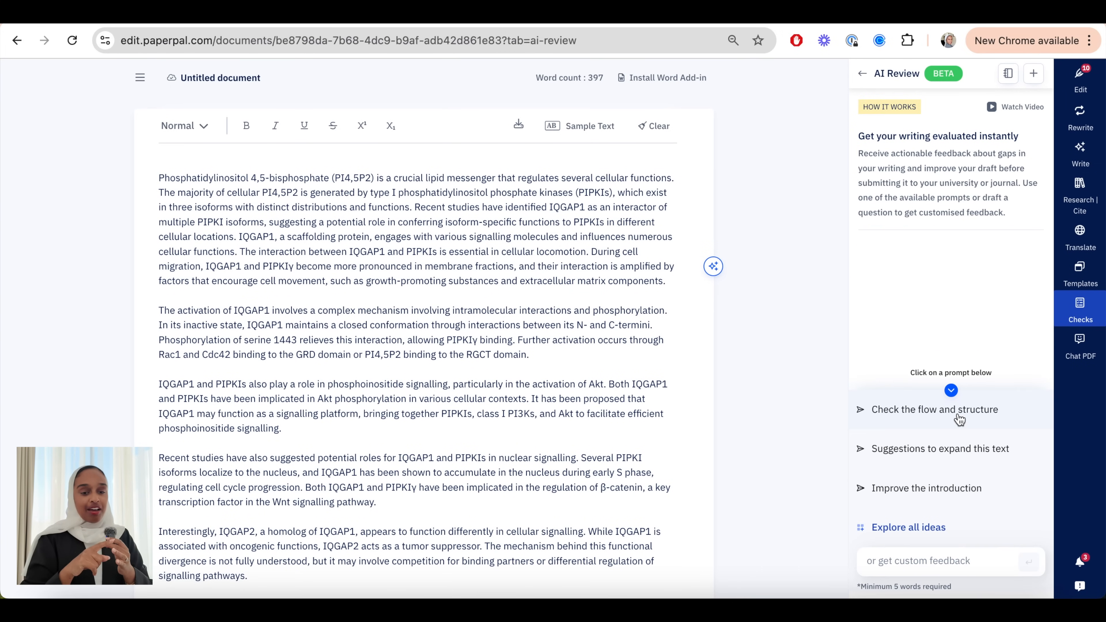
{"action": "left_click", "coordinate": [909, 527]}
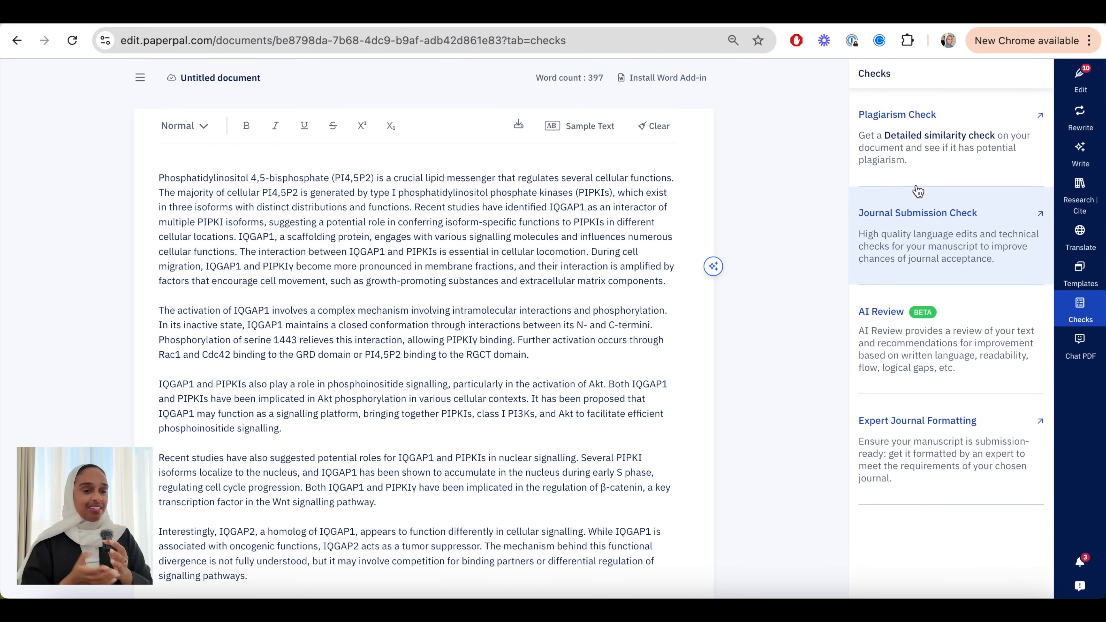
Start a plagiarism check on the document, producing a 5% similarity report.
{"action": "left_click", "coordinate": [896, 114]}
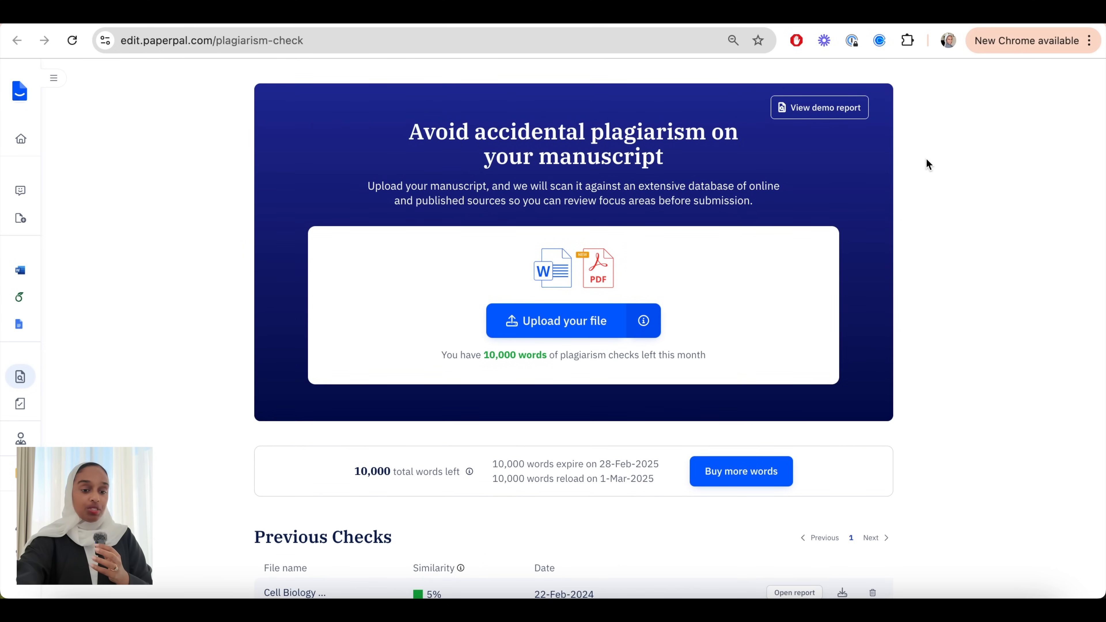
{"action": "mouse_move", "coordinate": [808, 192]}
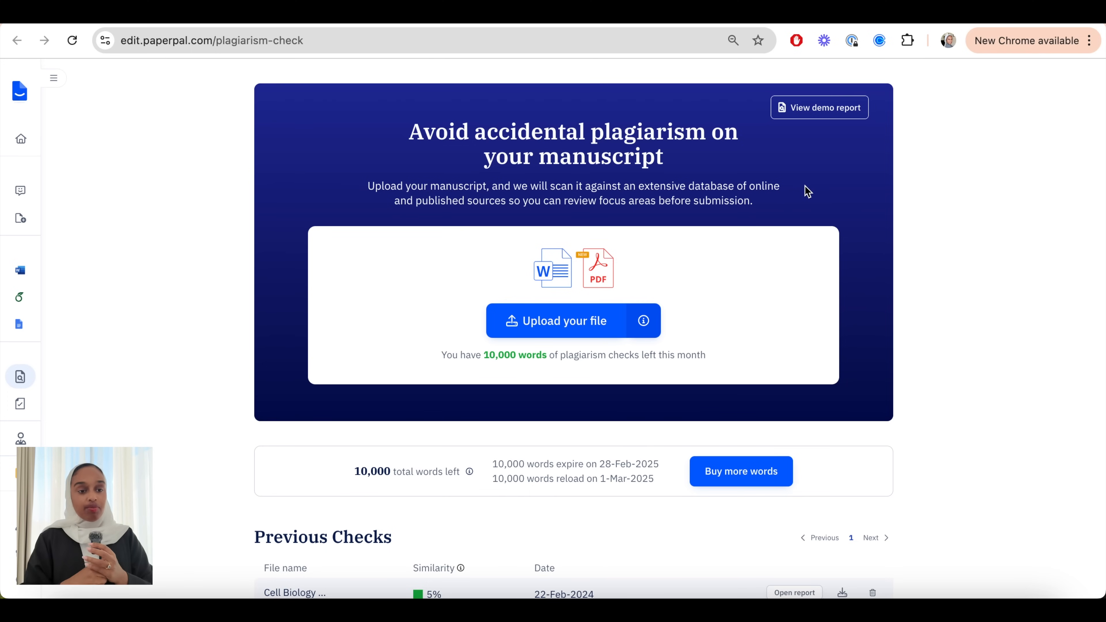
{"action": "scroll", "scroll_direction": "down", "scroll_amount": 3}
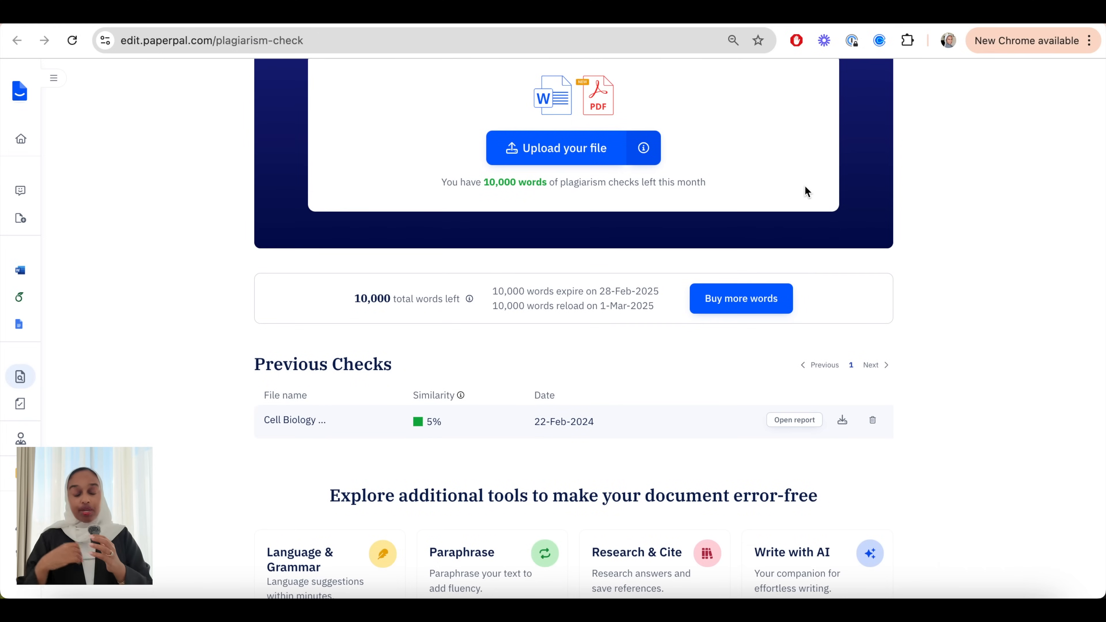
{"action": "left_click", "coordinate": [793, 420]}
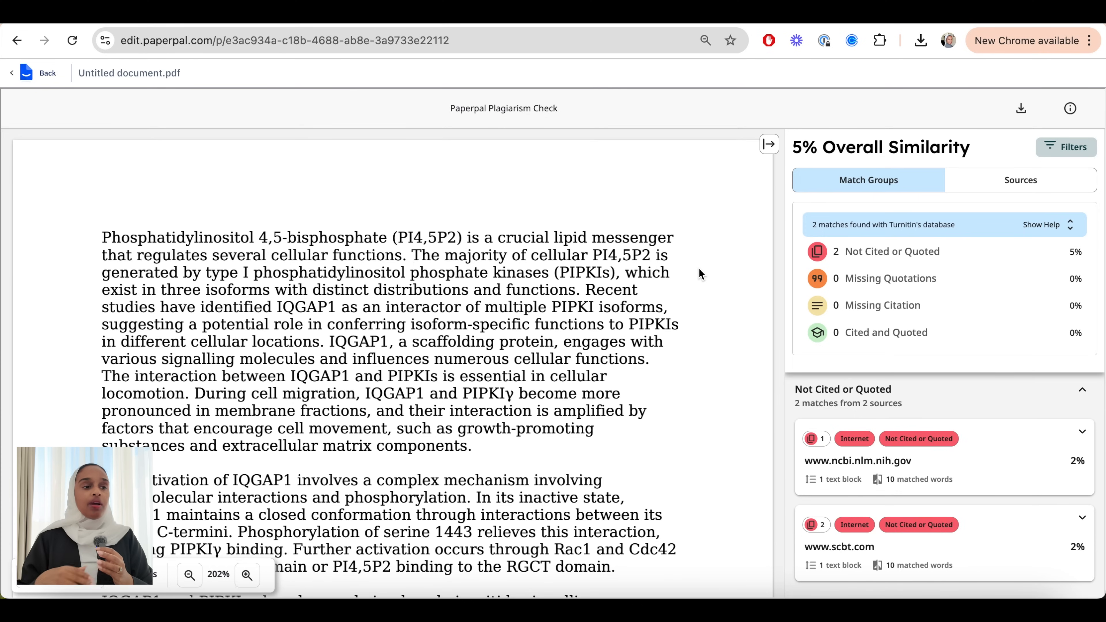
Review the report and view its matched sources, ncbi.nlm.nih.gov and scbt.com at 2% each.
{"action": "scroll", "scroll_direction": "down", "scroll_amount": 3}
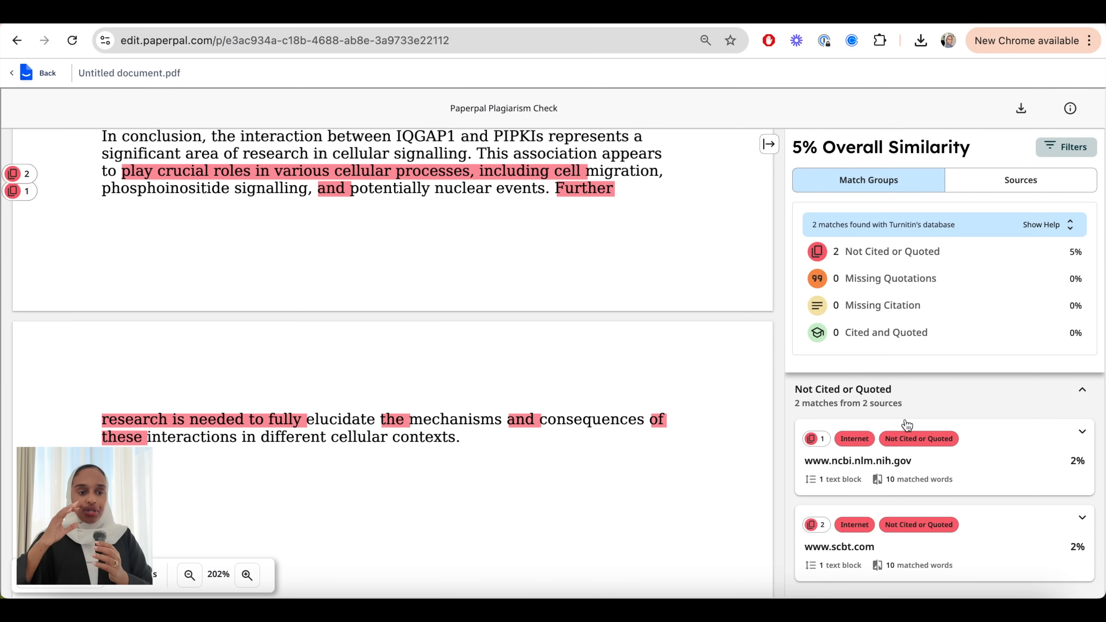
{"action": "scroll", "scroll_direction": "down", "scroll_amount": 3}
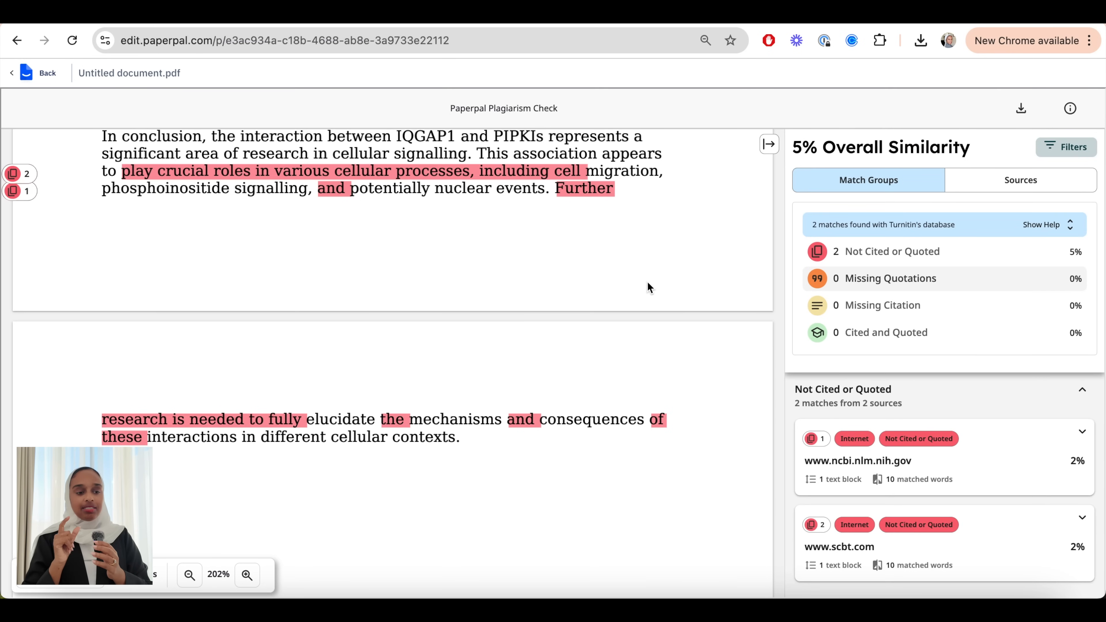
{"action": "scroll", "scroll_direction": "down", "scroll_amount": 3}
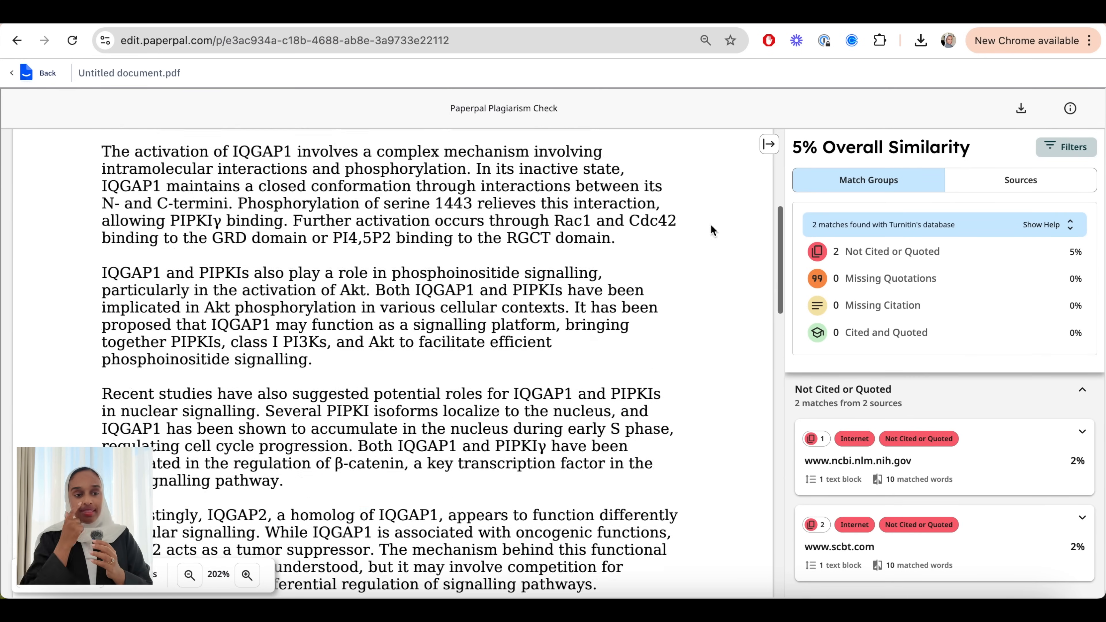
{"action": "left_click", "coordinate": [1021, 180]}
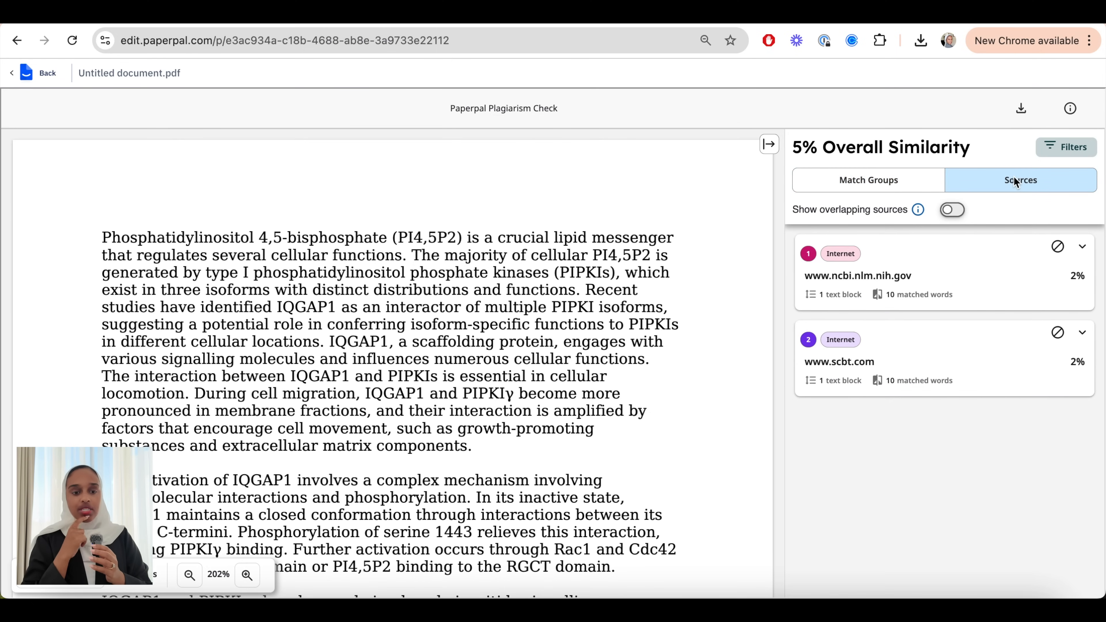
{"action": "mouse_move", "coordinate": [827, 97]}
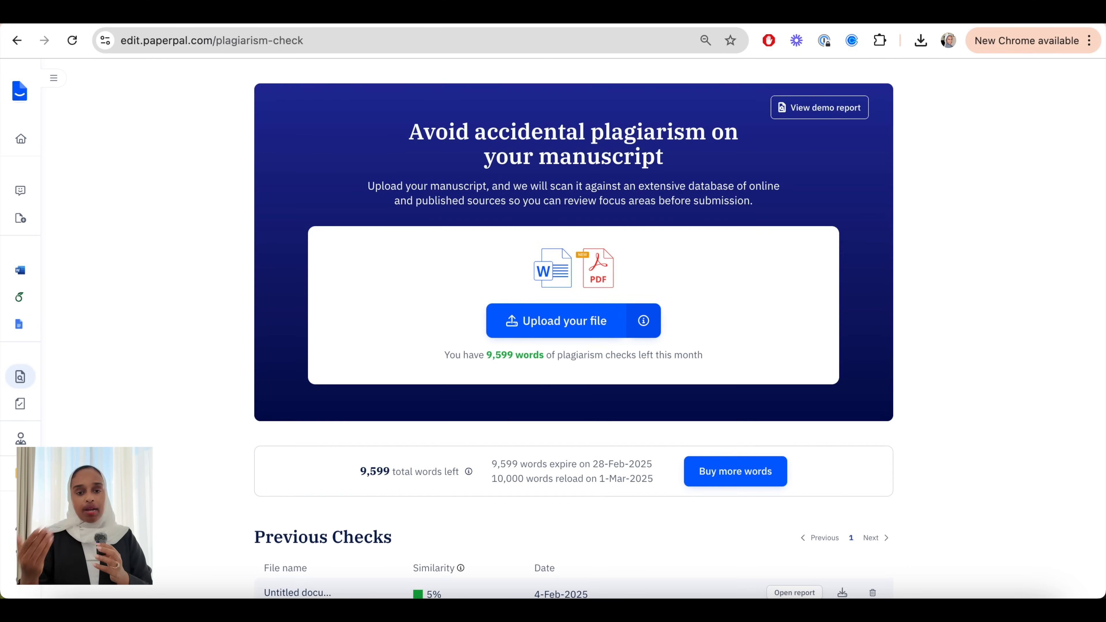
{"action": "mouse_move", "coordinate": [912, 236]}
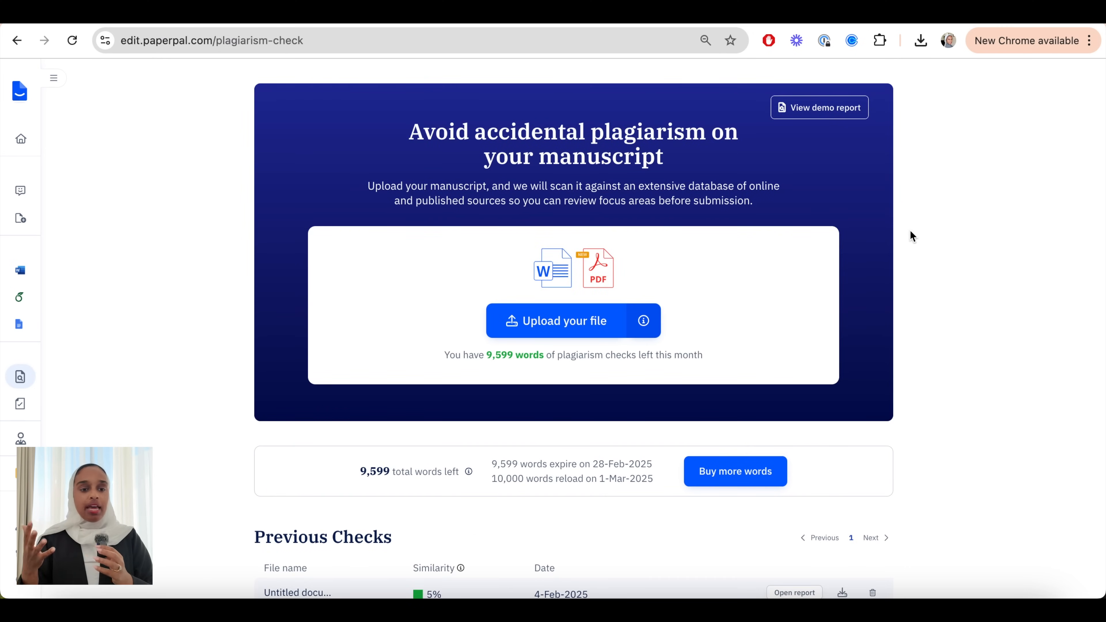